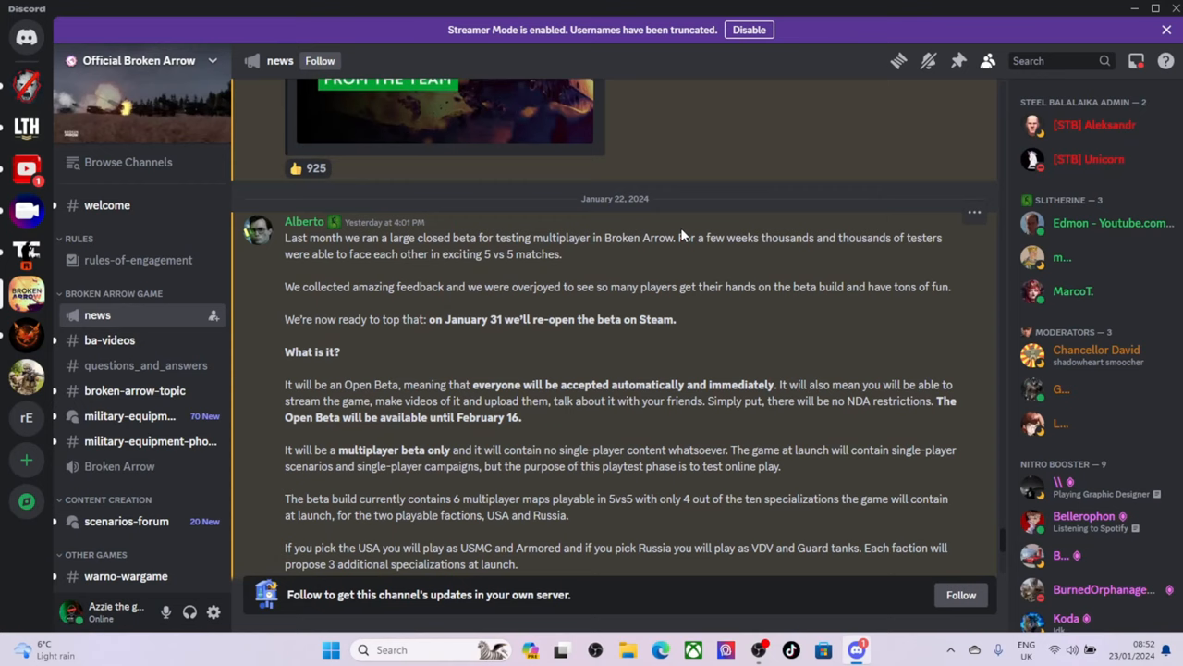
mouse_move(665, 233)
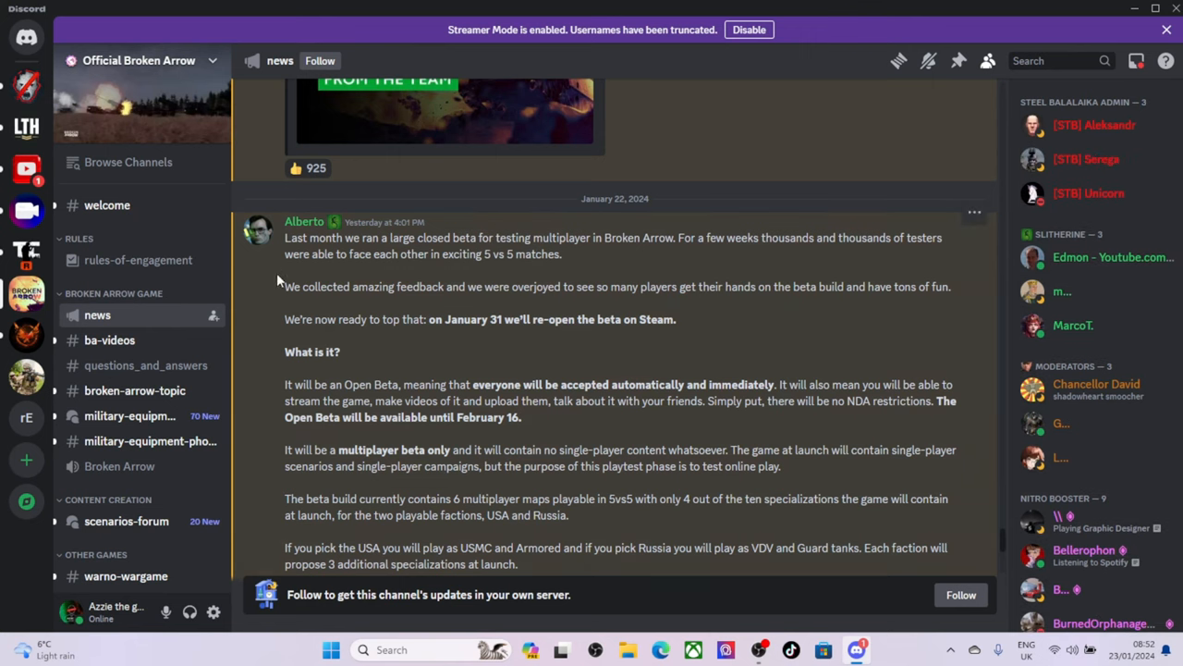
mouse_move(704, 403)
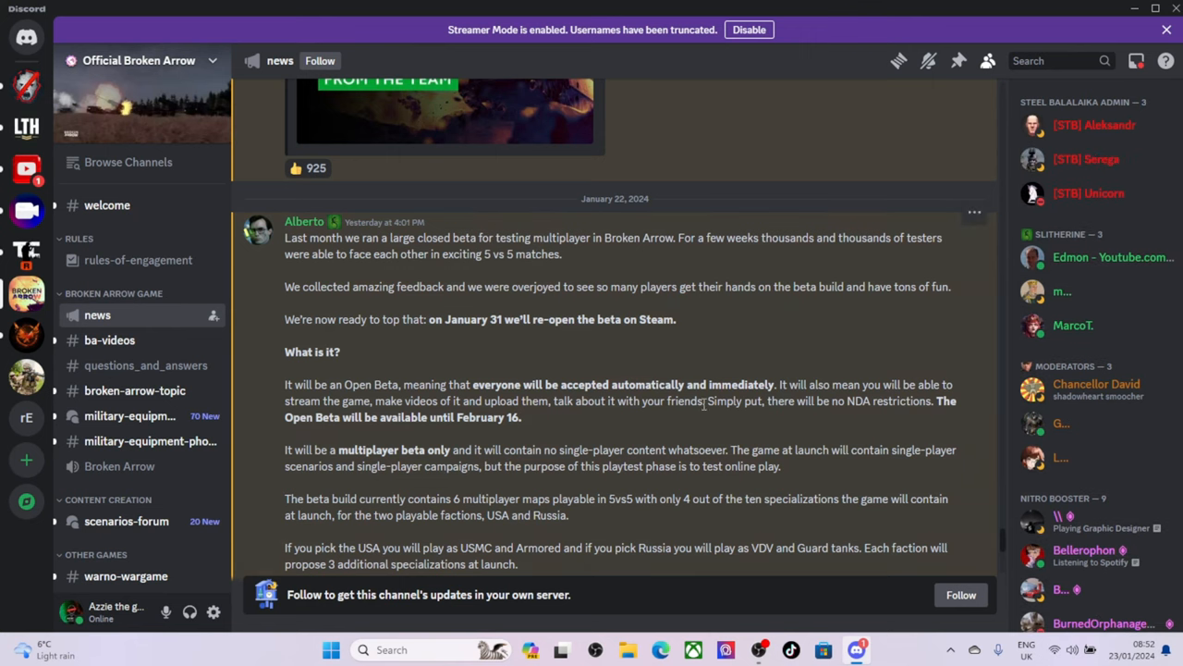
Read down to the Multiplayer challenge section, highlighting the line about the two playable factions.
scroll("down", 3)
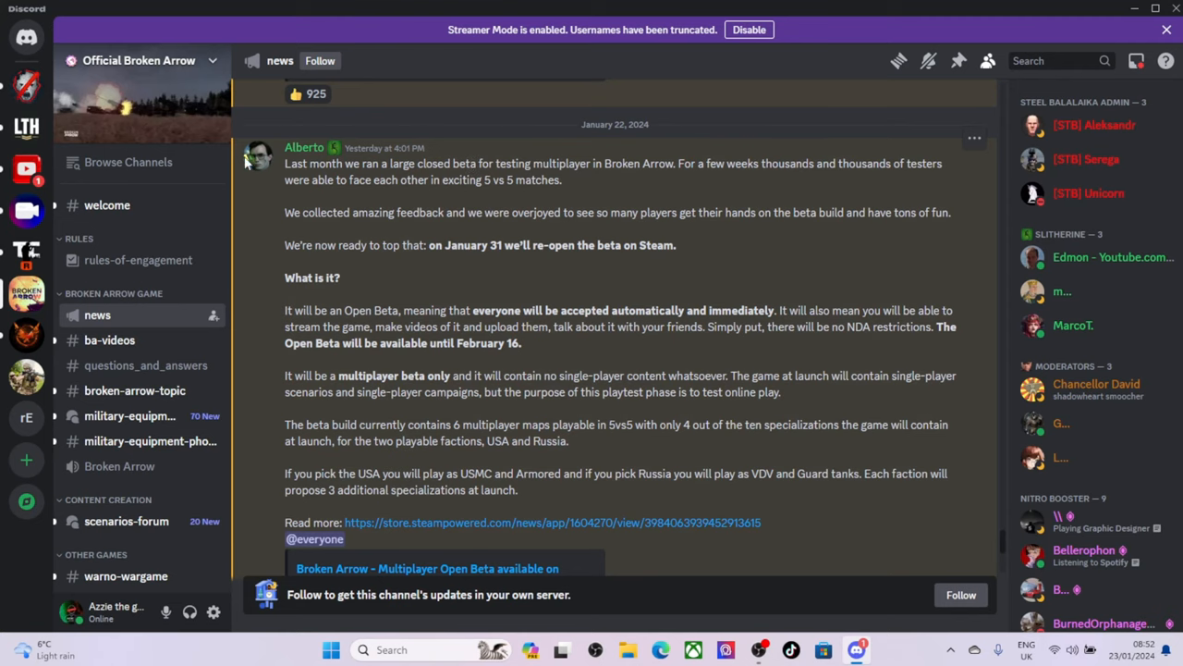
mouse_move(451, 169)
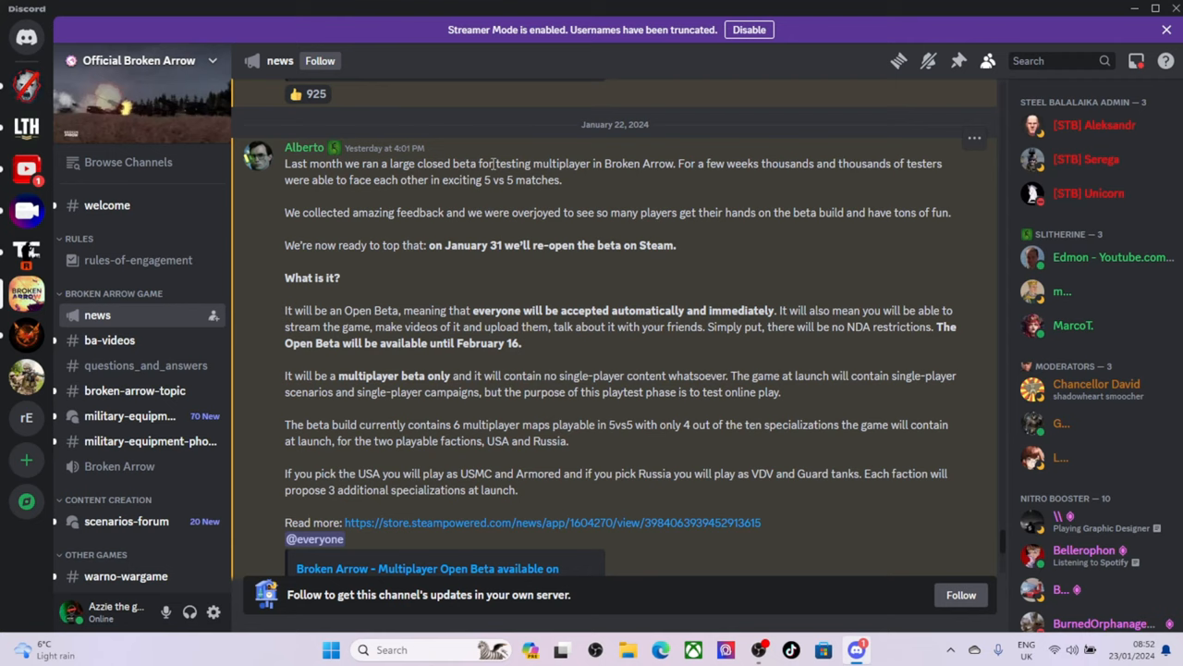
mouse_move(662, 170)
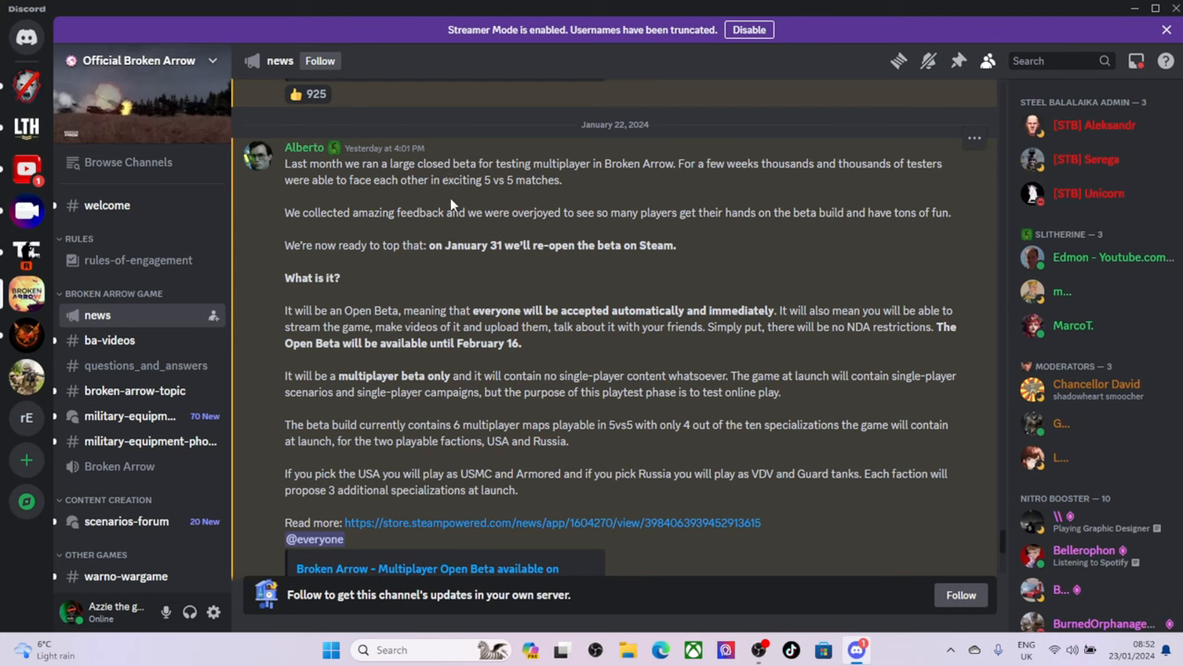
mouse_move(466, 203)
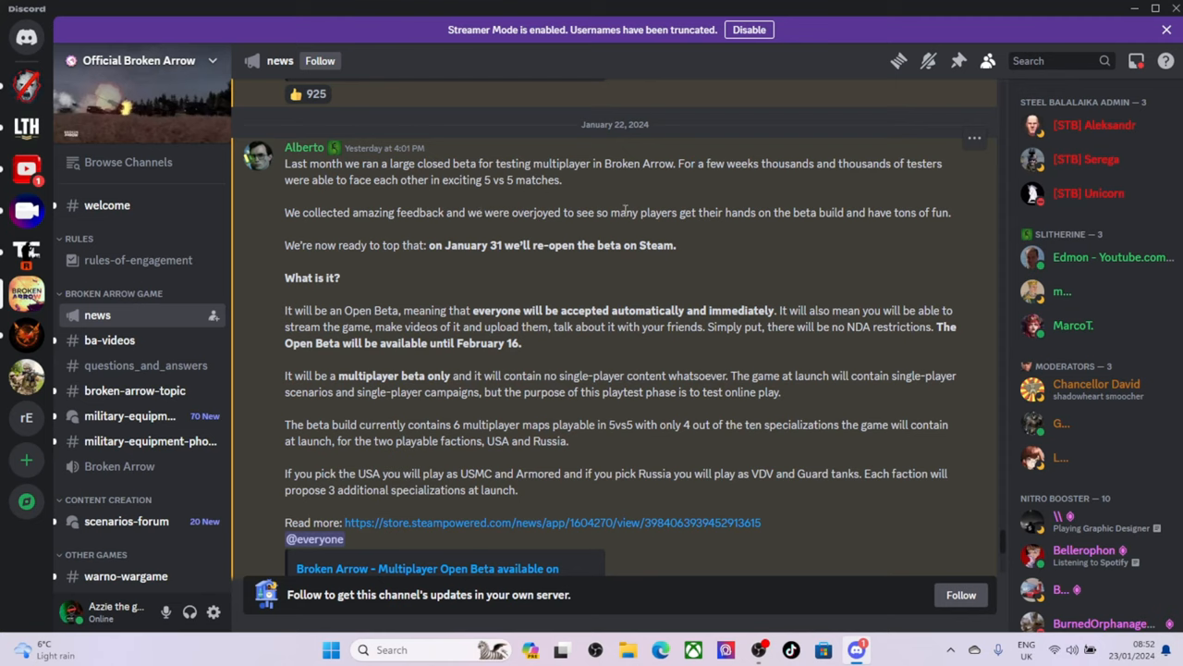
mouse_move(714, 290)
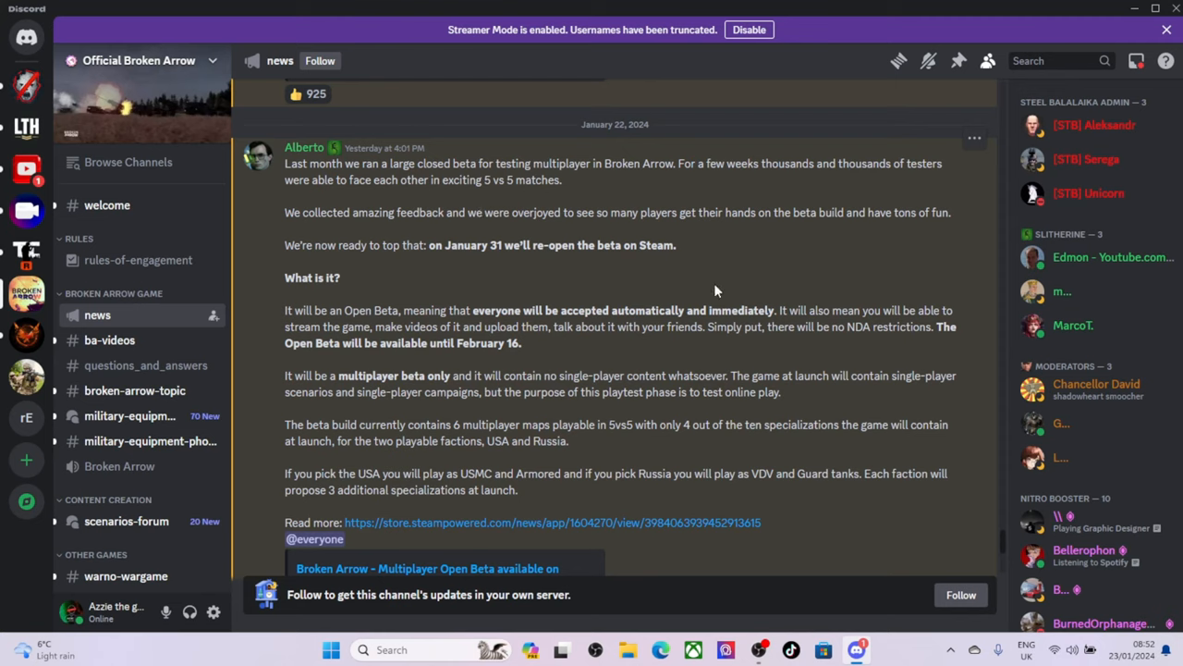
mouse_move(270, 259)
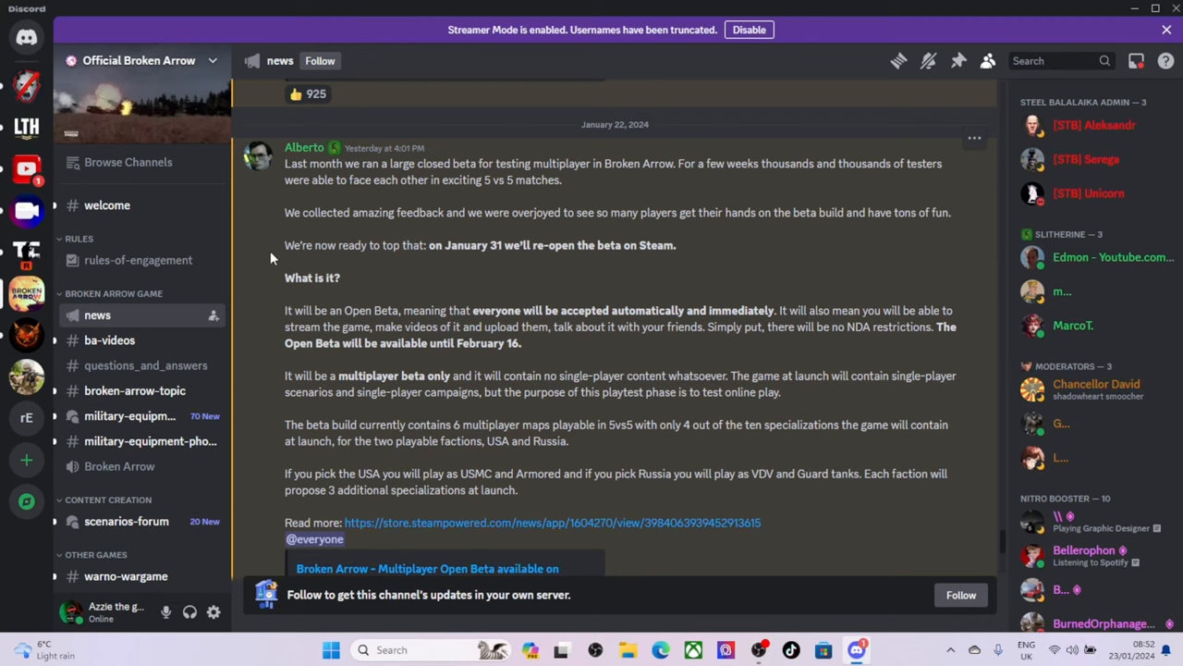
mouse_move(411, 238)
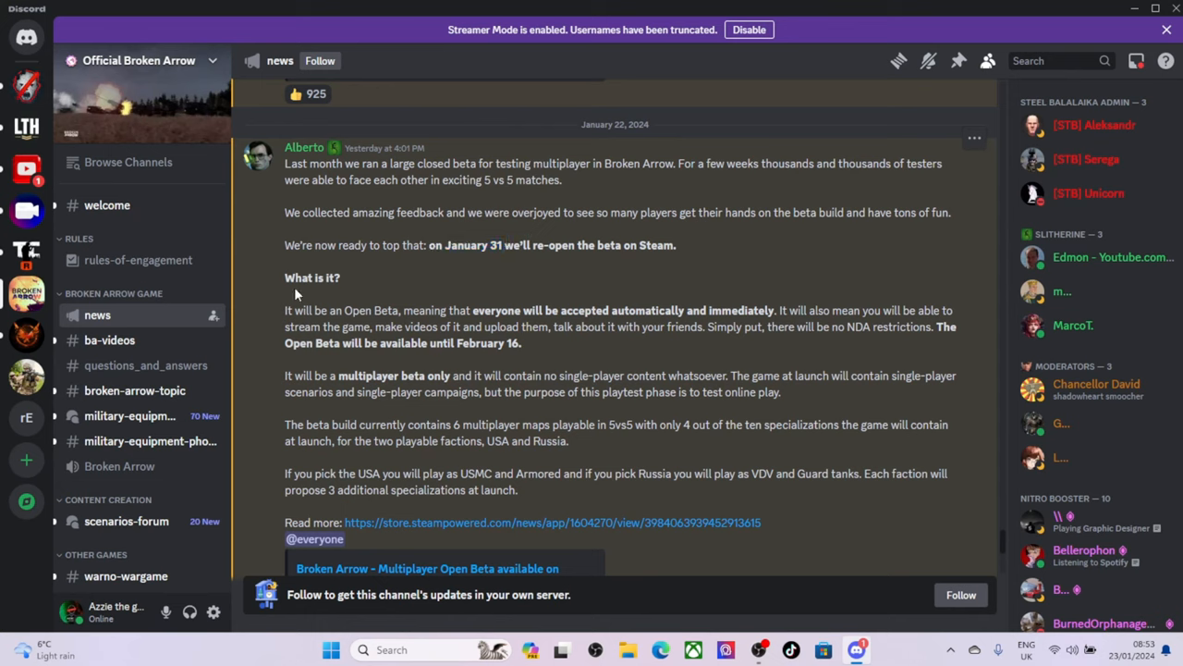
mouse_move(395, 303)
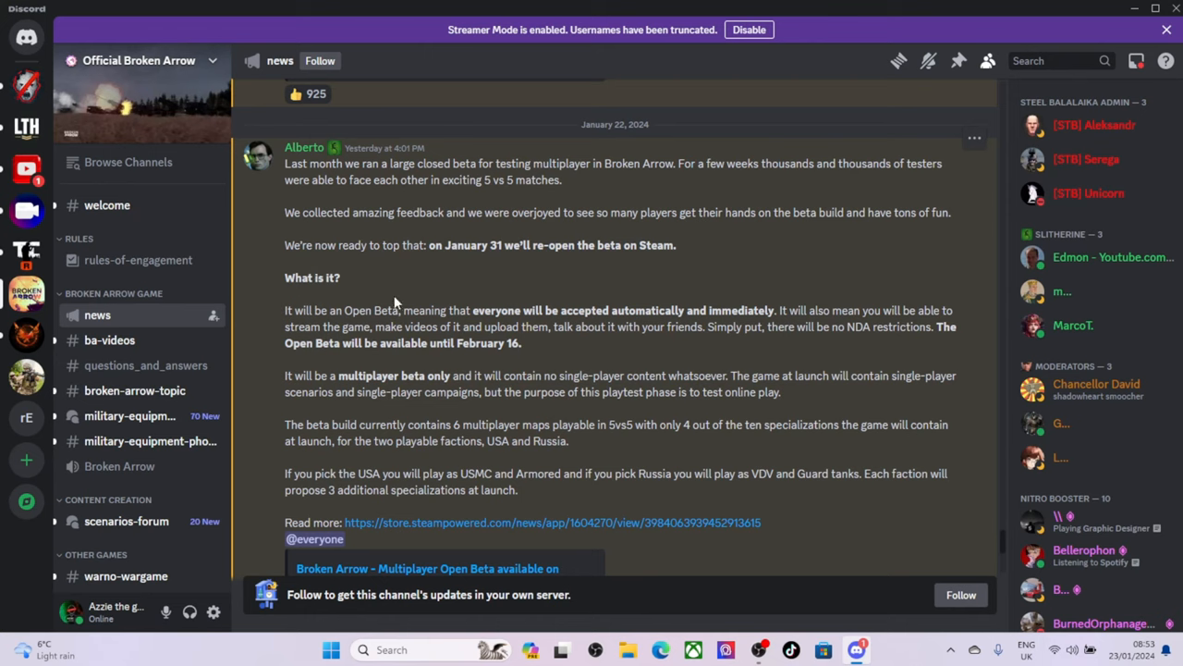
mouse_move(695, 310)
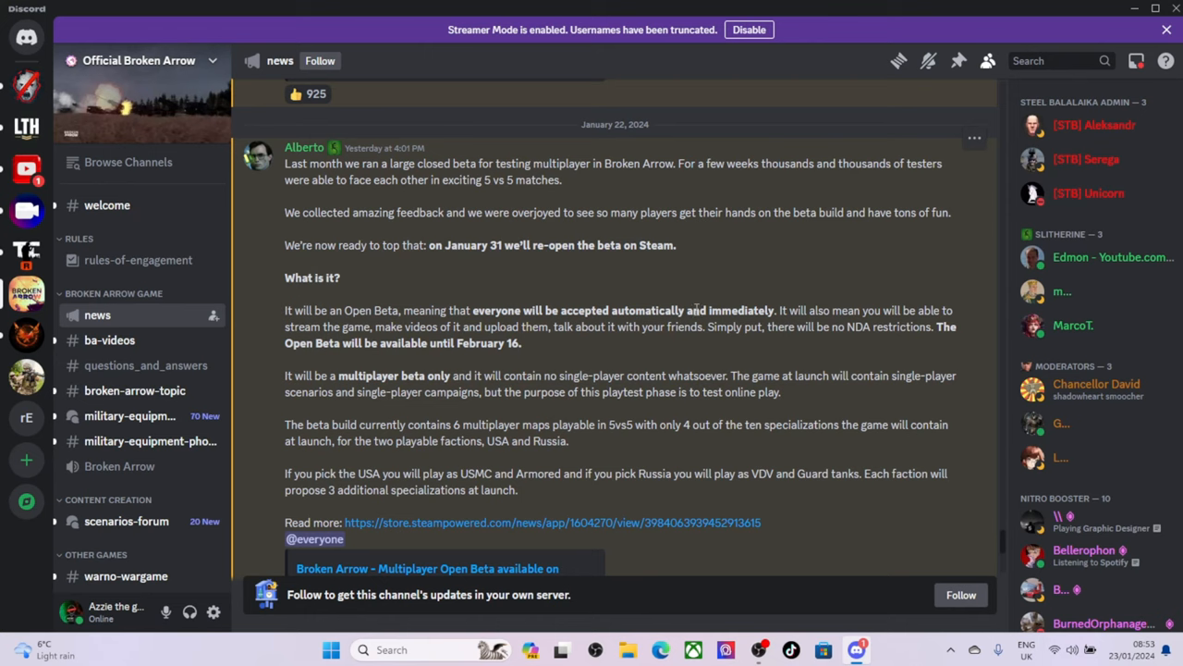
mouse_move(788, 312)
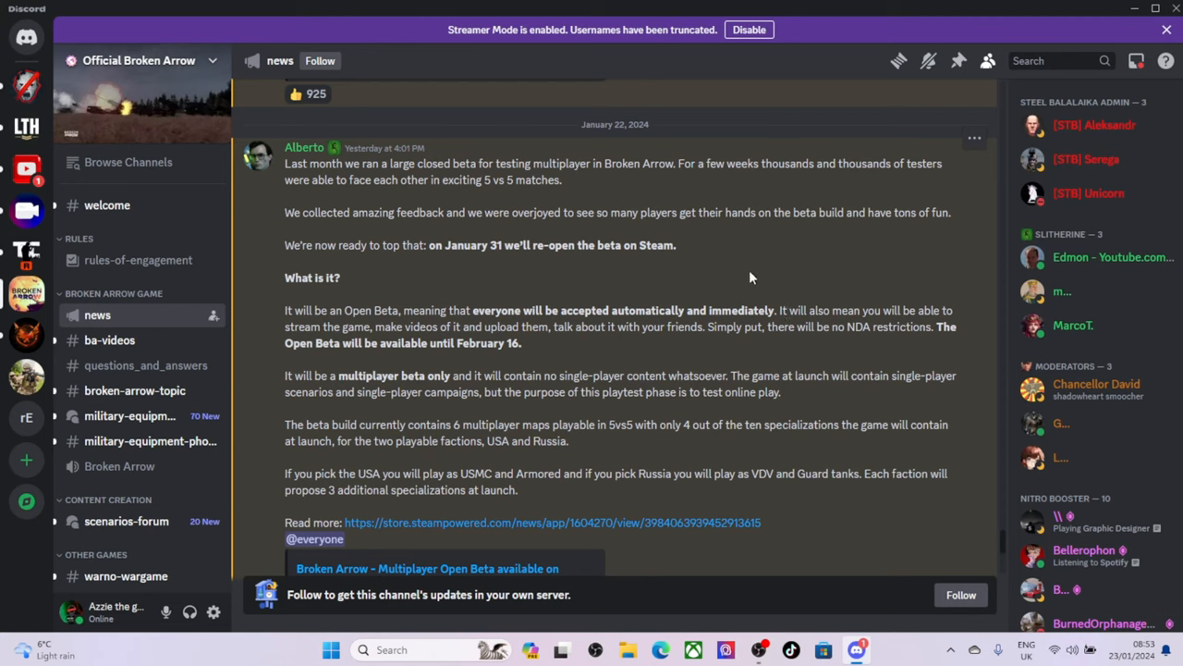
mouse_move(767, 288)
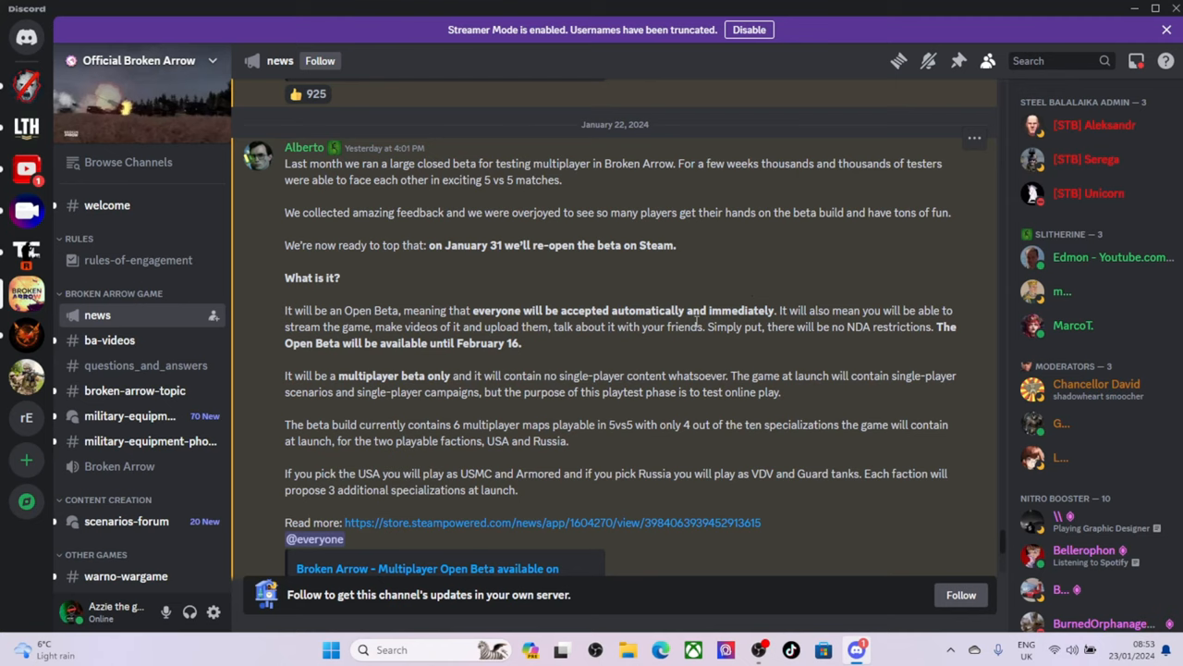
left_click_drag(706, 325, 522, 342)
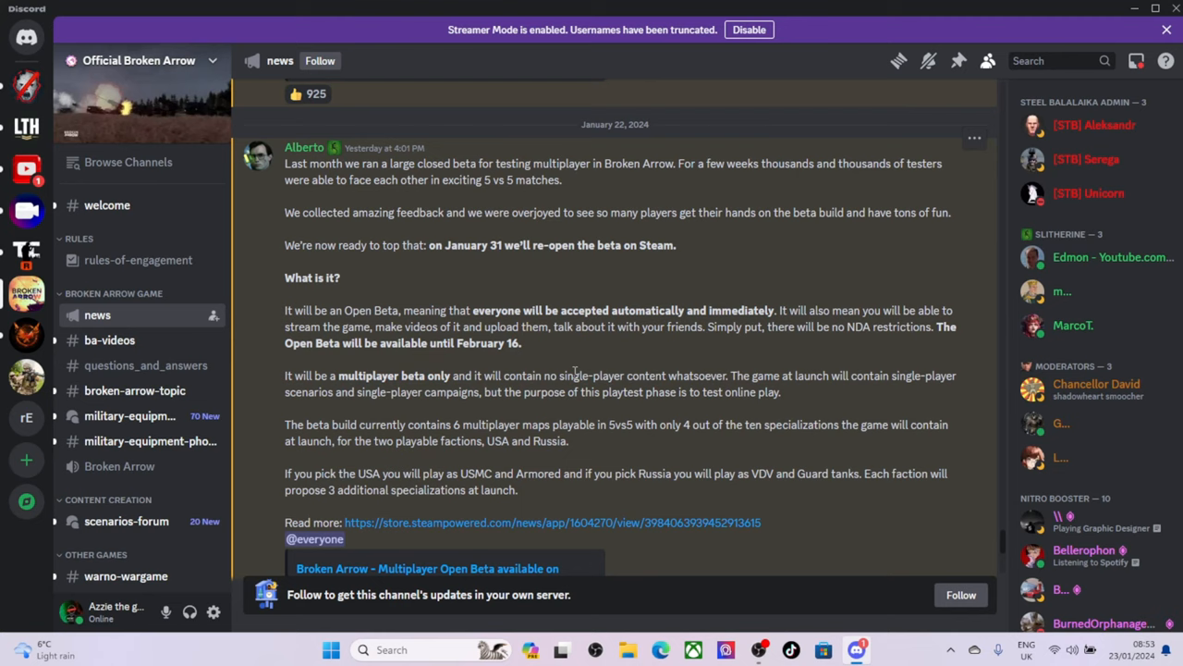
mouse_move(970, 413)
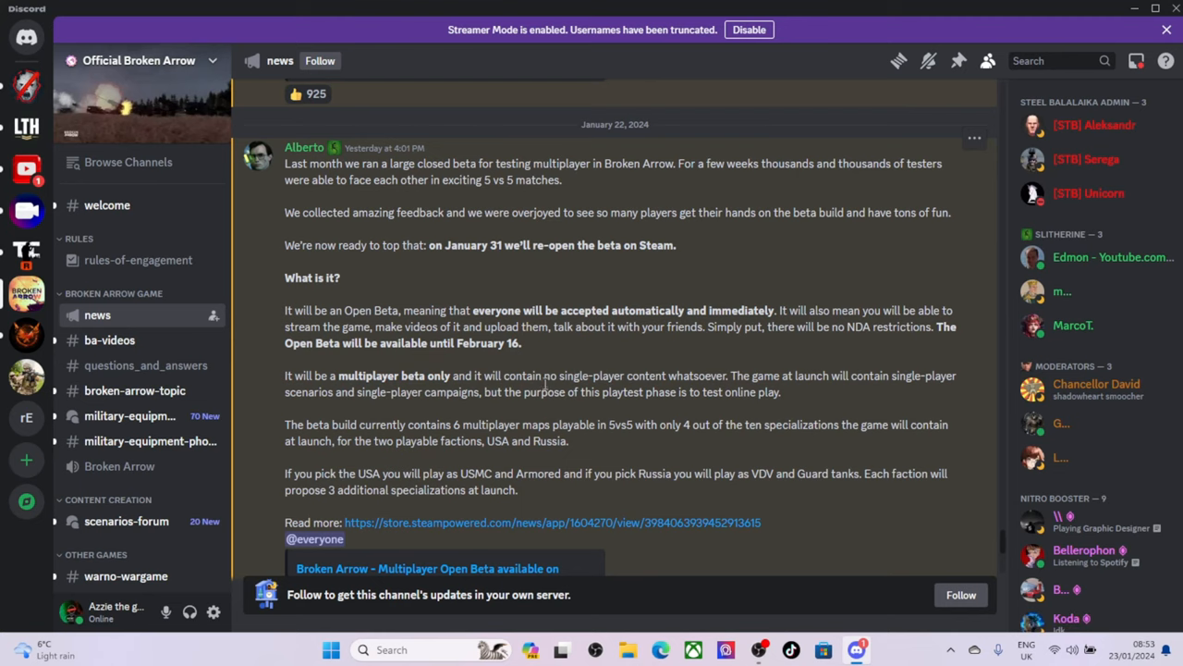
left_click_drag(544, 376, 414, 392)
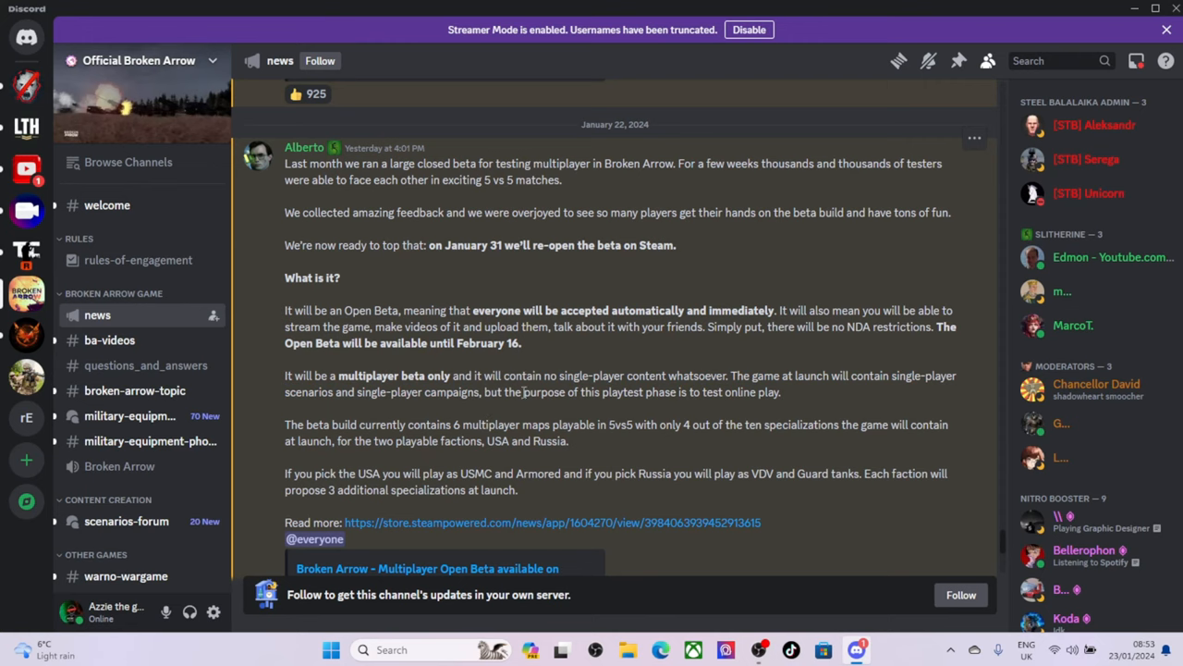
mouse_move(464, 414)
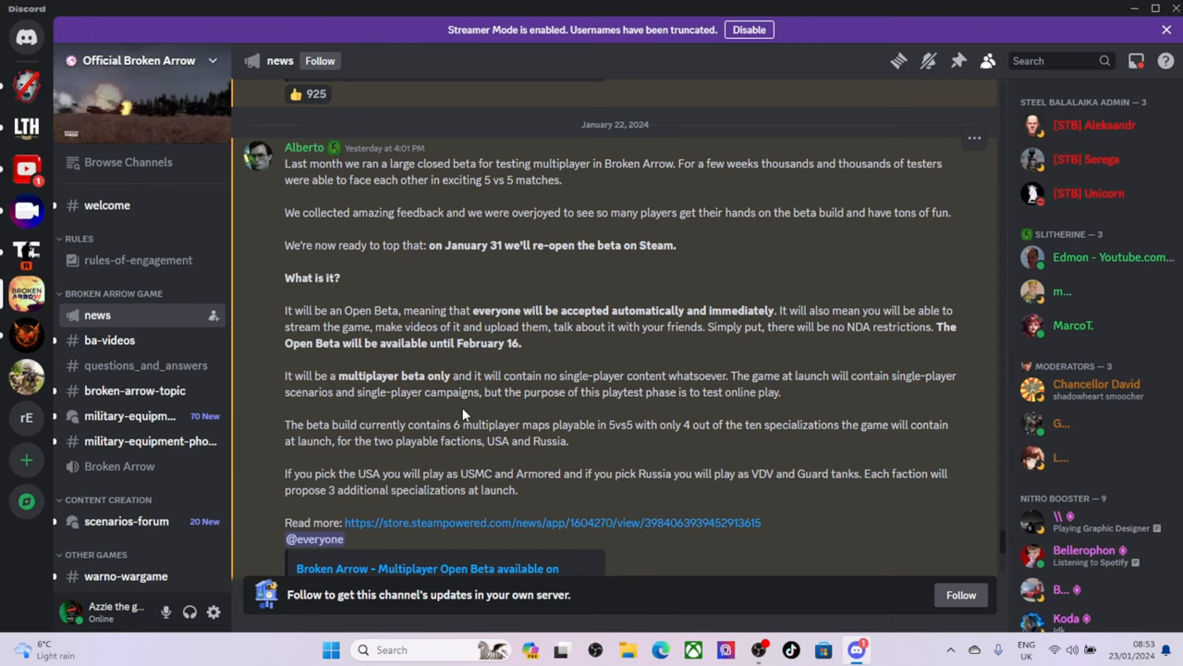
scroll("down", 3)
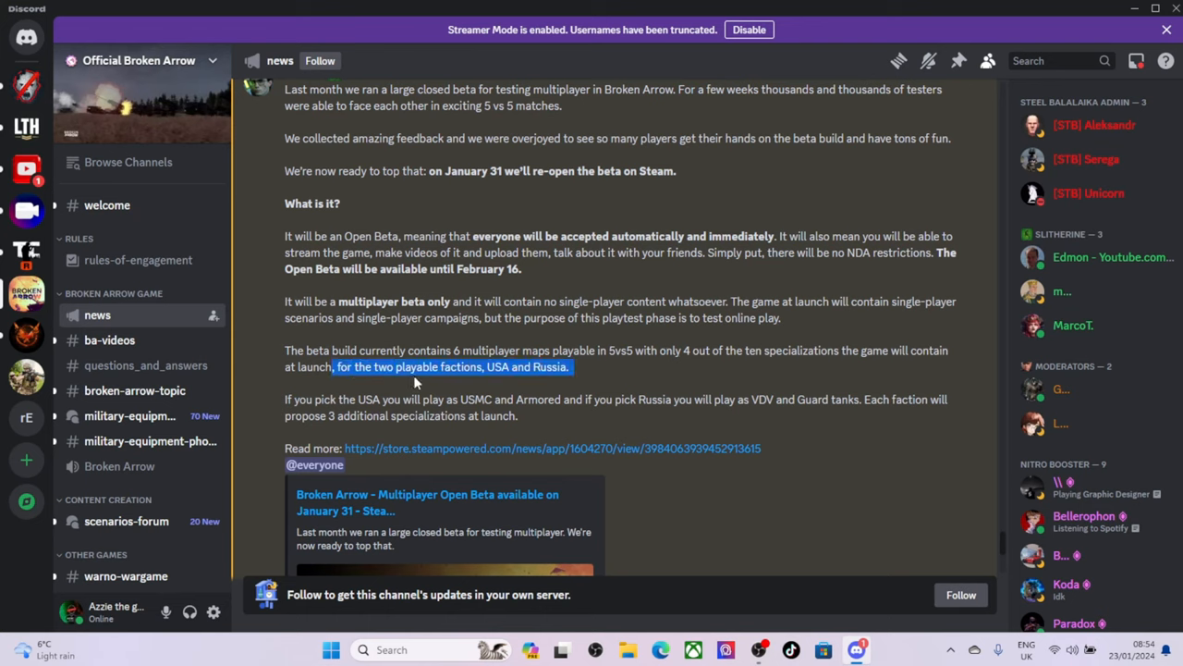
mouse_move(444, 381)
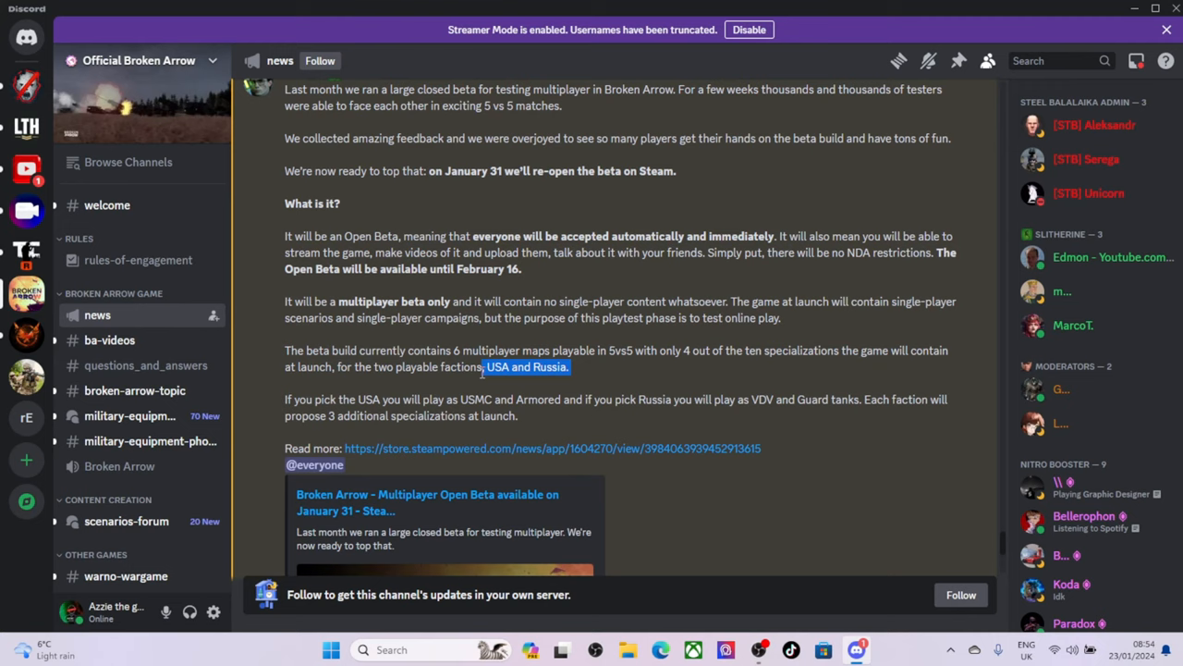
left_click(514, 392)
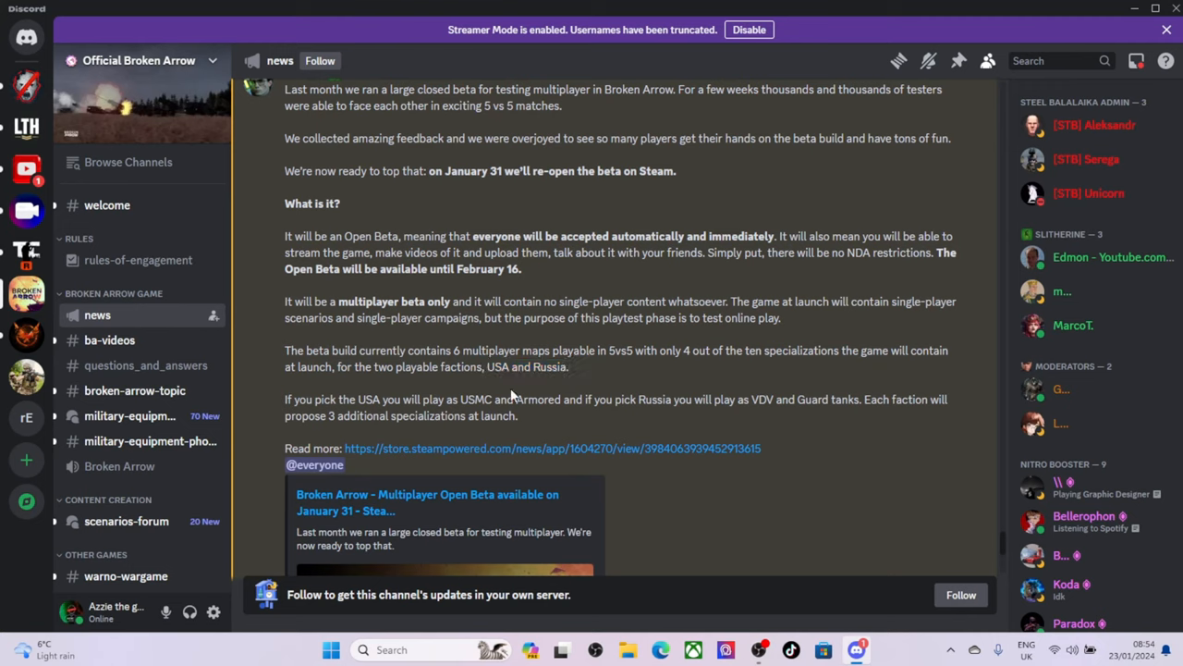
mouse_move(488, 390)
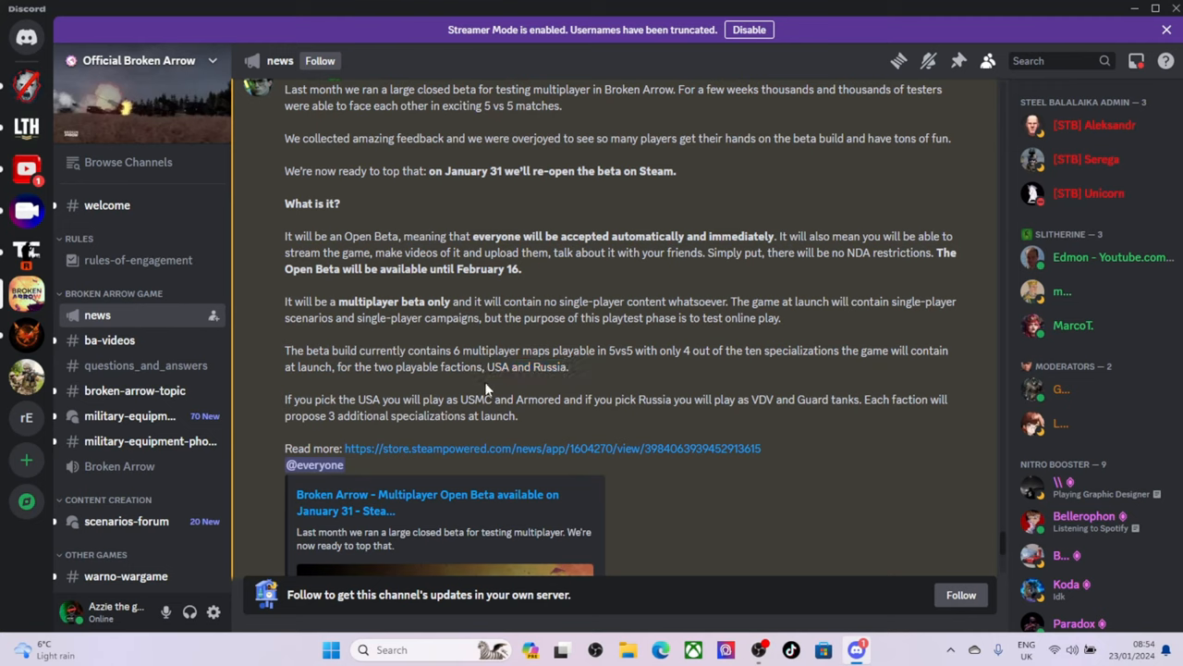
double_click(298, 399)
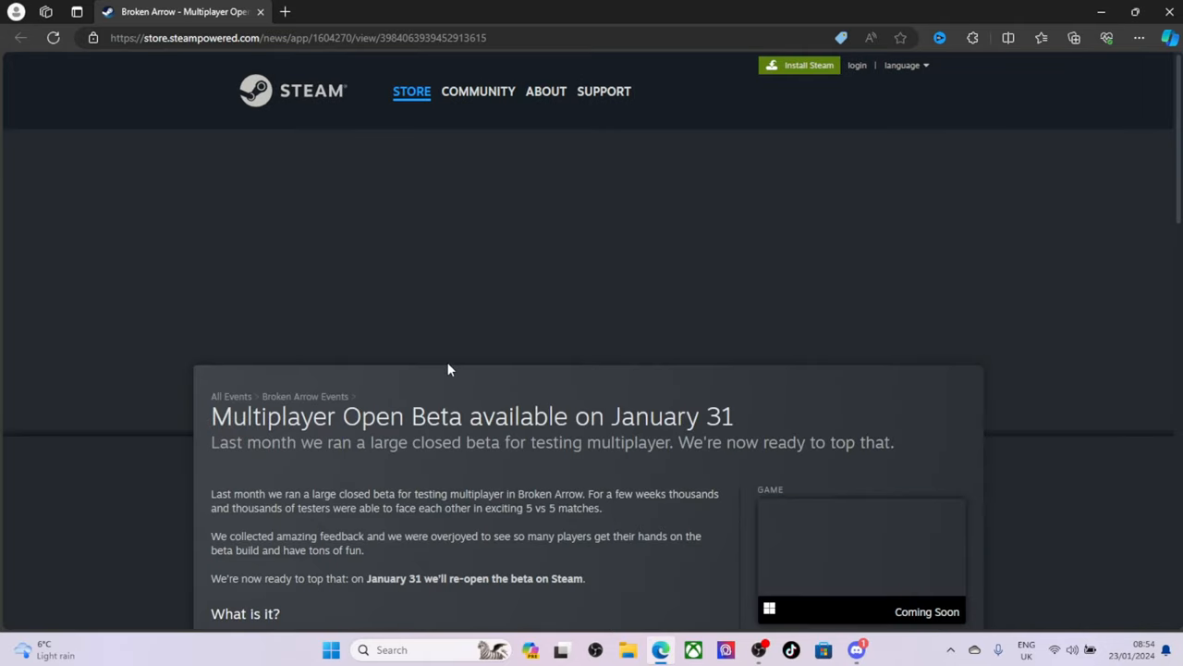
Highlight the community-contest sentence and the line about rewarding the most active player.
scroll("down", 3)
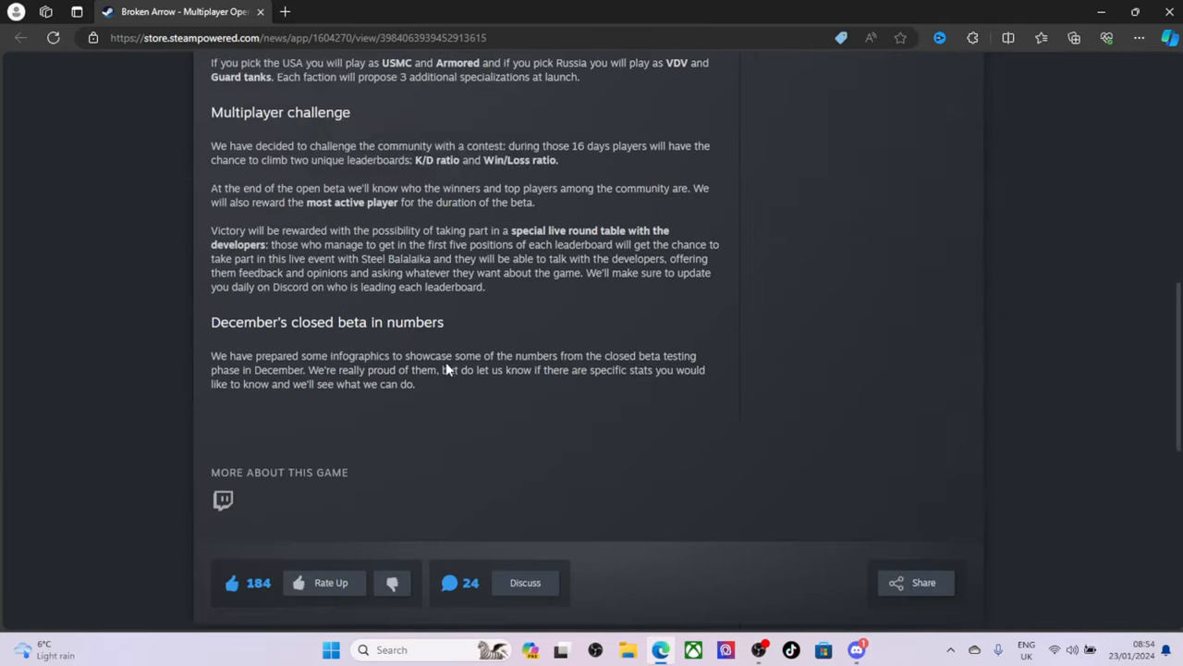
scroll("up", 3)
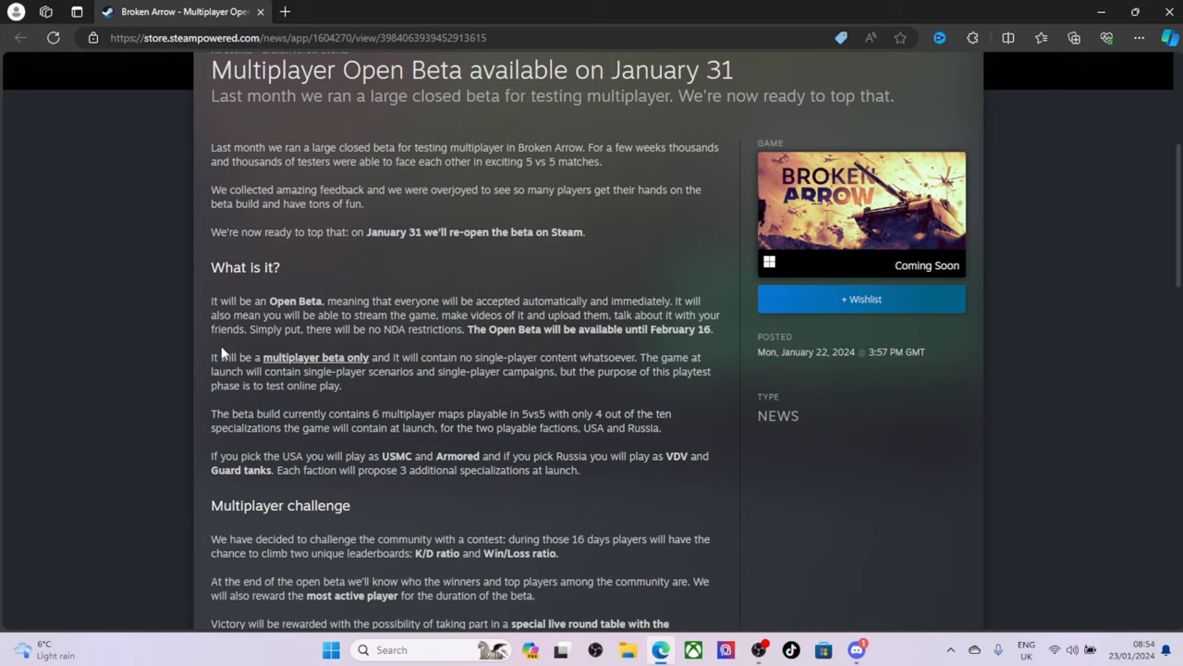
scroll("down", 3)
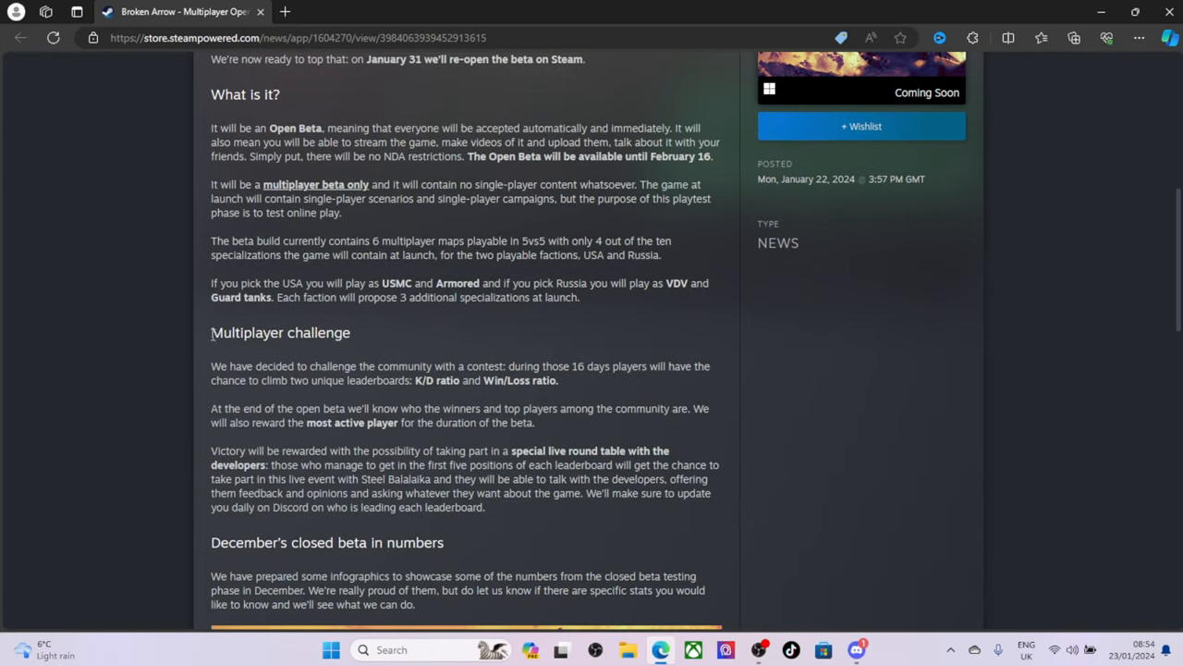
scroll("down", 3)
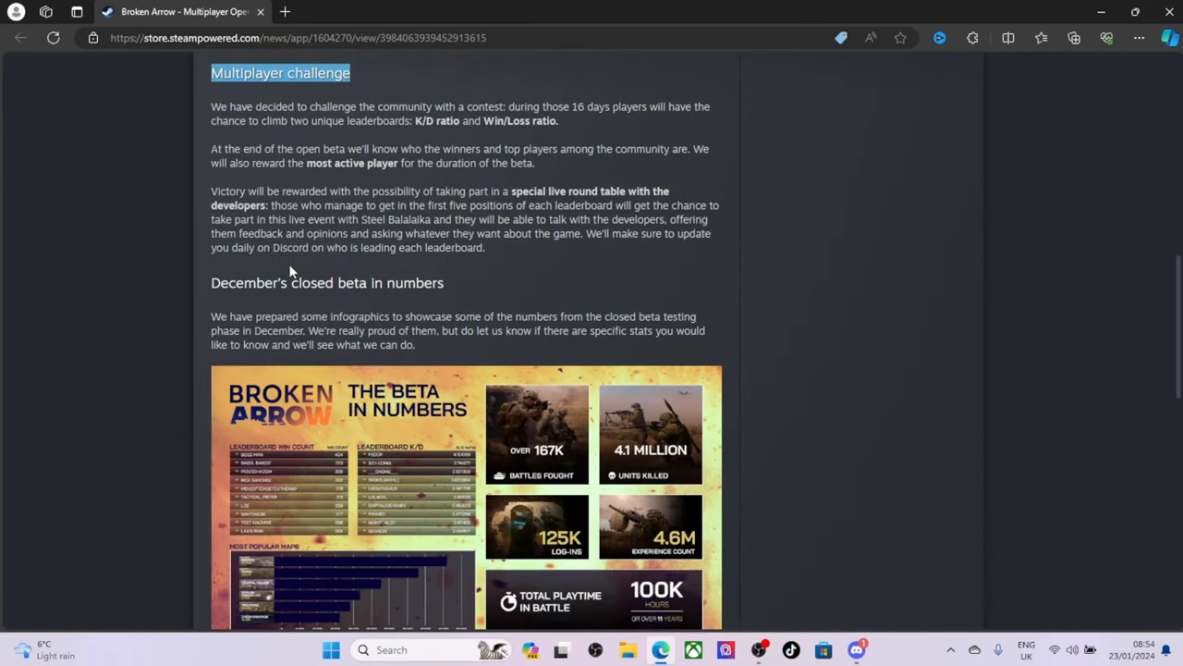
scroll("up", 3)
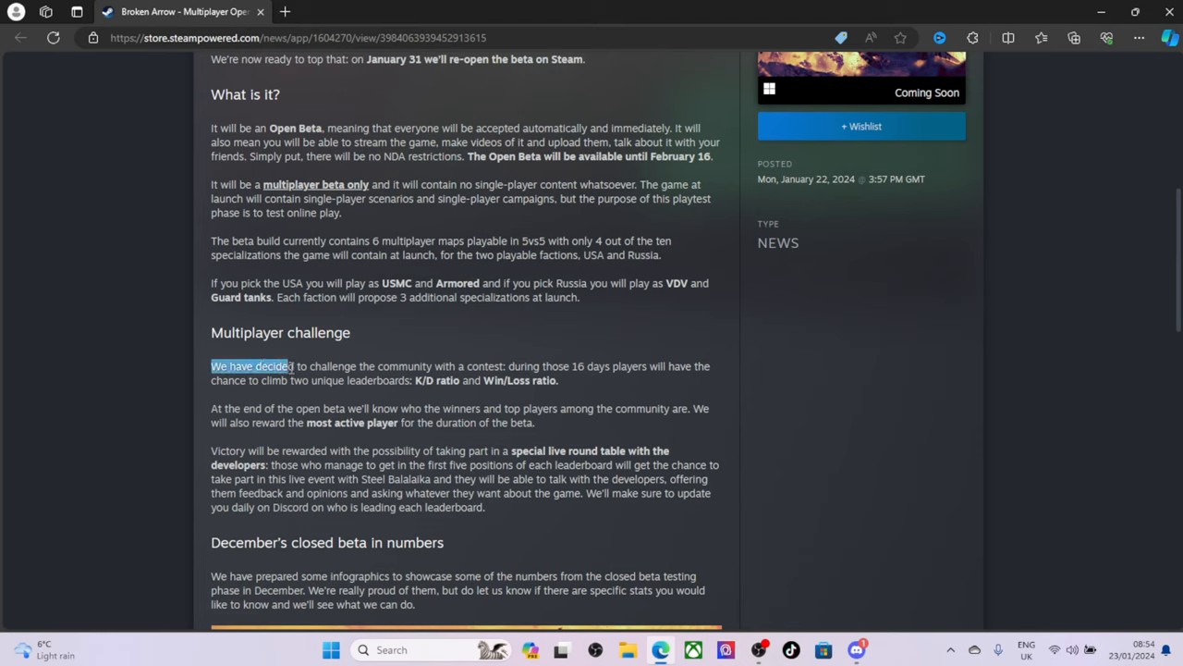
left_click_drag(294, 366, 445, 366)
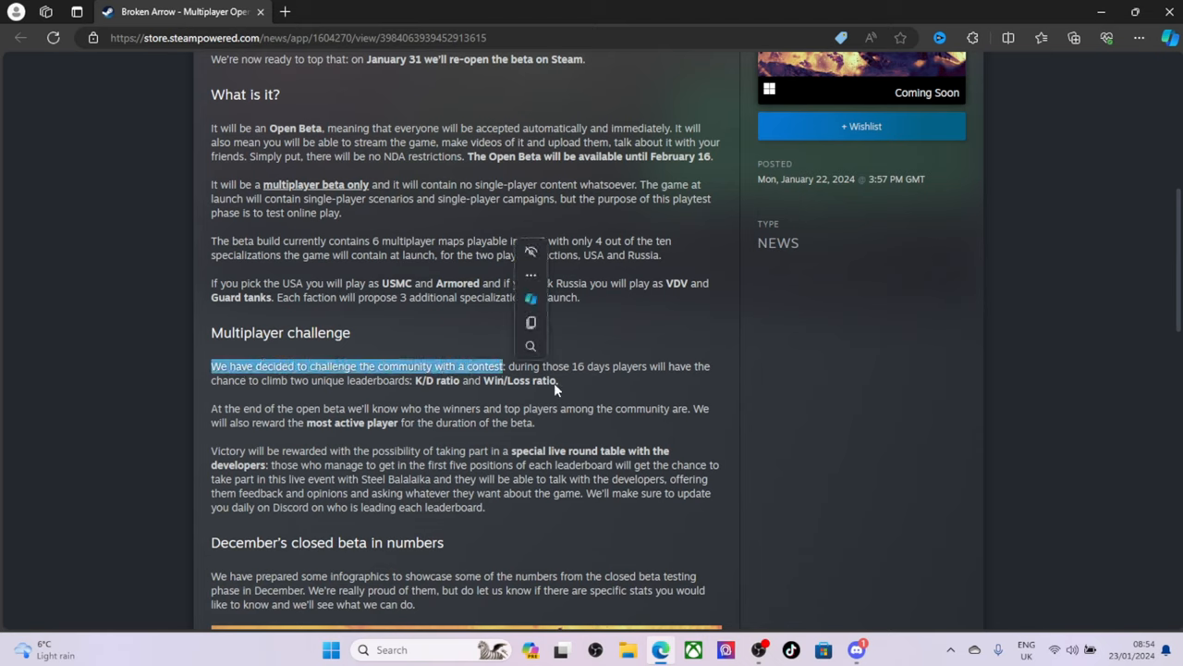
left_click(620, 381)
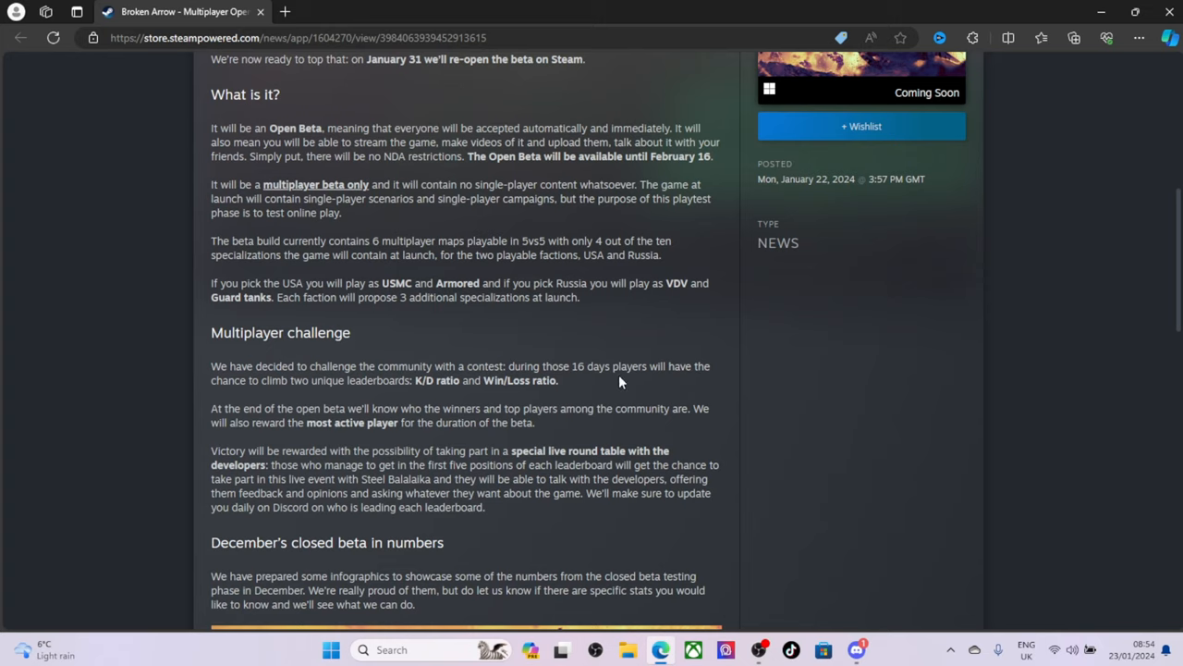
mouse_move(315, 383)
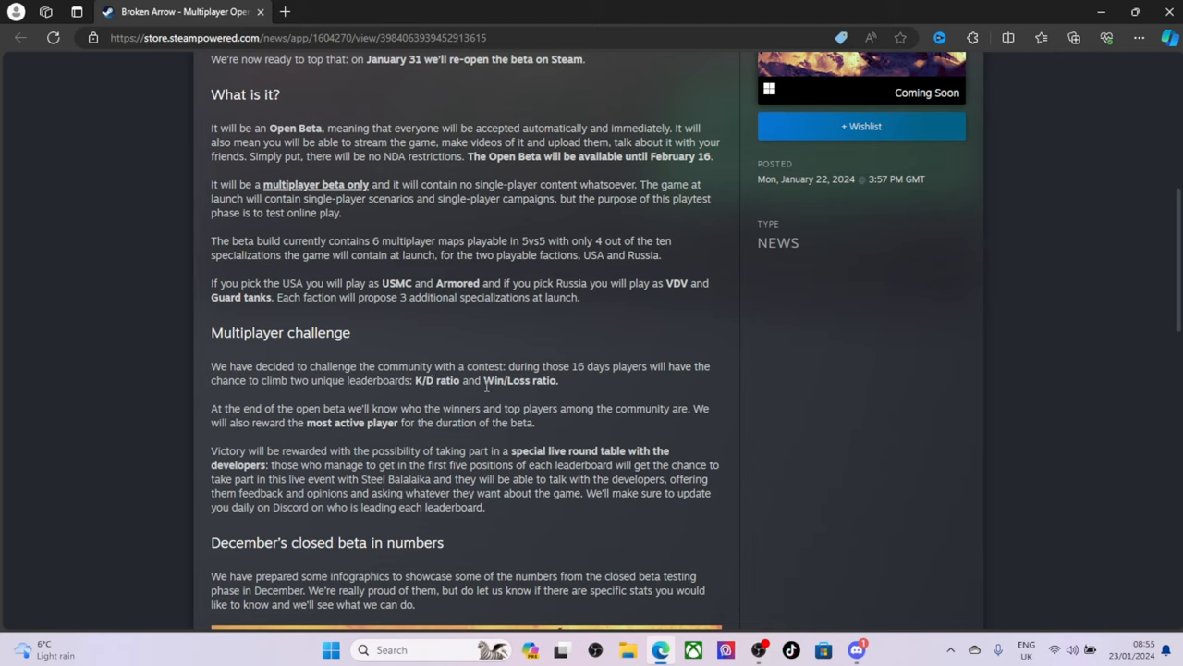
mouse_move(564, 403)
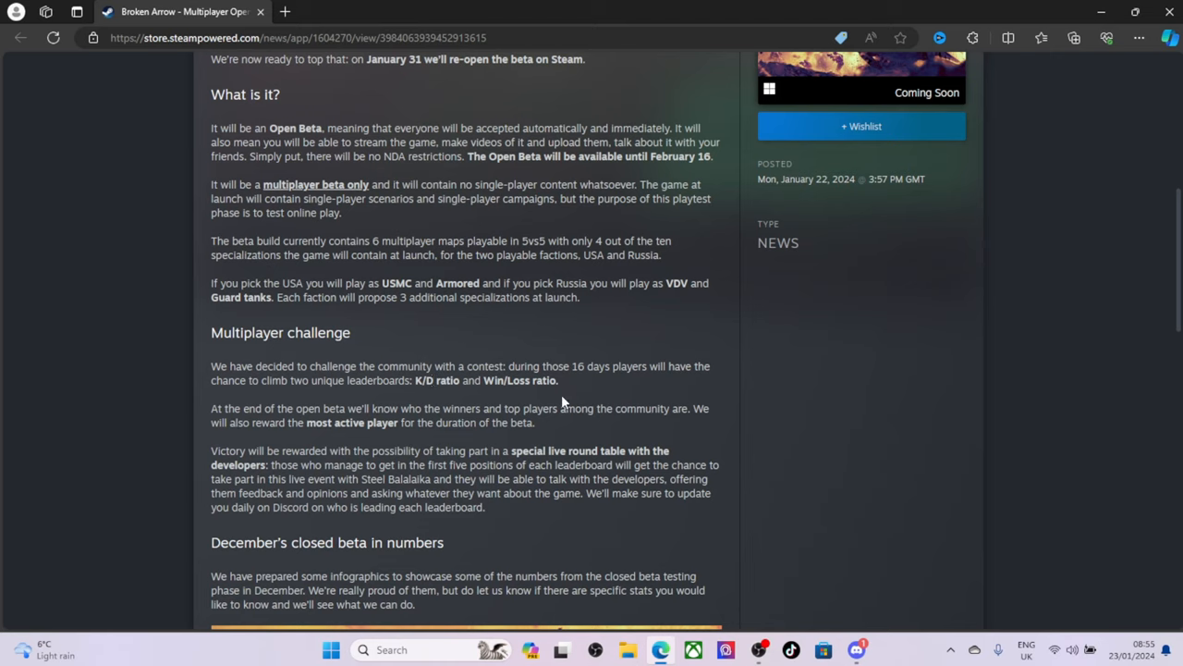
mouse_move(441, 405)
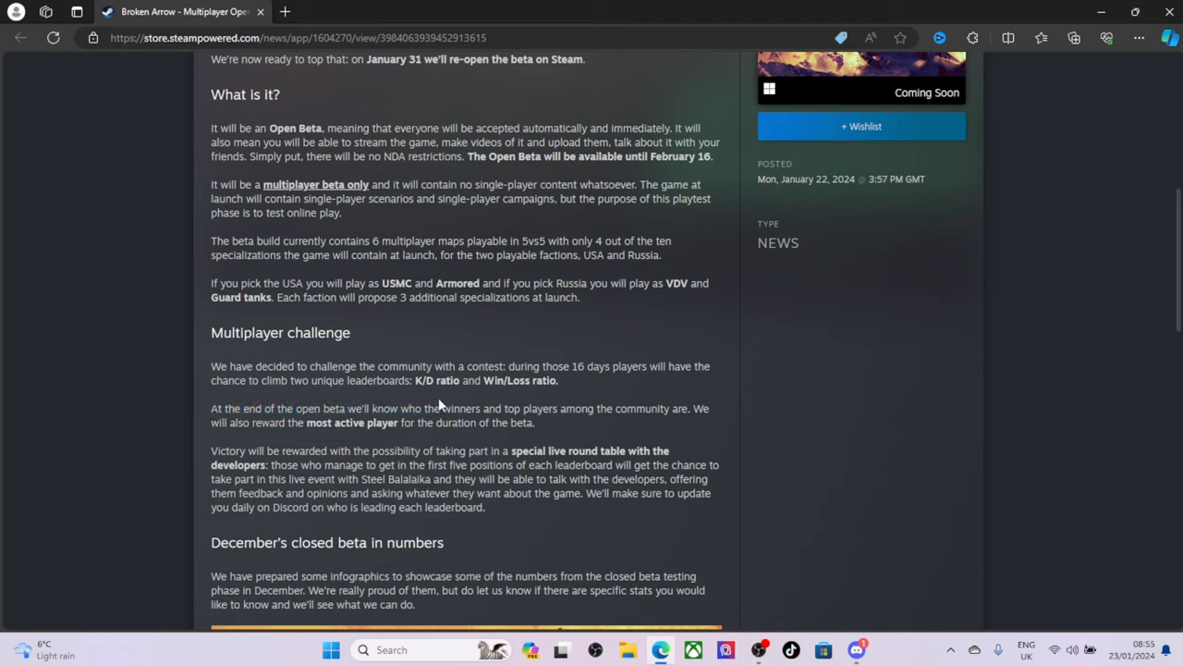
mouse_move(302, 411)
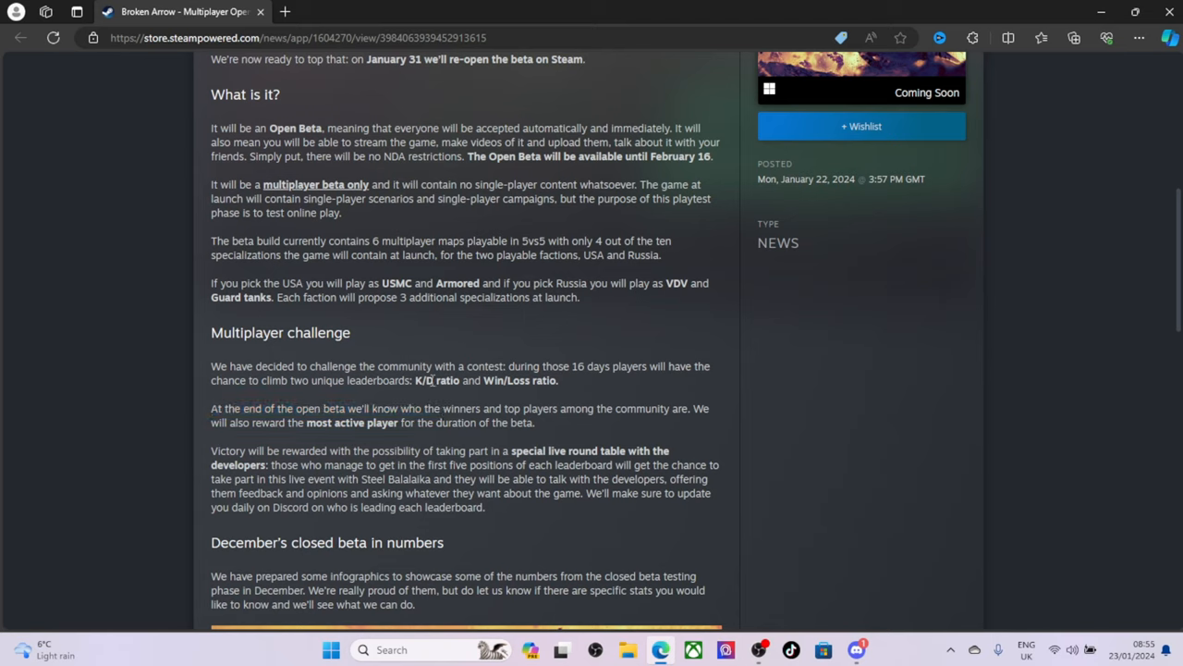
mouse_move(562, 385)
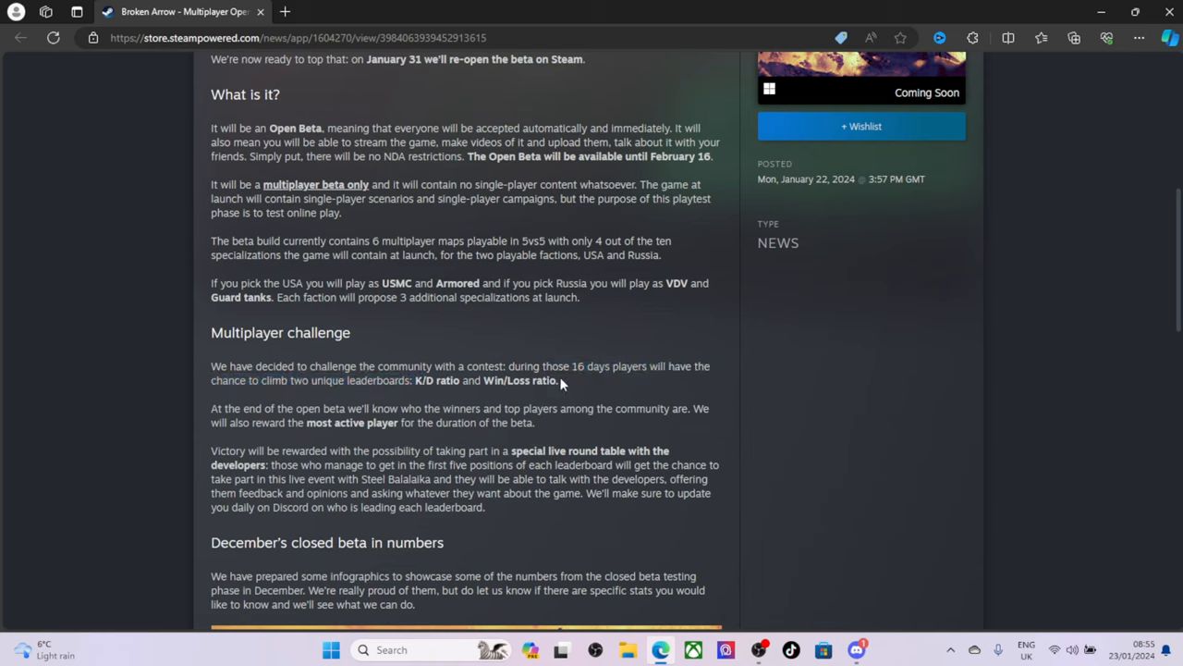
mouse_move(403, 398)
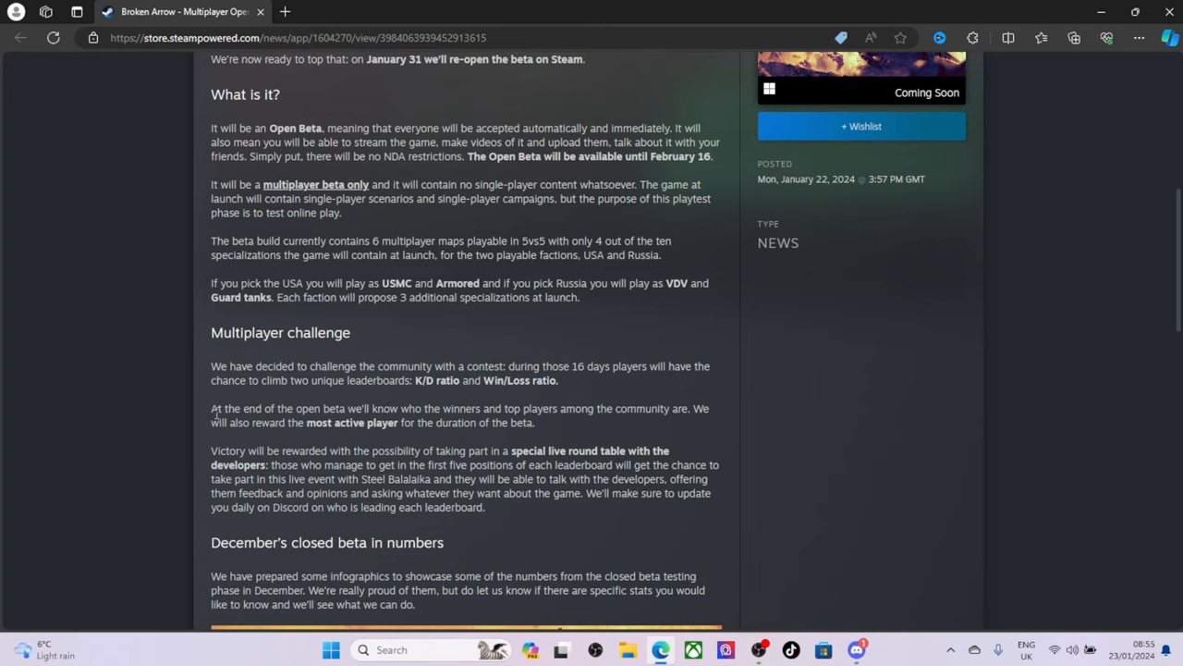
mouse_move(344, 413)
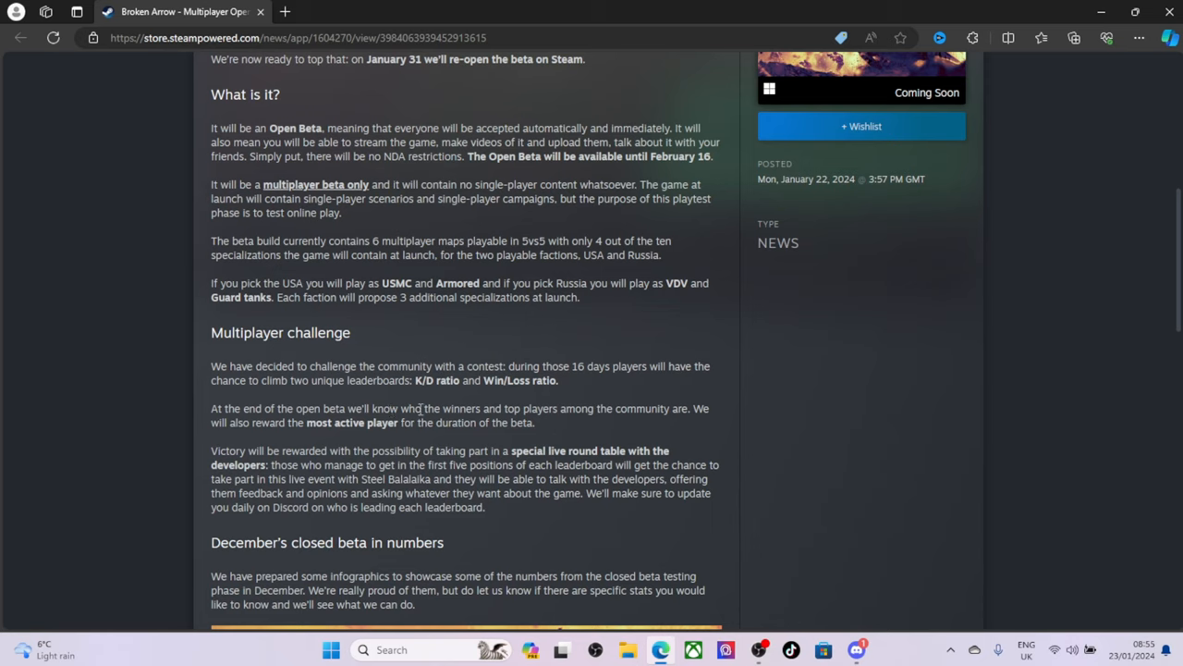
mouse_move(222, 436)
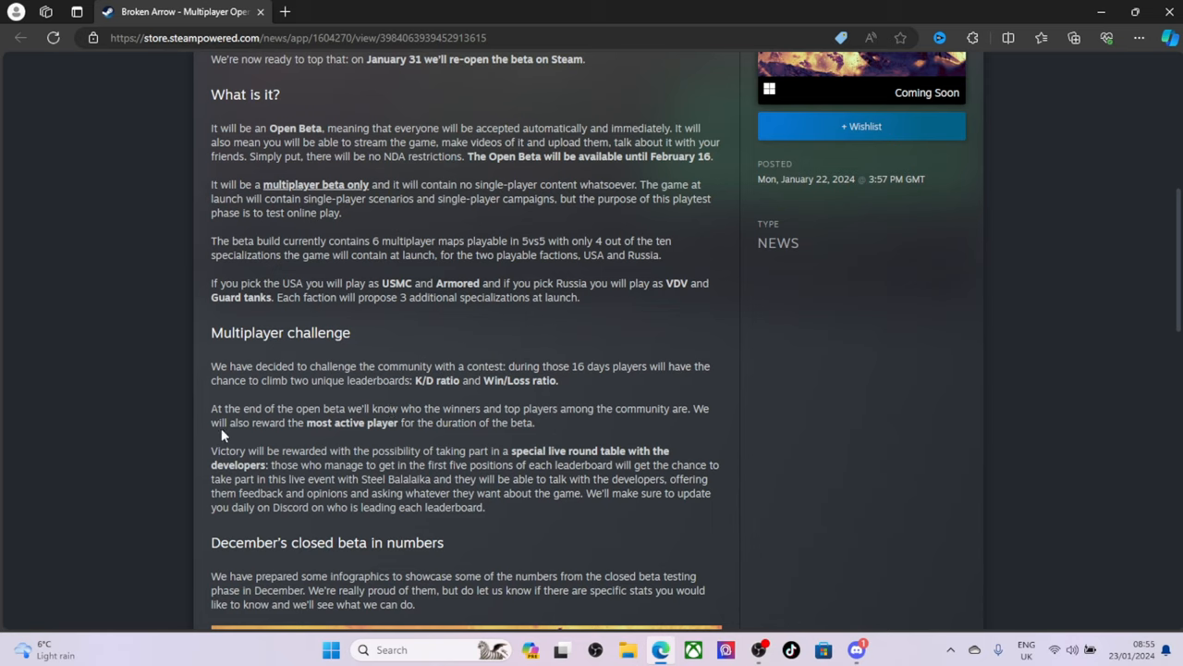
left_click_drag(211, 422, 366, 422)
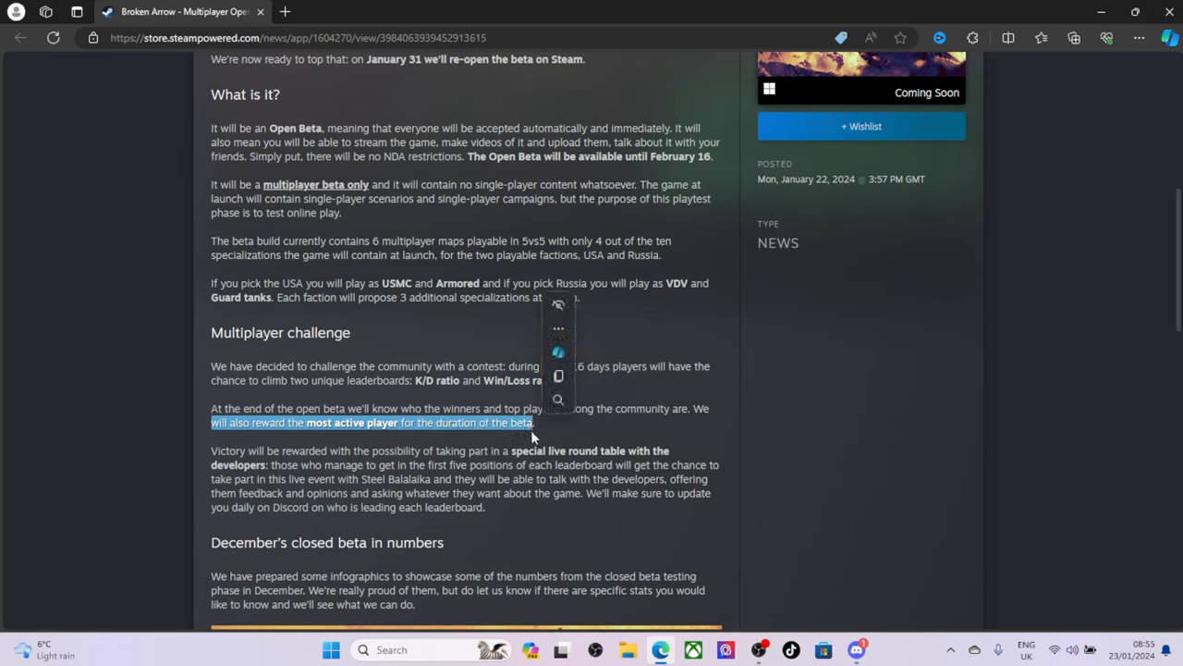
left_click(533, 434)
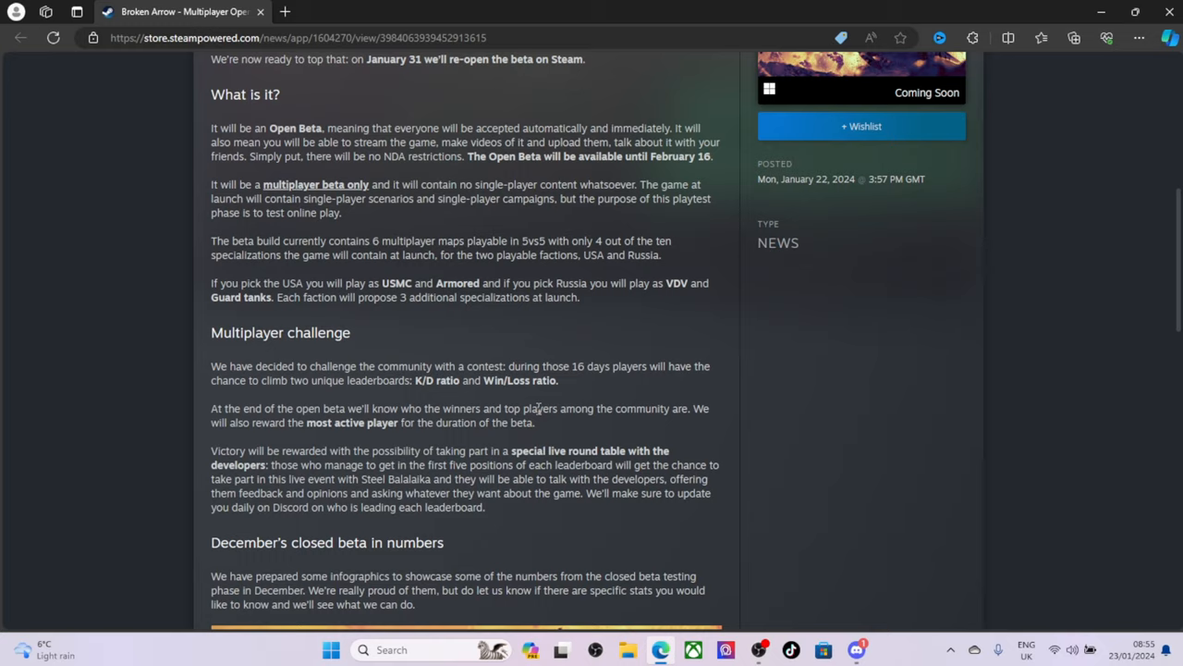
Highlight the 'live round table with the developers' reward phrase and the live event guest's name.
scroll("down", 3)
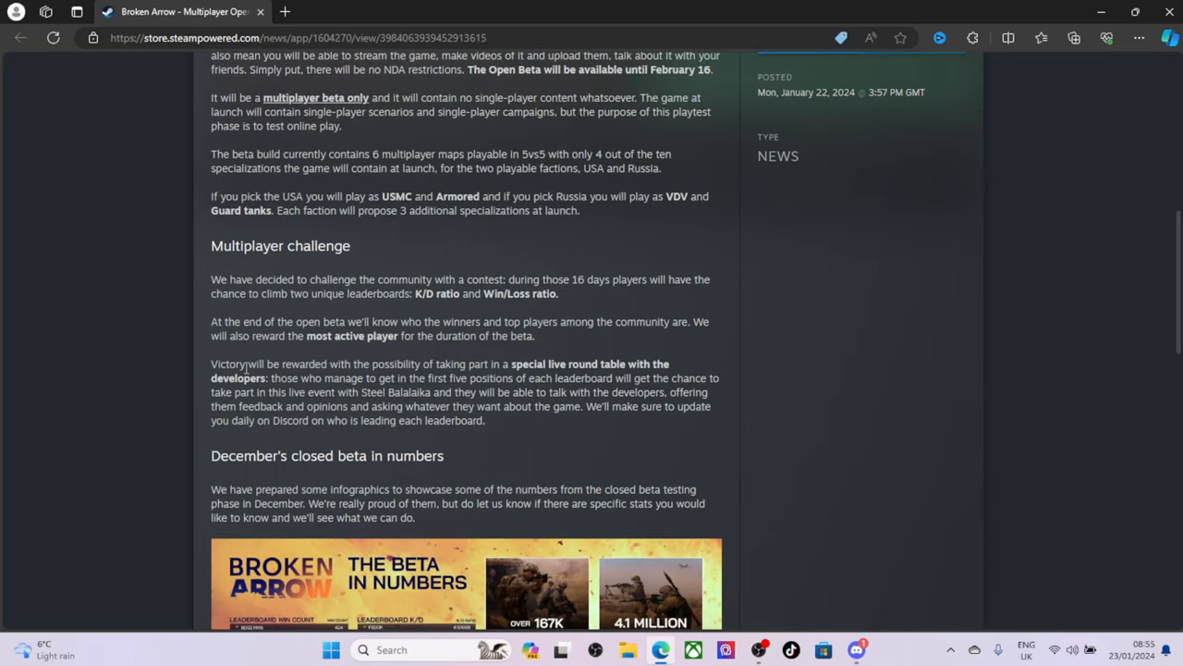
mouse_move(368, 361)
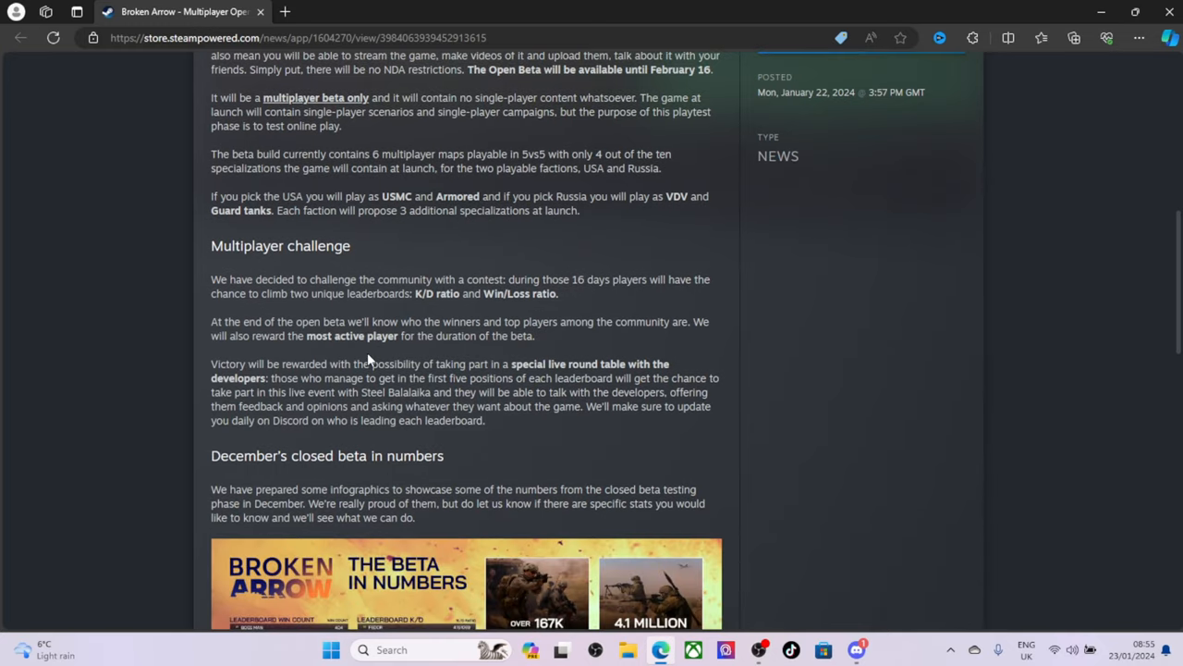
double_click(527, 363)
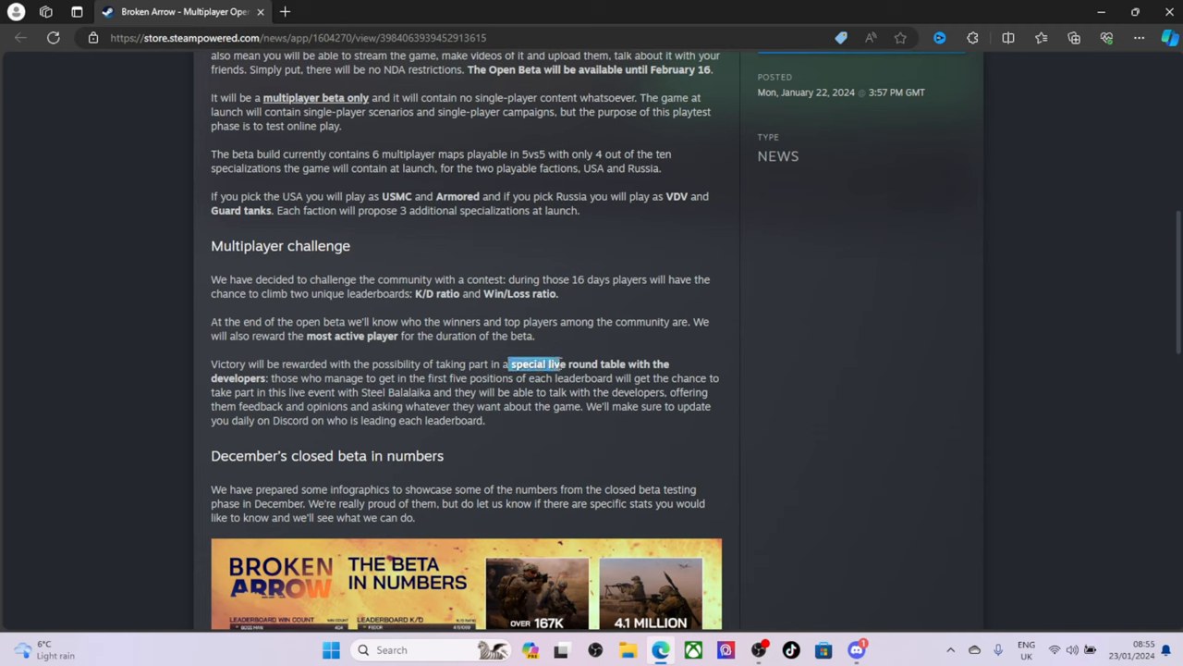
left_click_drag(508, 362, 273, 377)
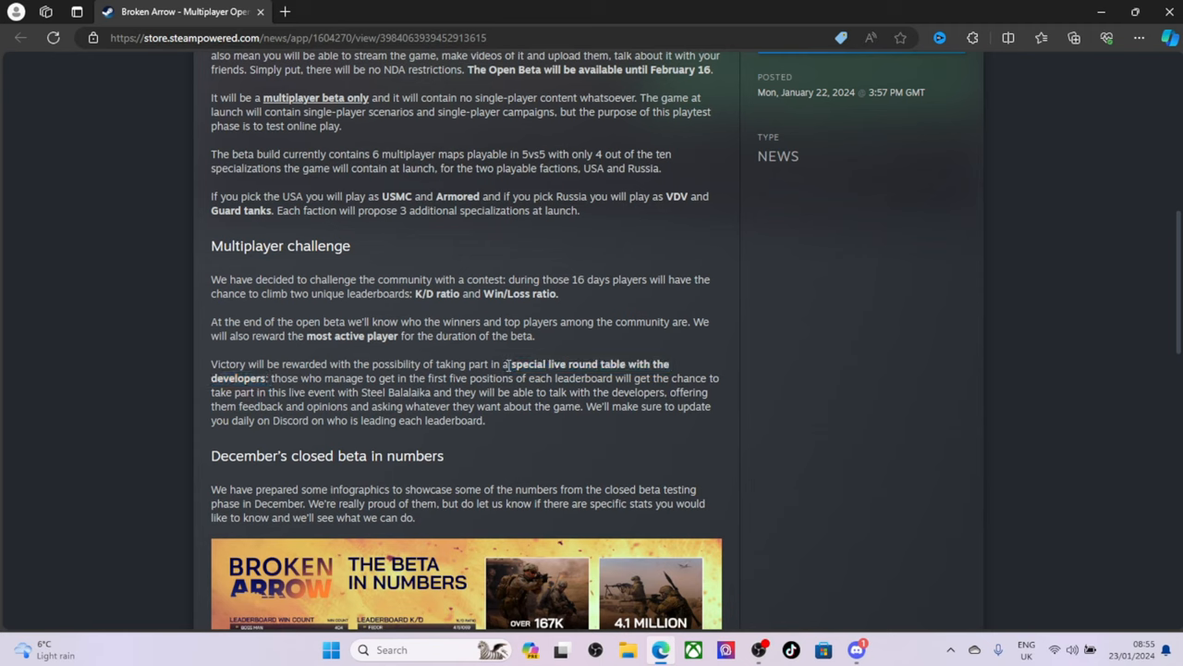
left_click_drag(506, 362, 268, 377)
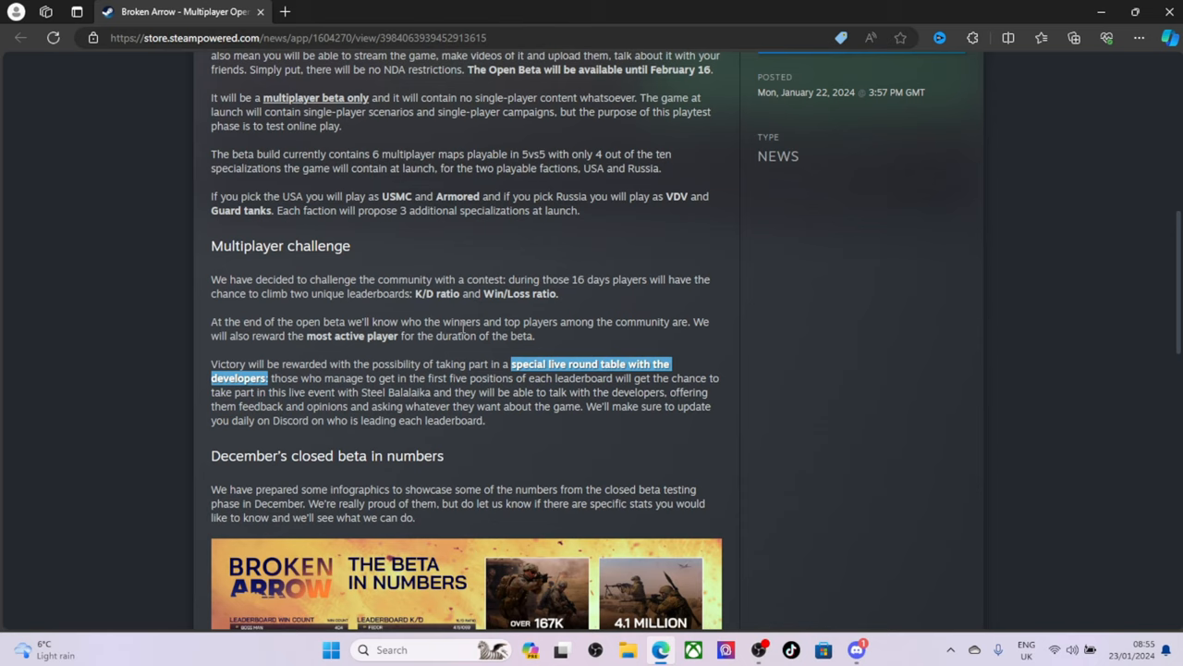
mouse_move(377, 369)
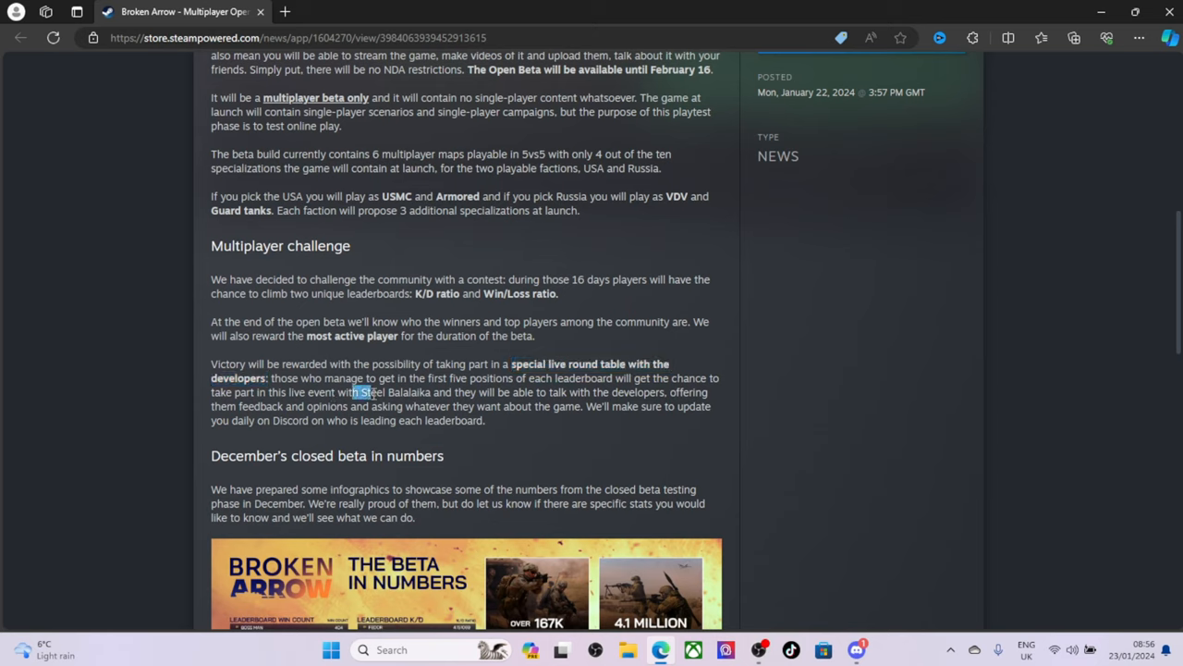
double_click(392, 392)
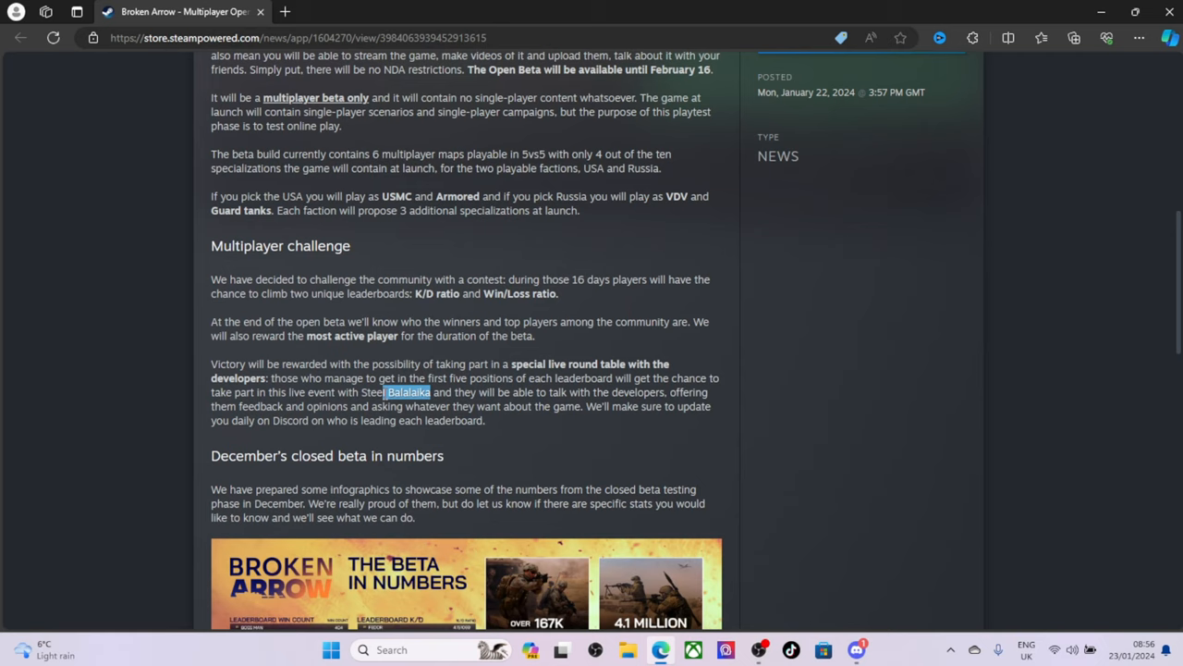
left_click(497, 405)
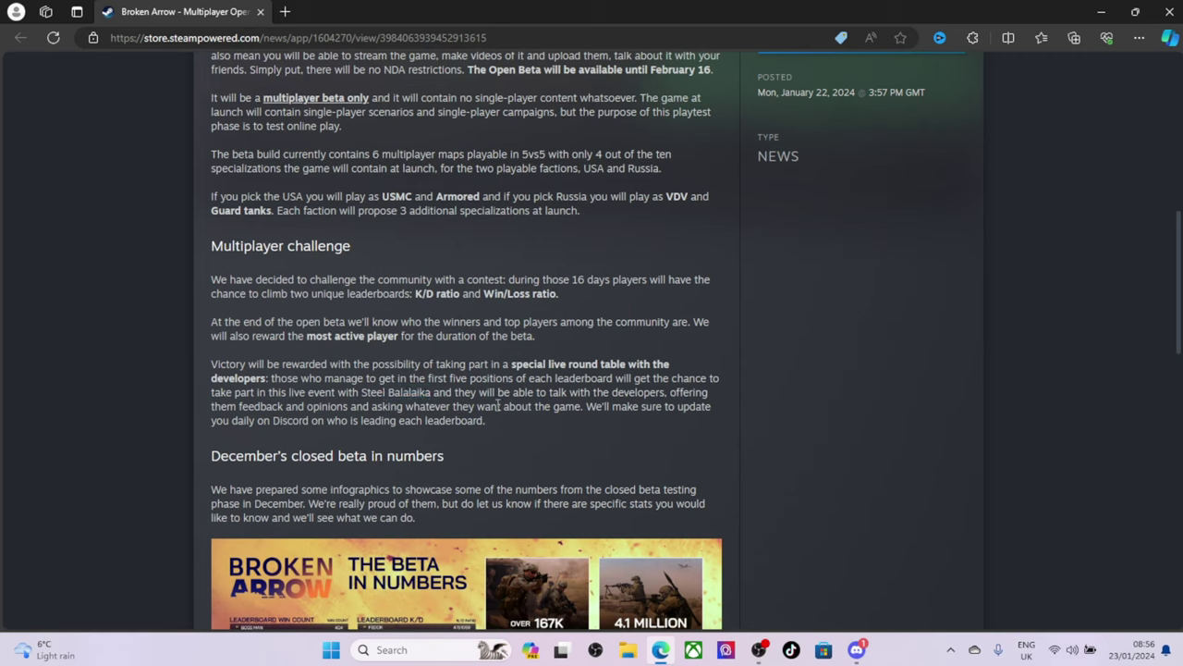
mouse_move(644, 434)
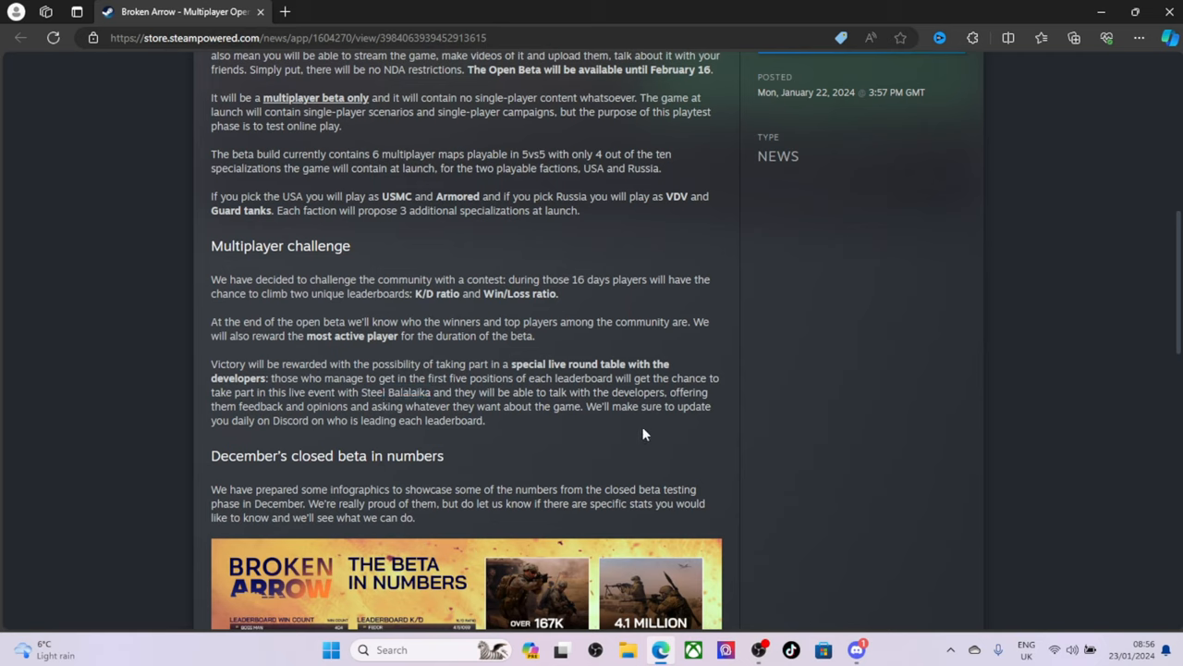
mouse_move(334, 420)
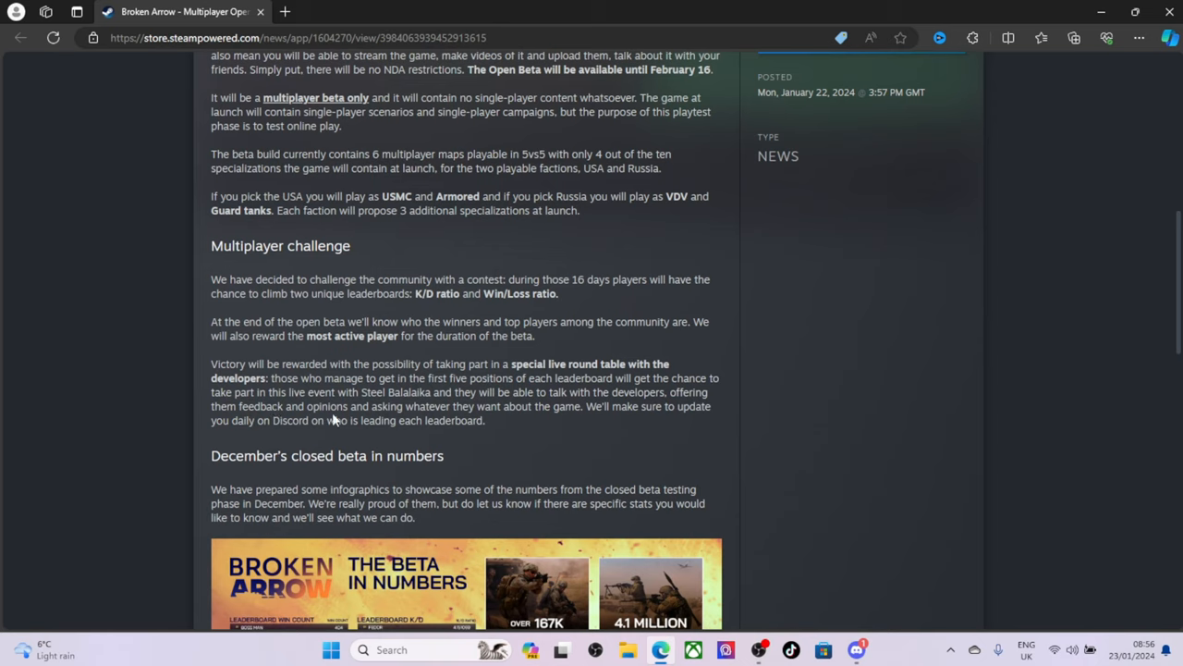
mouse_move(388, 418)
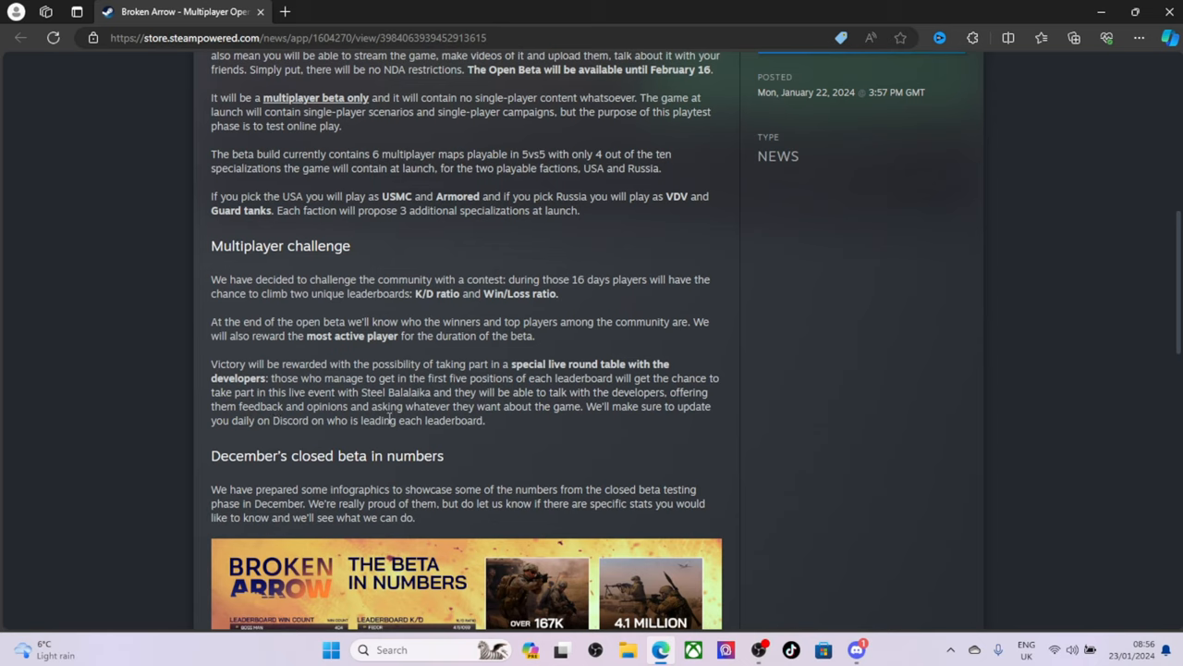
mouse_move(477, 418)
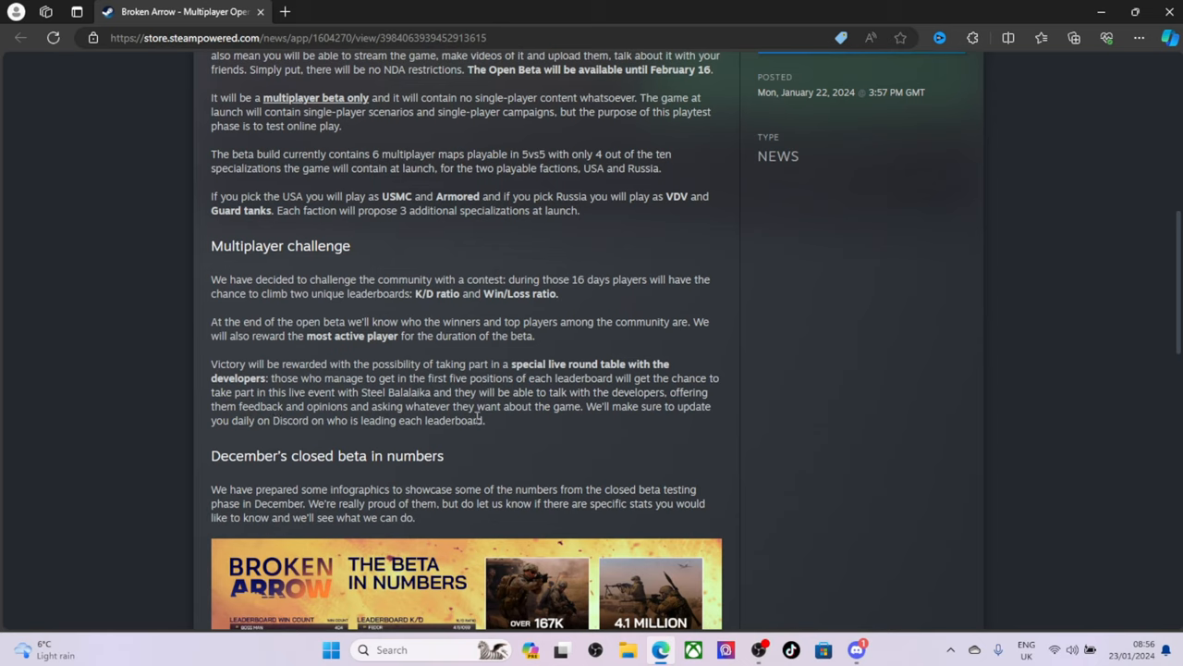
mouse_move(643, 423)
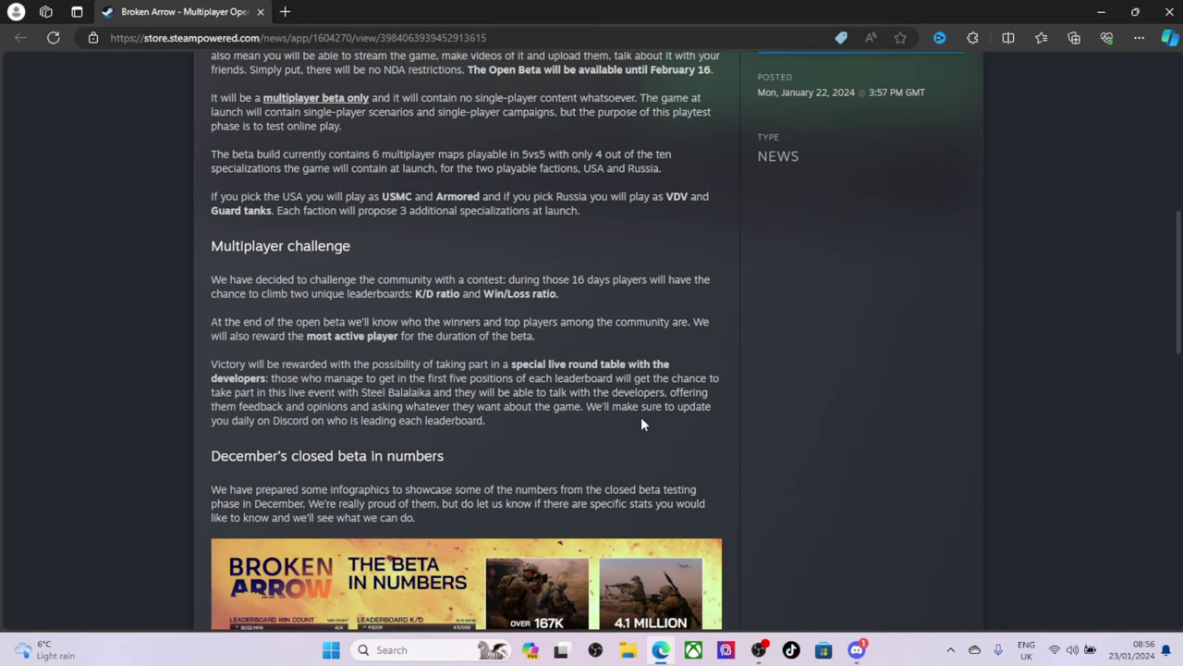
mouse_move(305, 418)
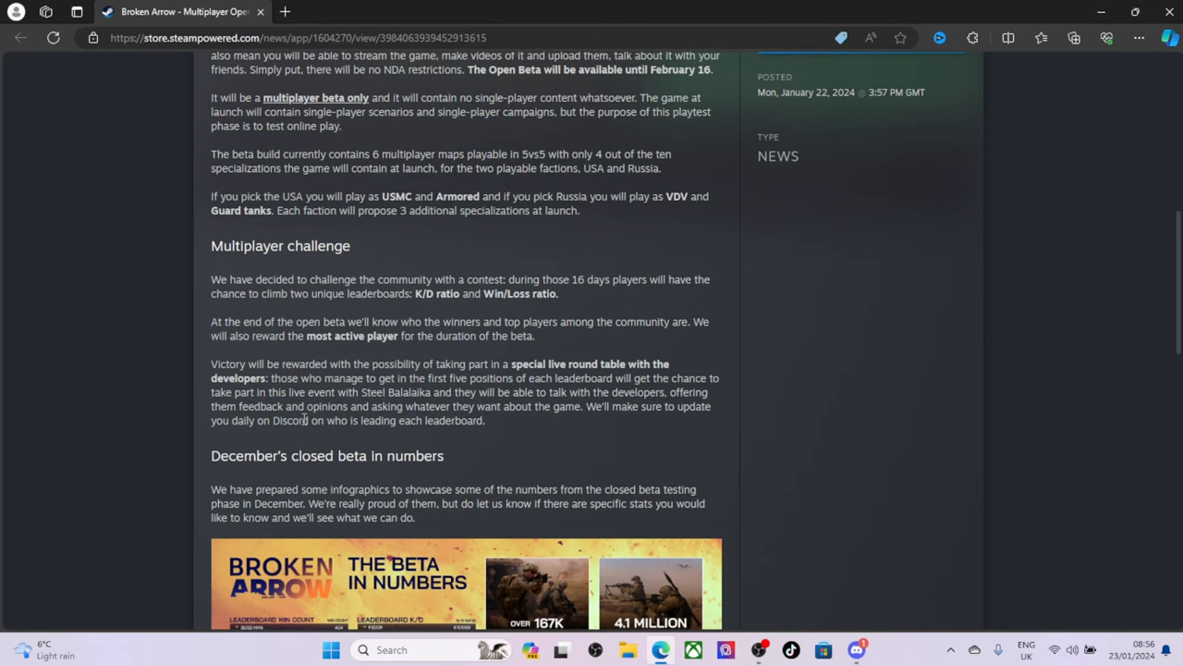
Reach the December closed-beta infographic and highlight the closing sentences of its intro paragraph.
scroll("down", 3)
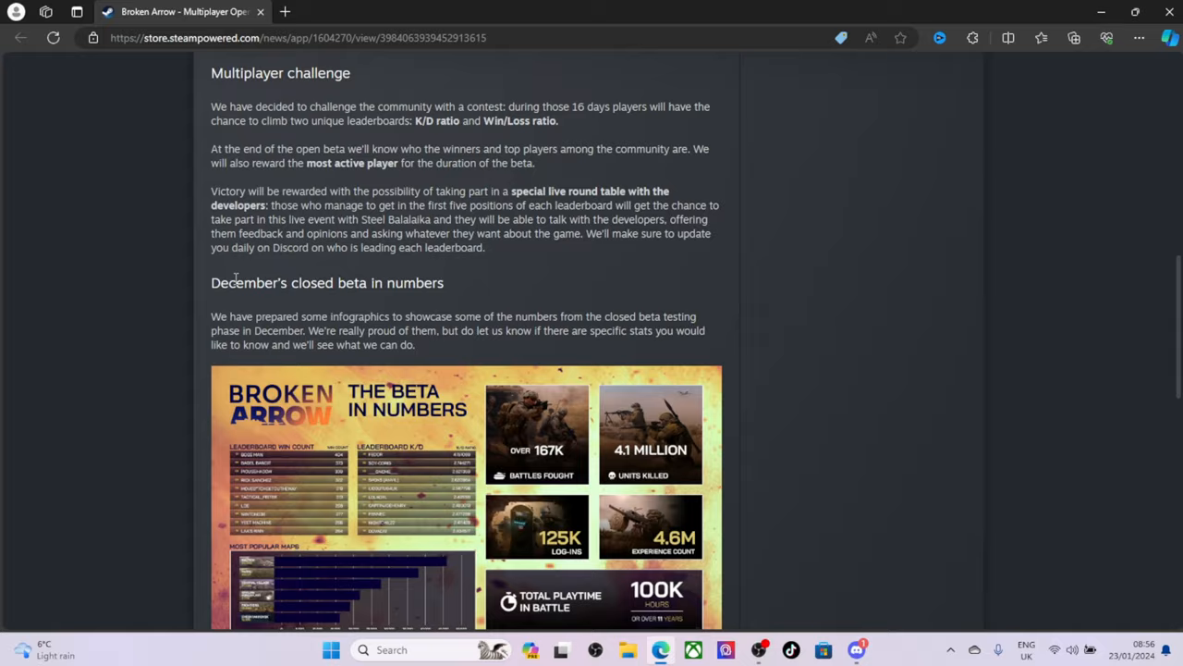
scroll("down", 3)
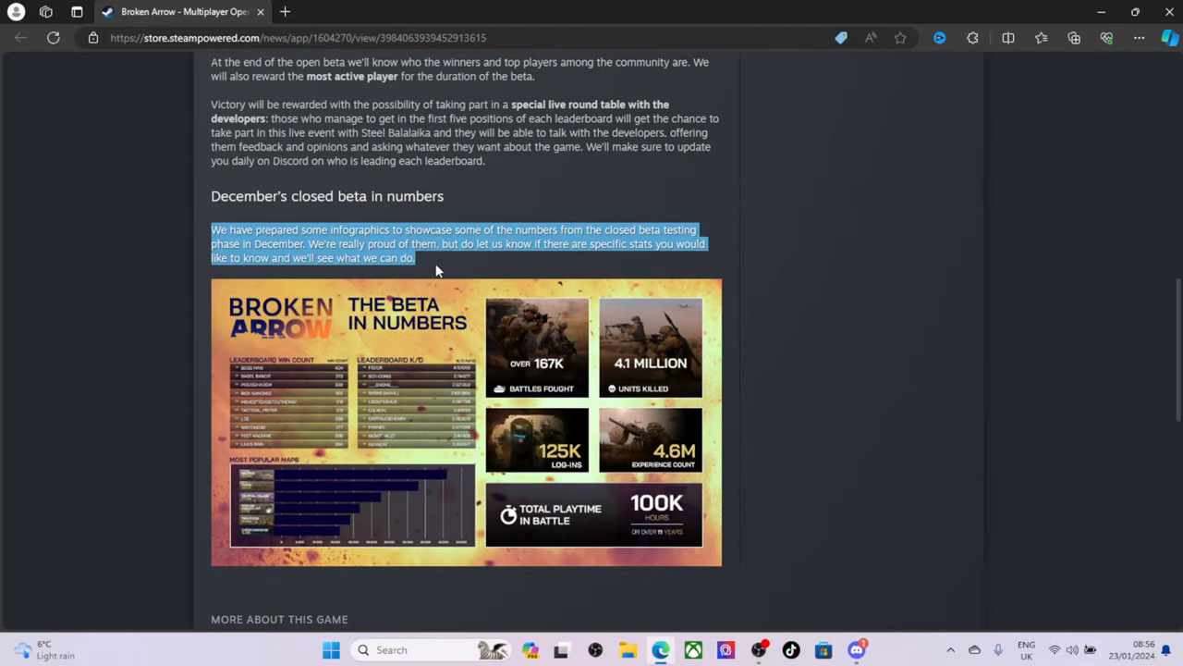
left_click(403, 262)
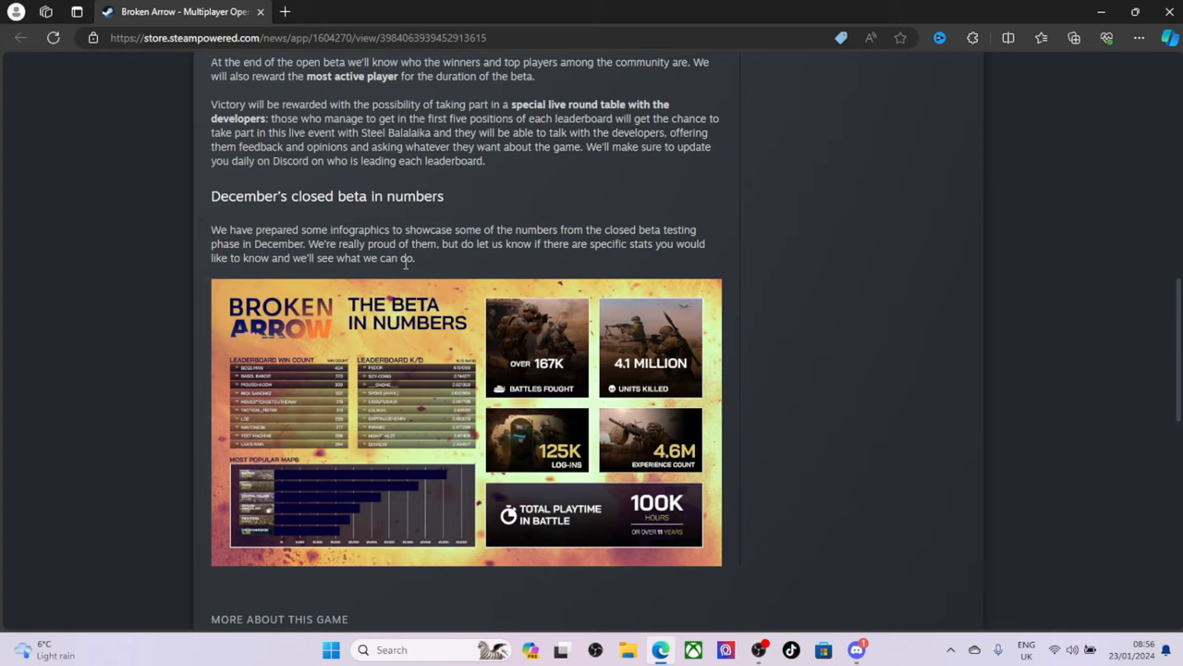
mouse_move(425, 270)
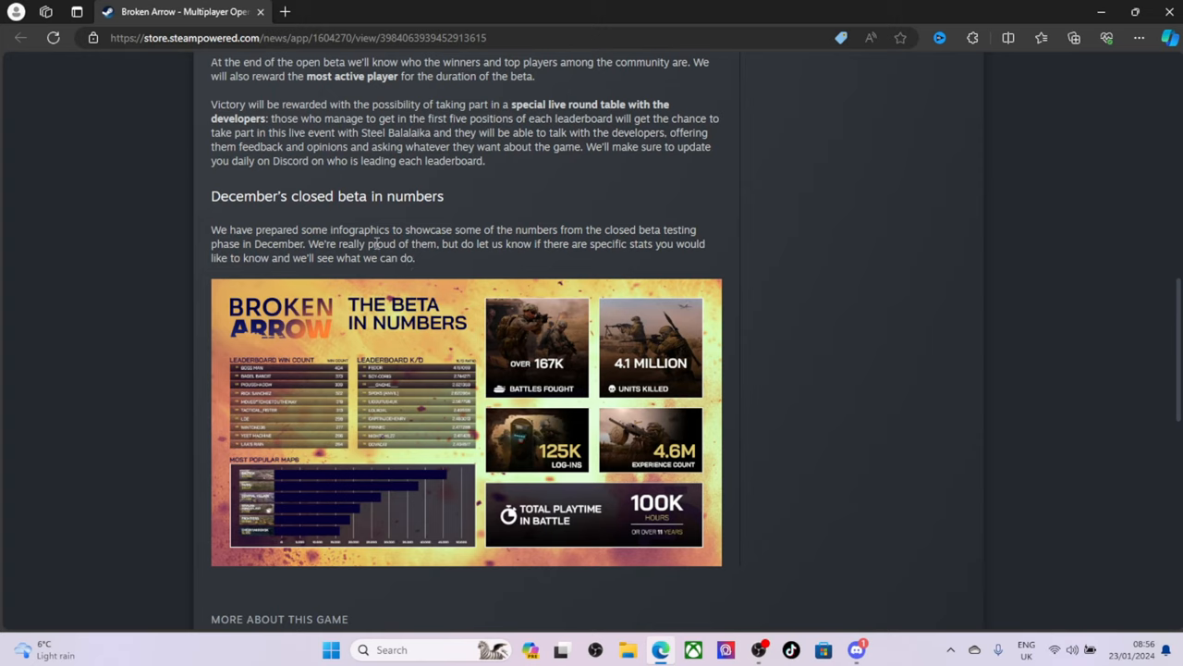
double_click(314, 244)
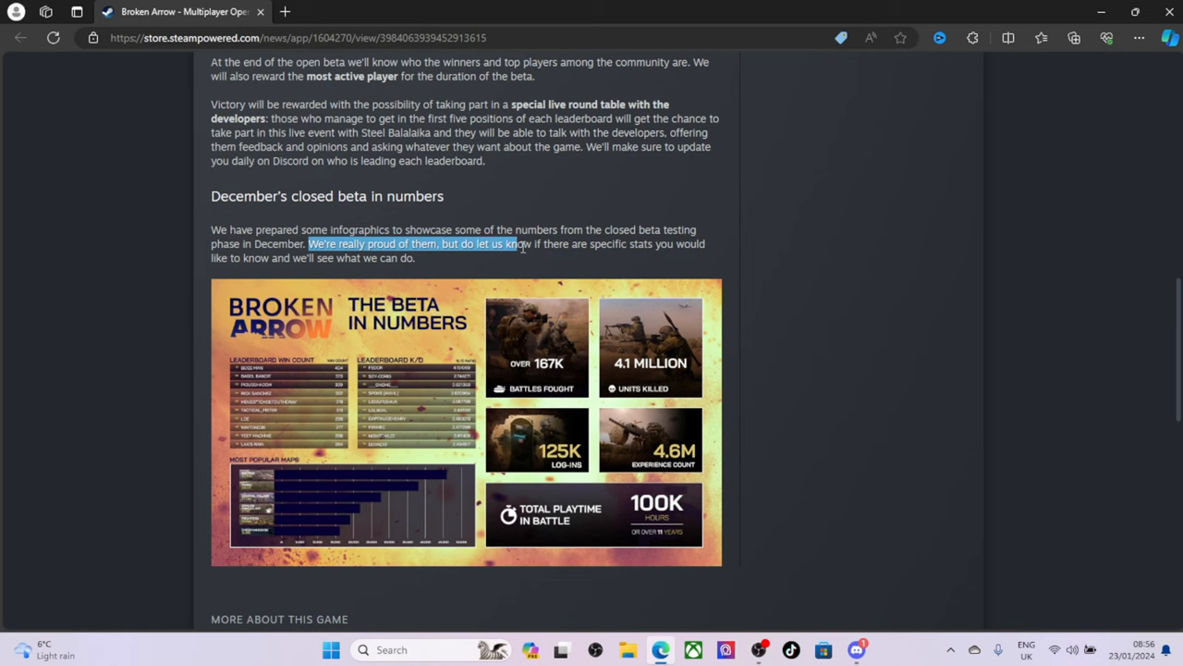
left_click_drag(309, 244, 414, 259)
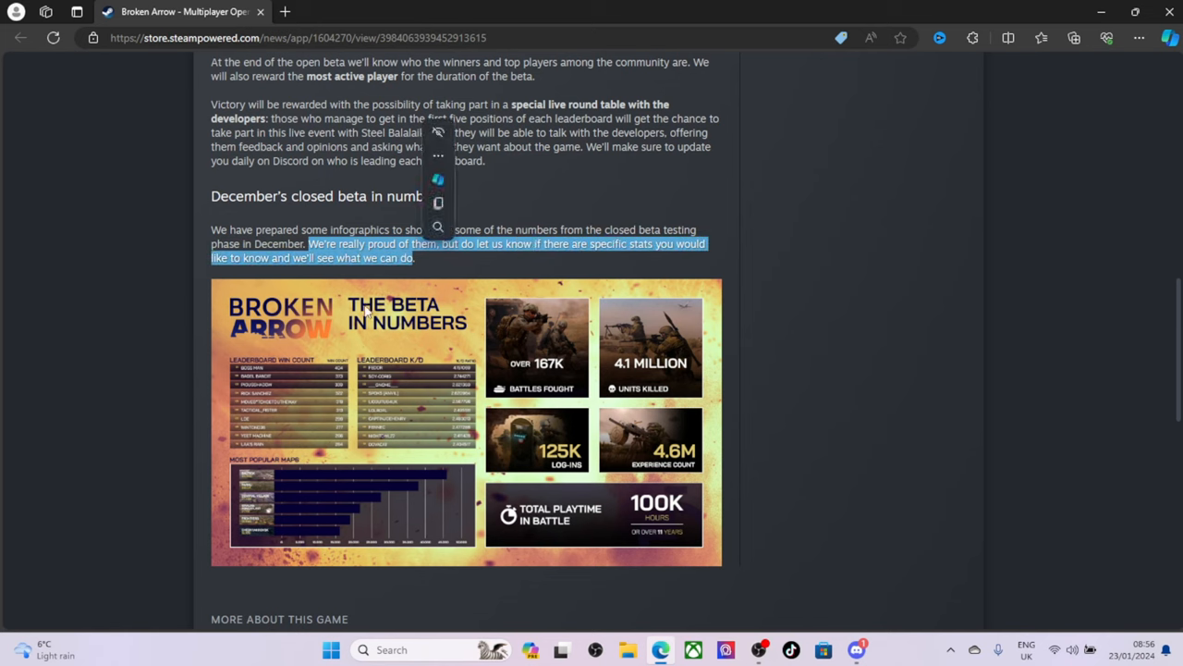
View the 'The Beta in Numbers' infographic enlarged at 100% zoom, then return to the post.
left_click(466, 421)
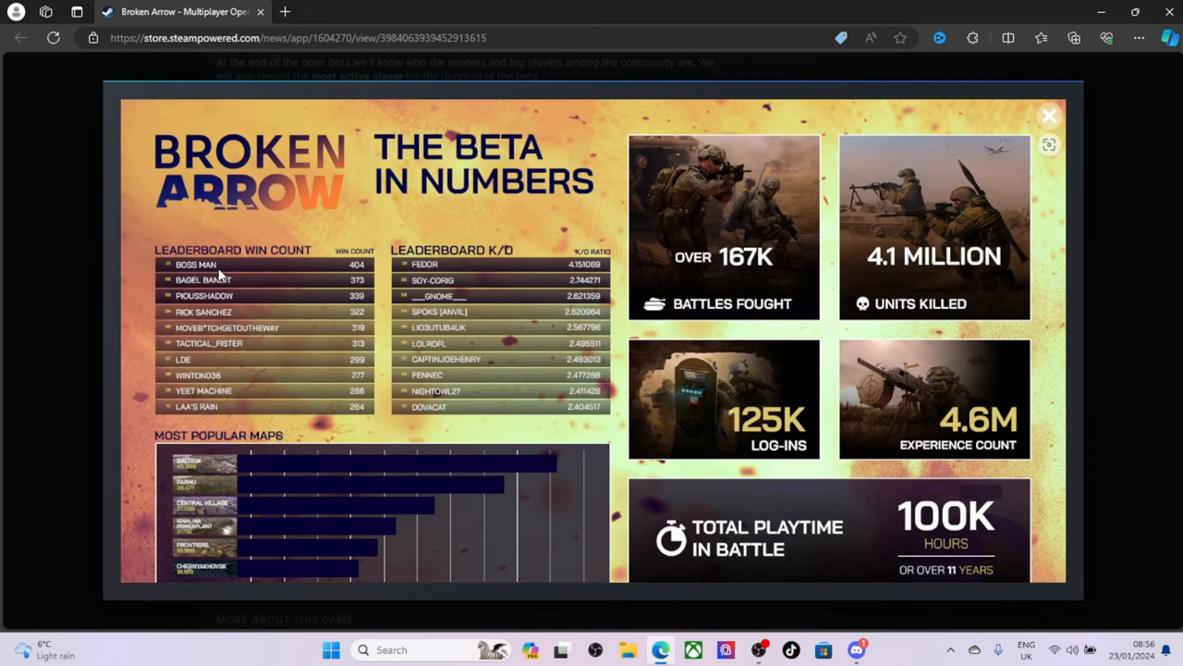
mouse_move(300, 270)
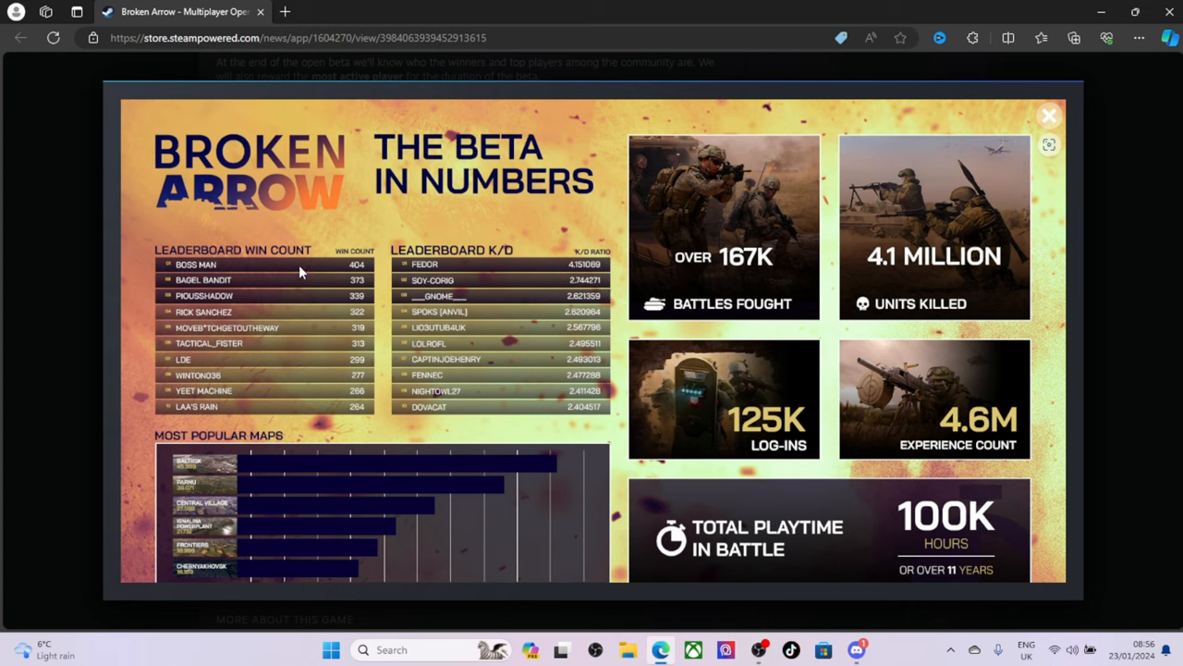
mouse_move(183, 273)
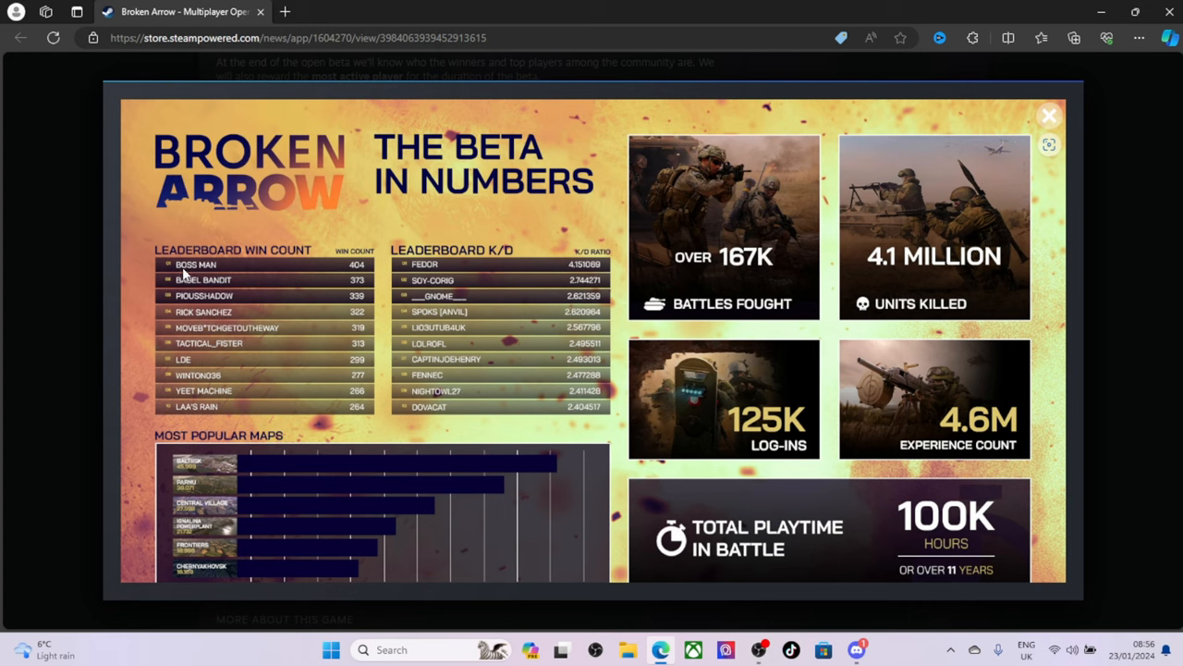
mouse_move(266, 277)
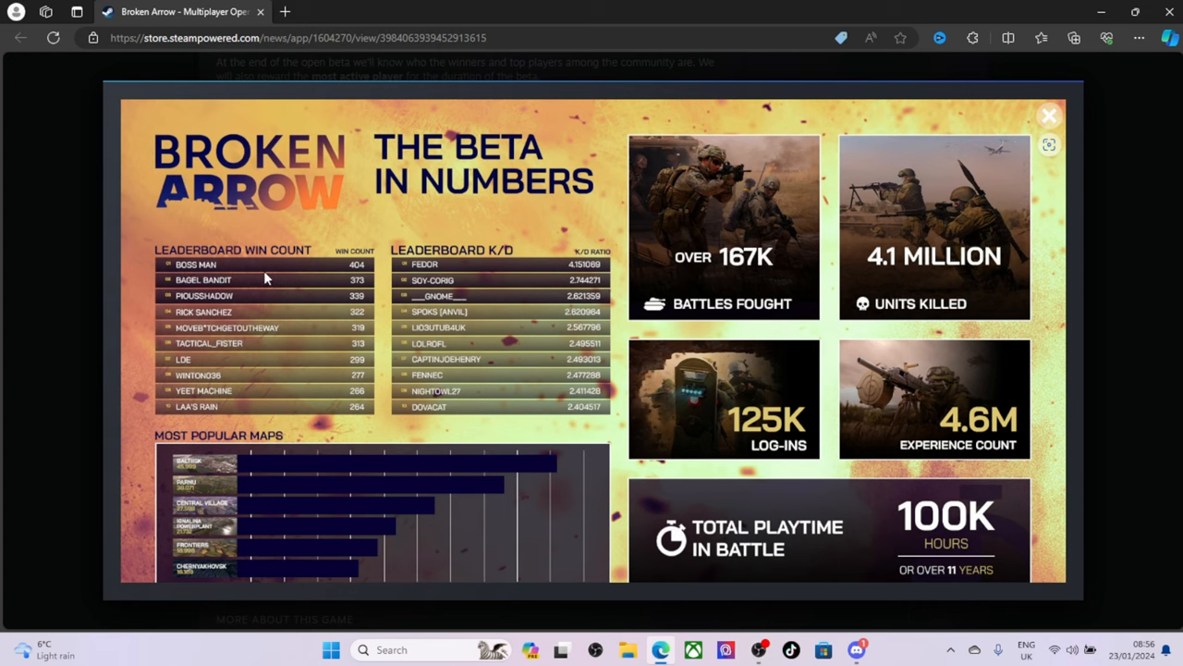
mouse_move(436, 268)
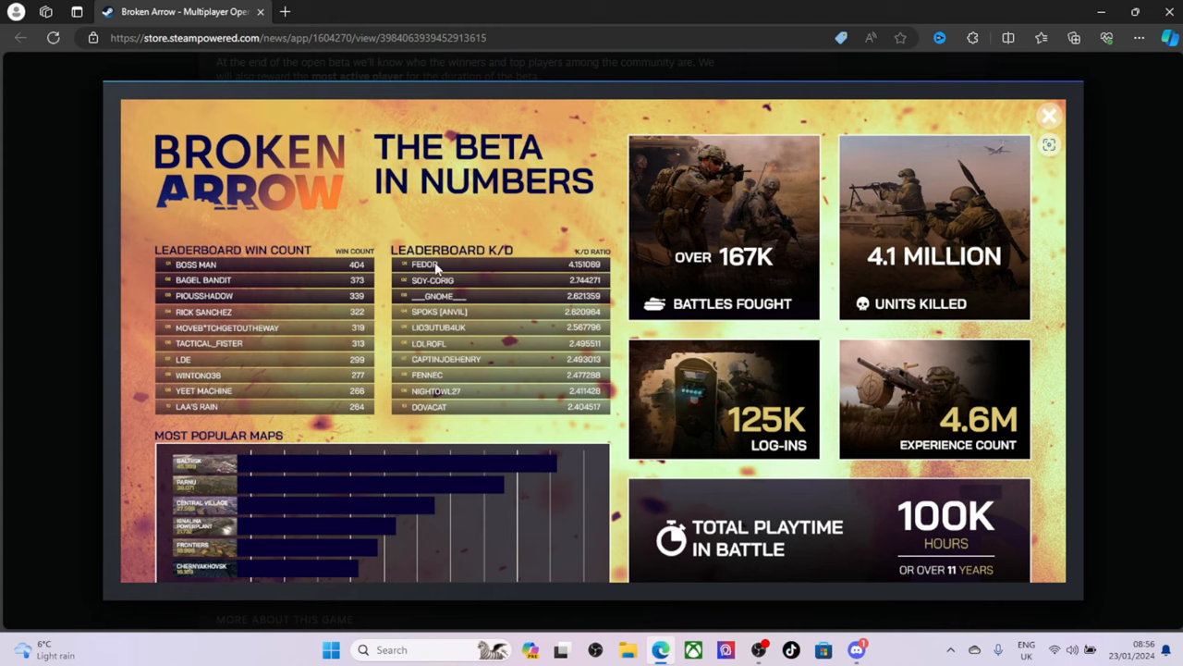
mouse_move(596, 268)
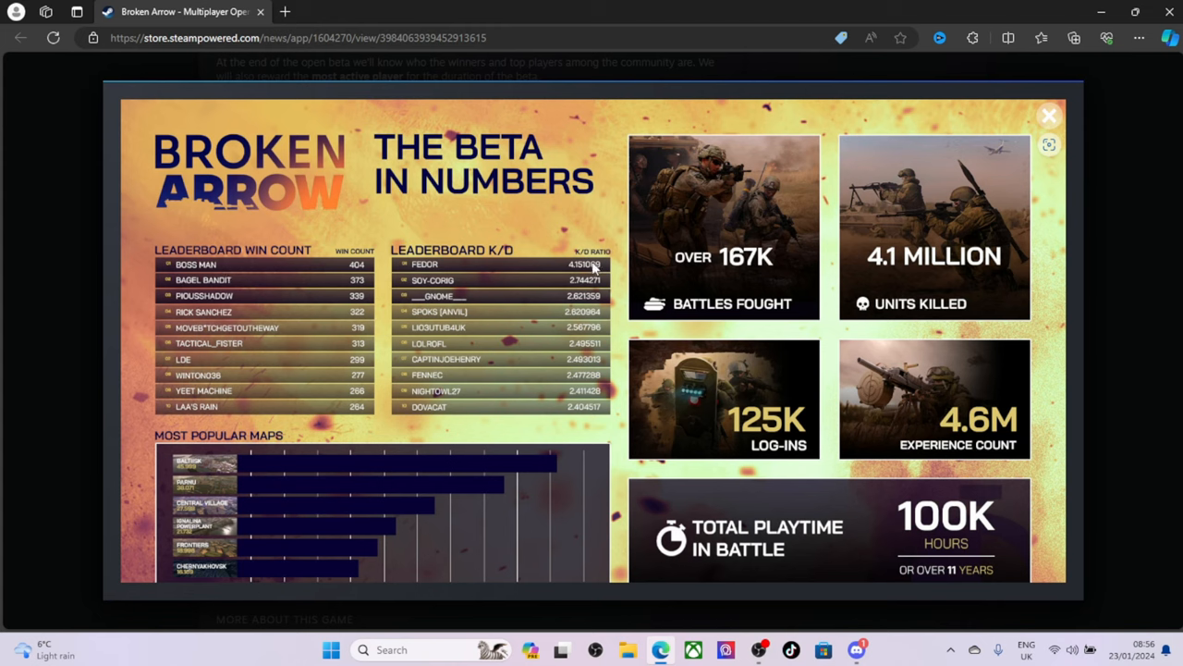
mouse_move(910, 435)
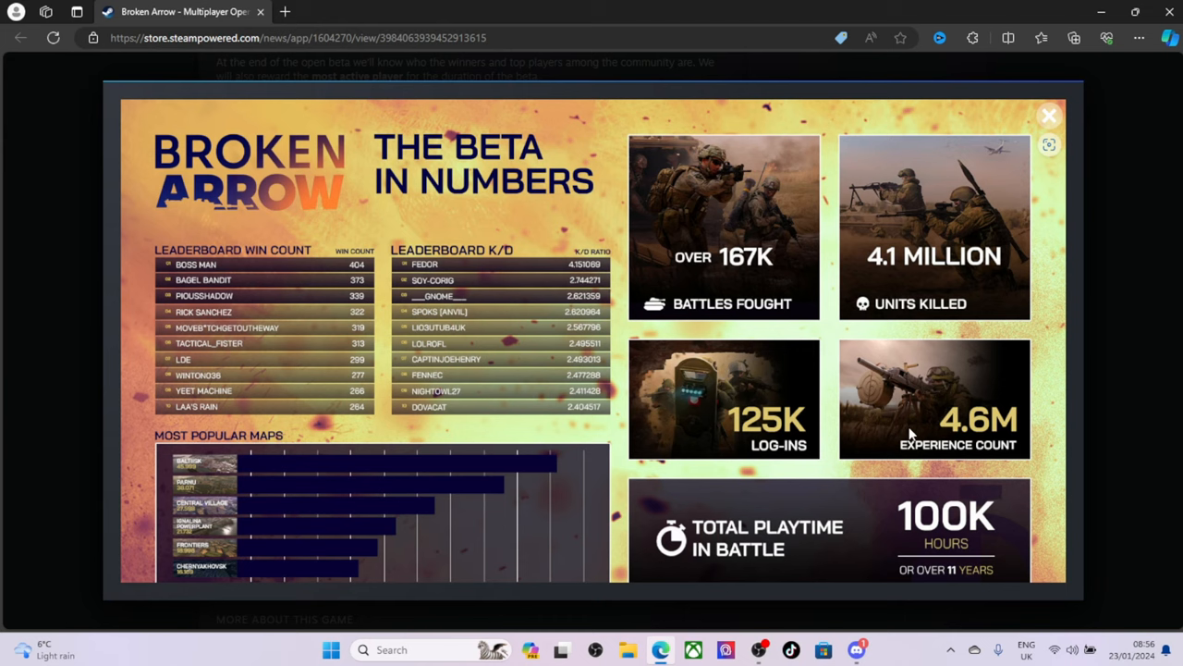
mouse_move(771, 436)
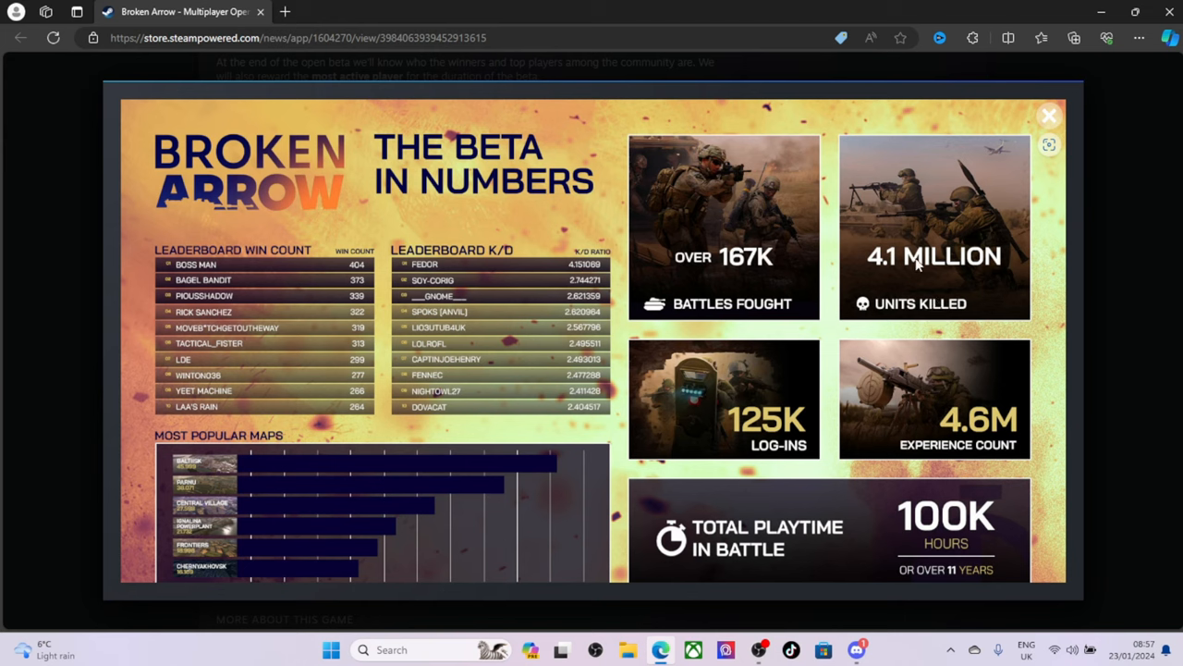
mouse_move(747, 547)
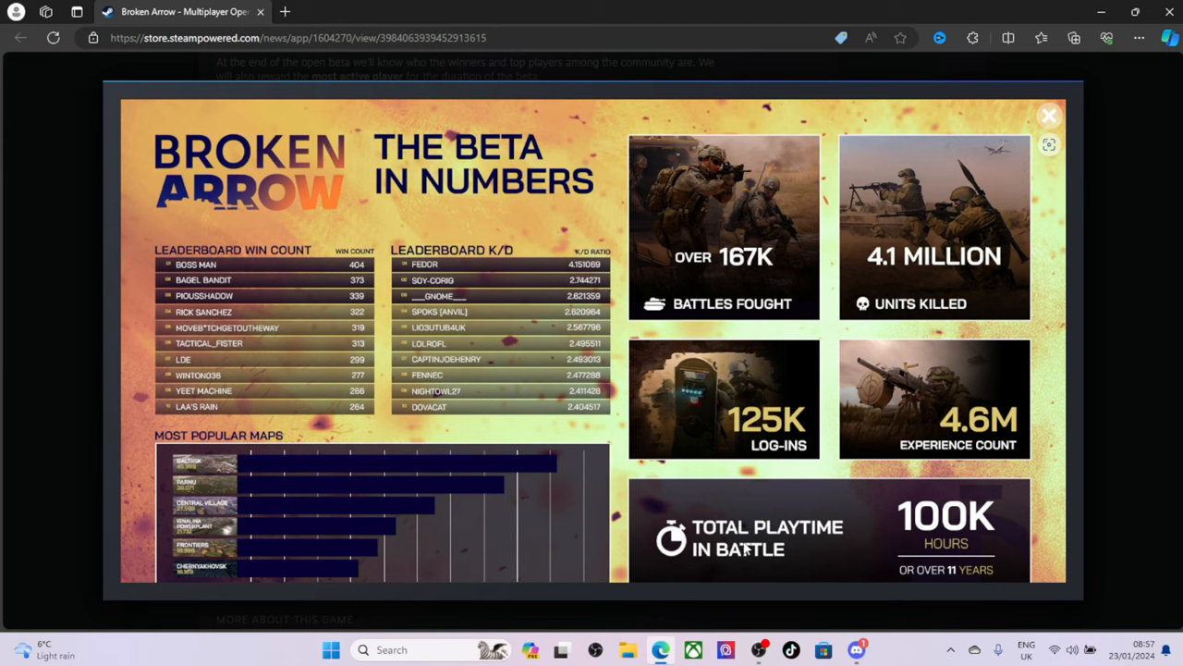
mouse_move(958, 577)
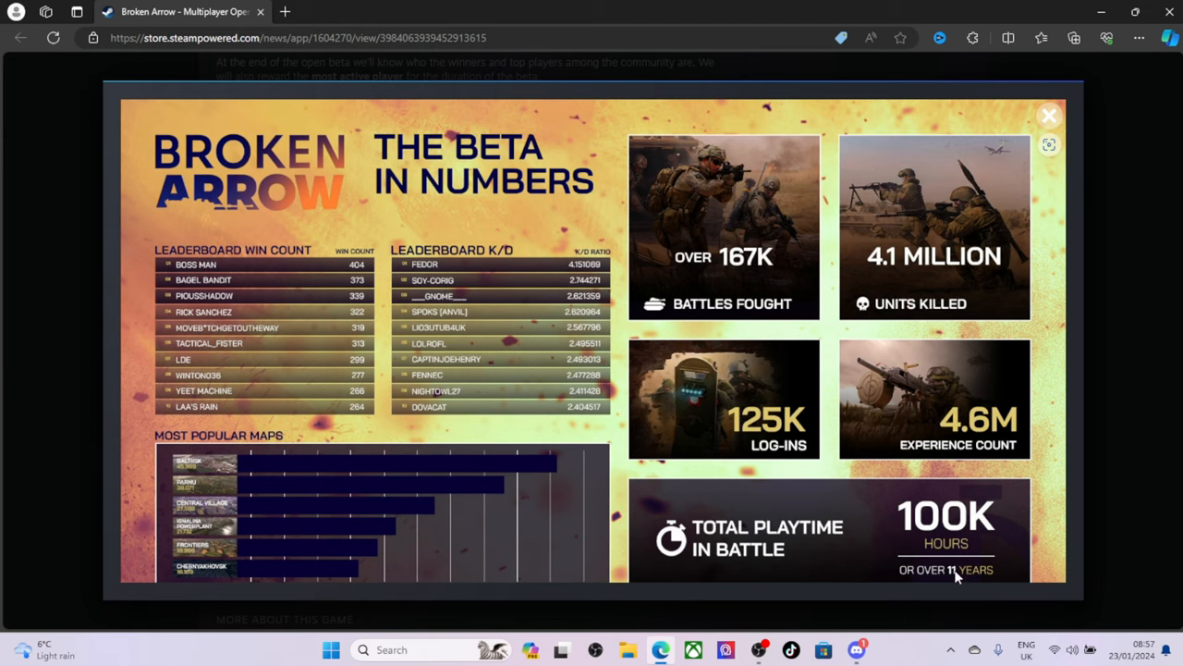
mouse_move(218, 458)
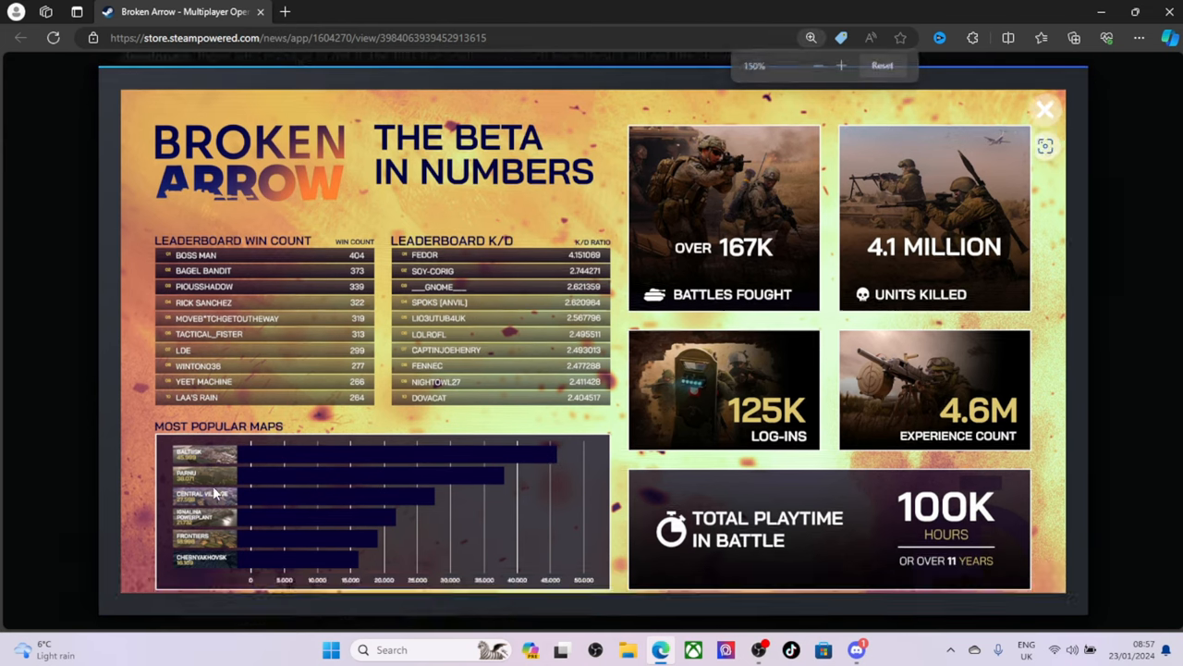
left_click(817, 65)
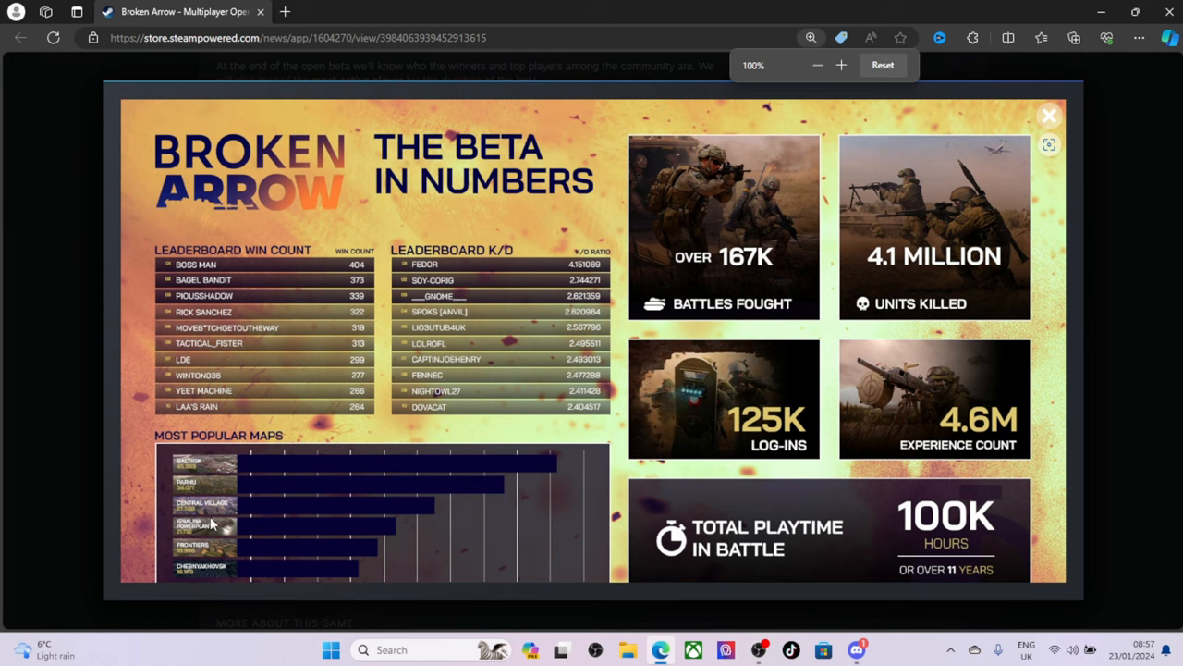
mouse_move(207, 488)
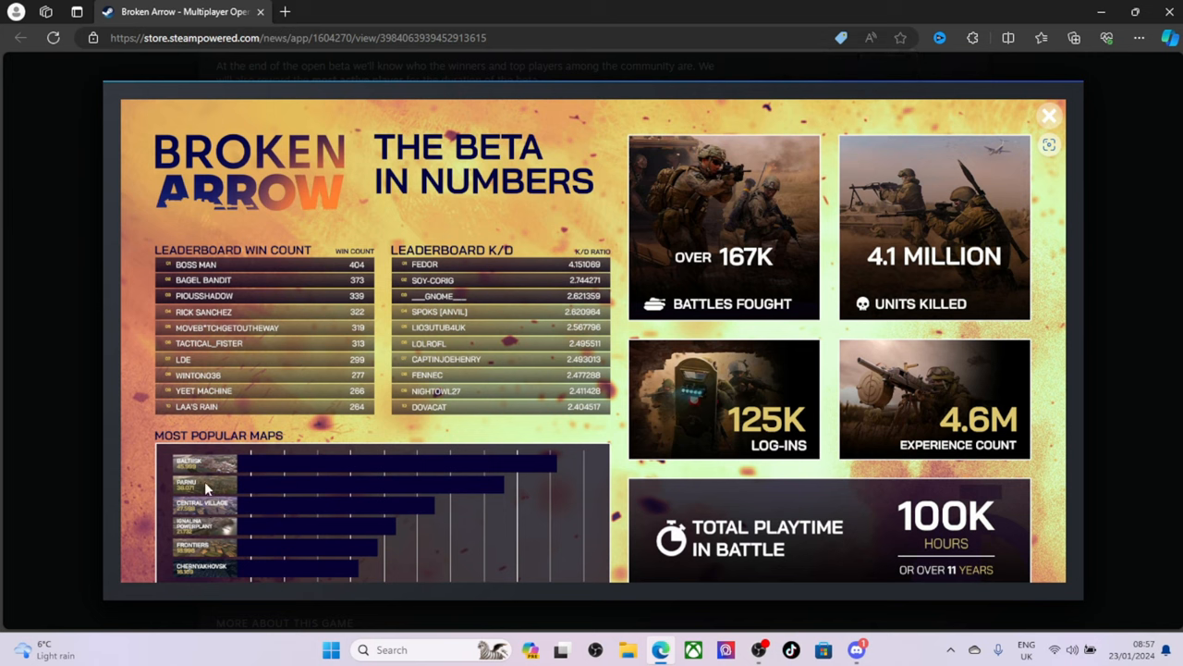
mouse_move(211, 481)
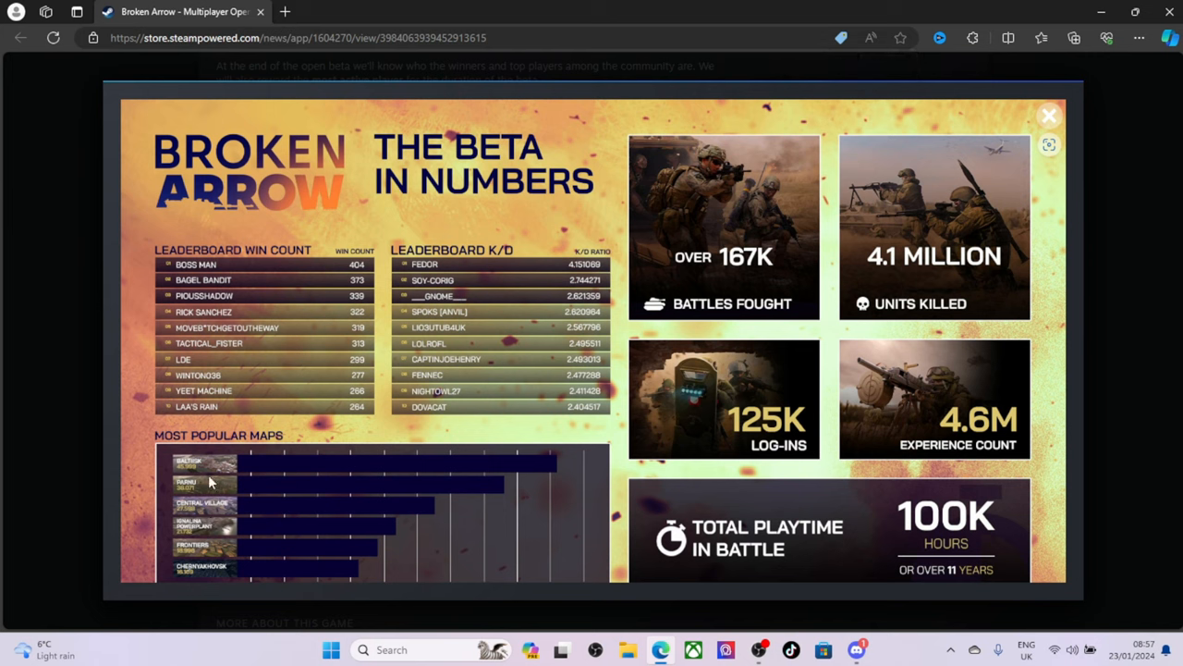
mouse_move(206, 516)
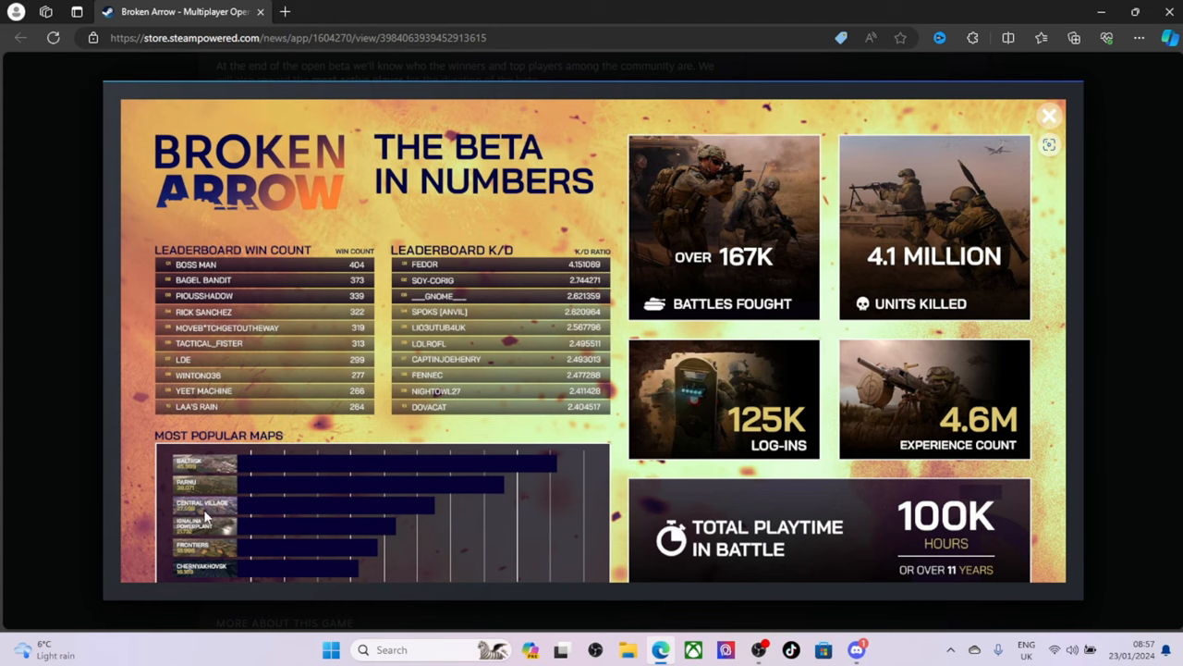
mouse_move(362, 407)
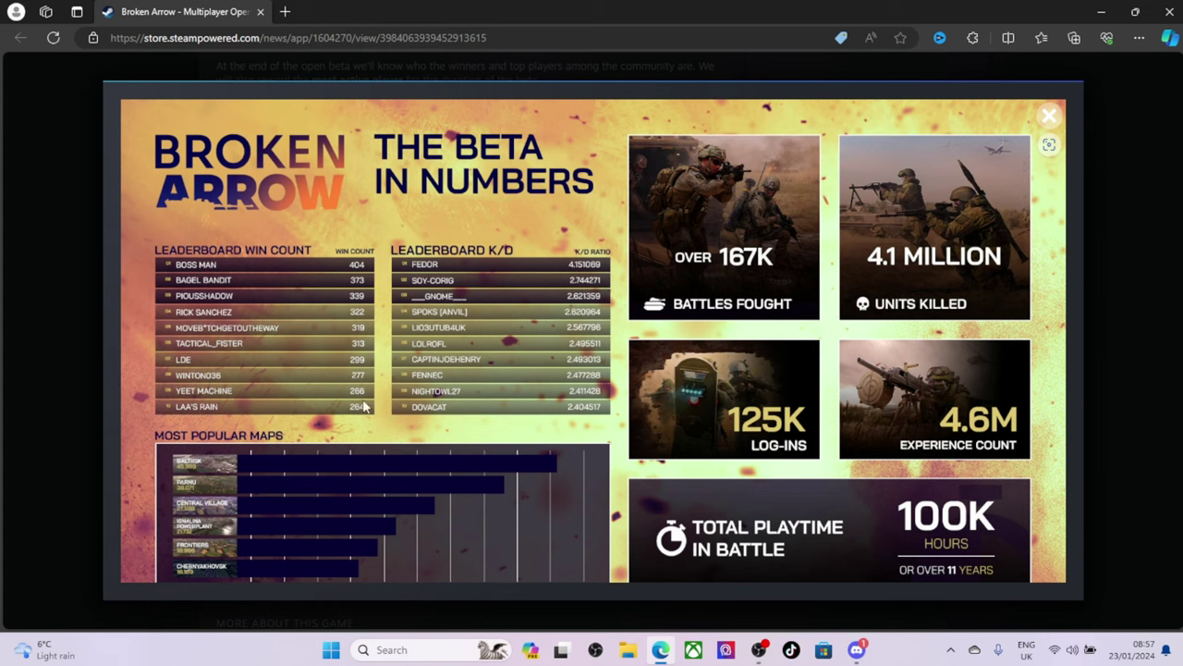
mouse_move(718, 303)
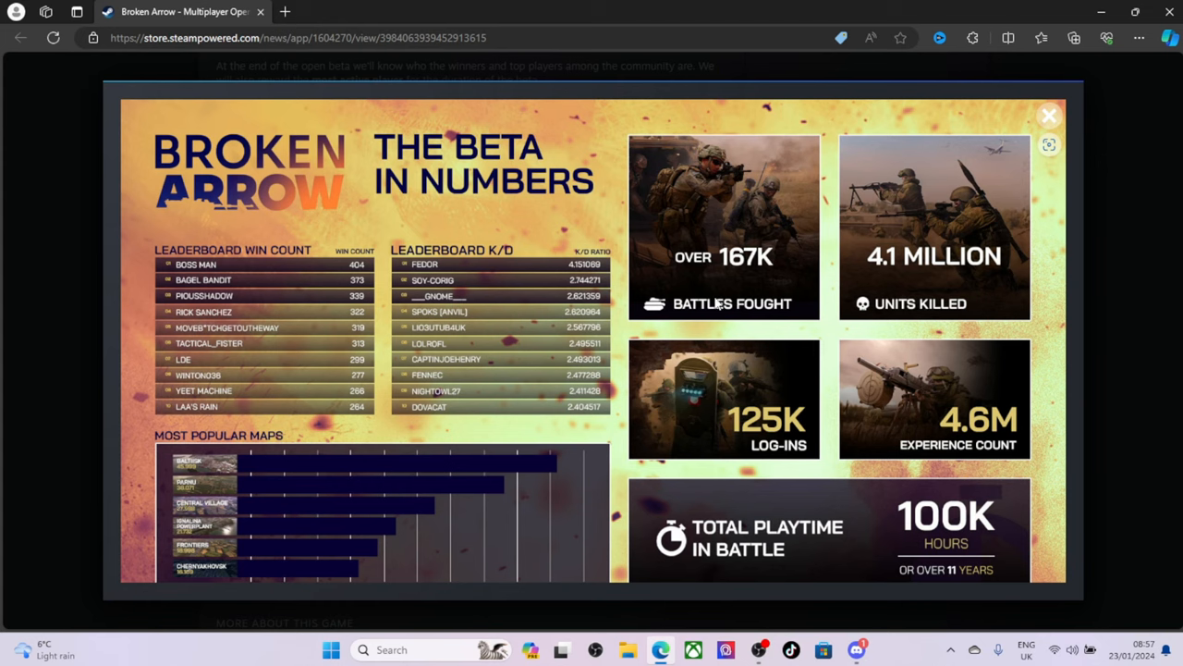
mouse_move(755, 274)
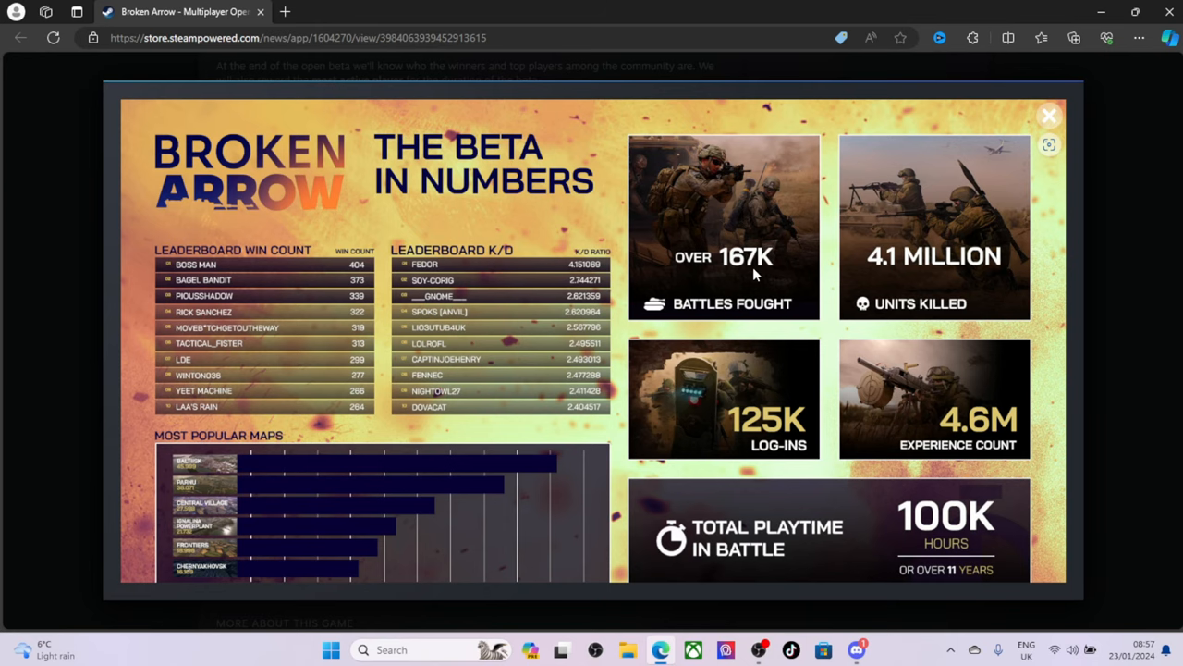
left_click(1050, 114)
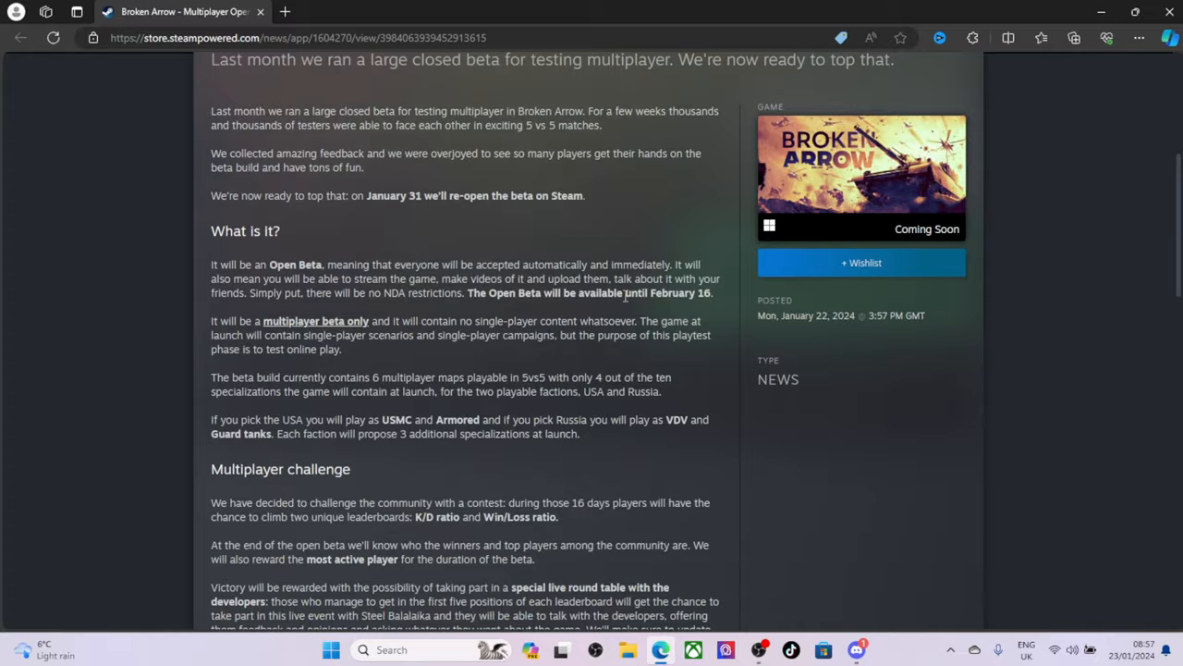
Return to the announcement banner and follow the sidebar capsule to Broken Arrow's store page.
scroll("up", 3)
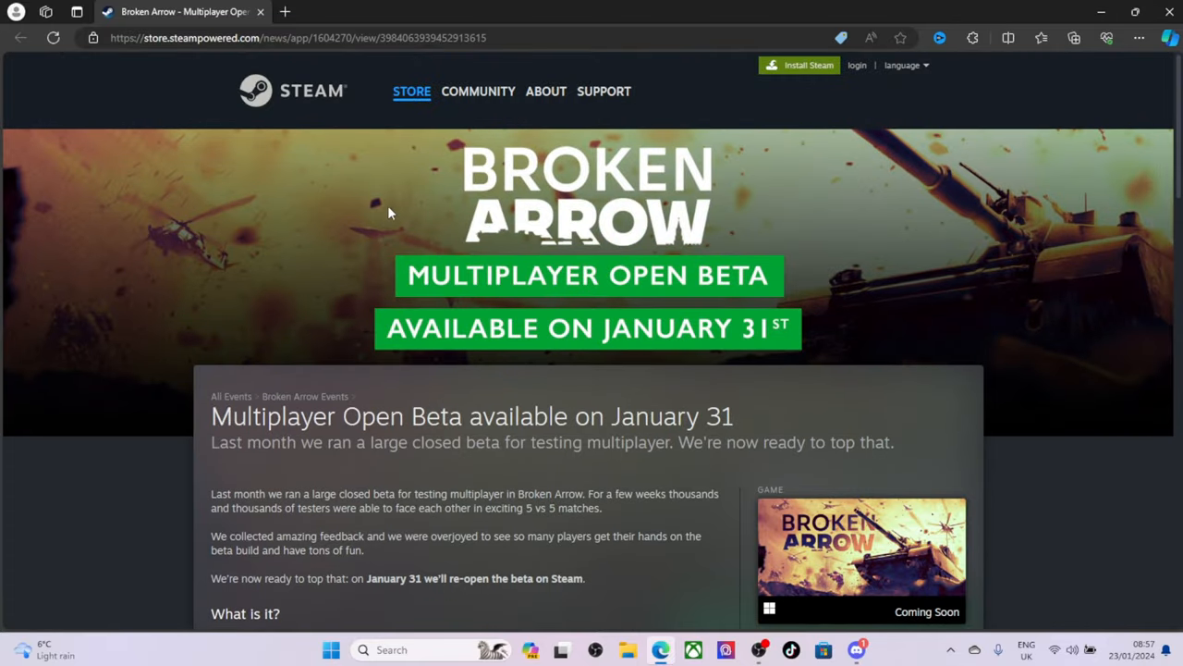
mouse_move(453, 281)
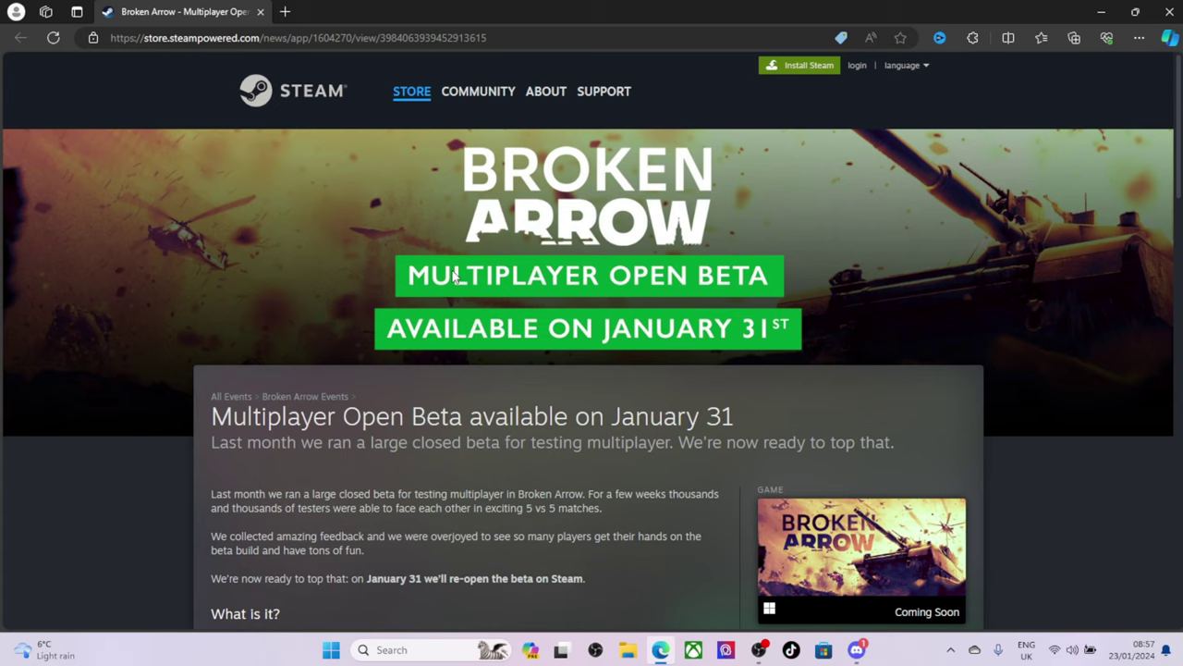
mouse_move(475, 215)
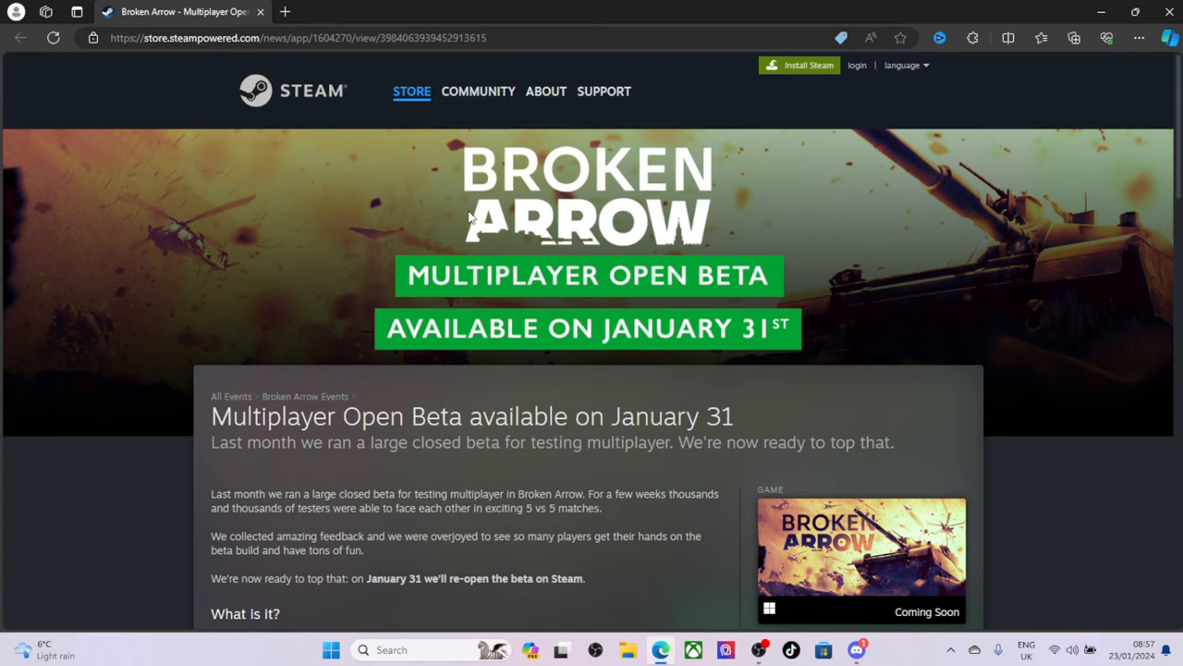
mouse_move(470, 231)
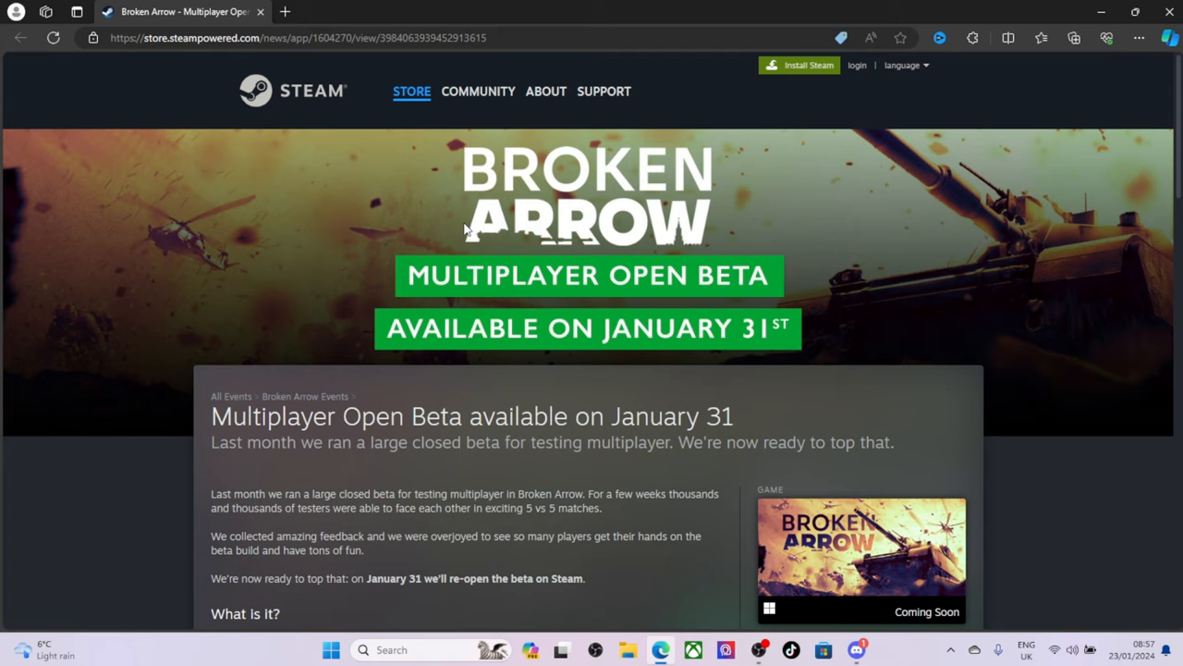
mouse_move(784, 551)
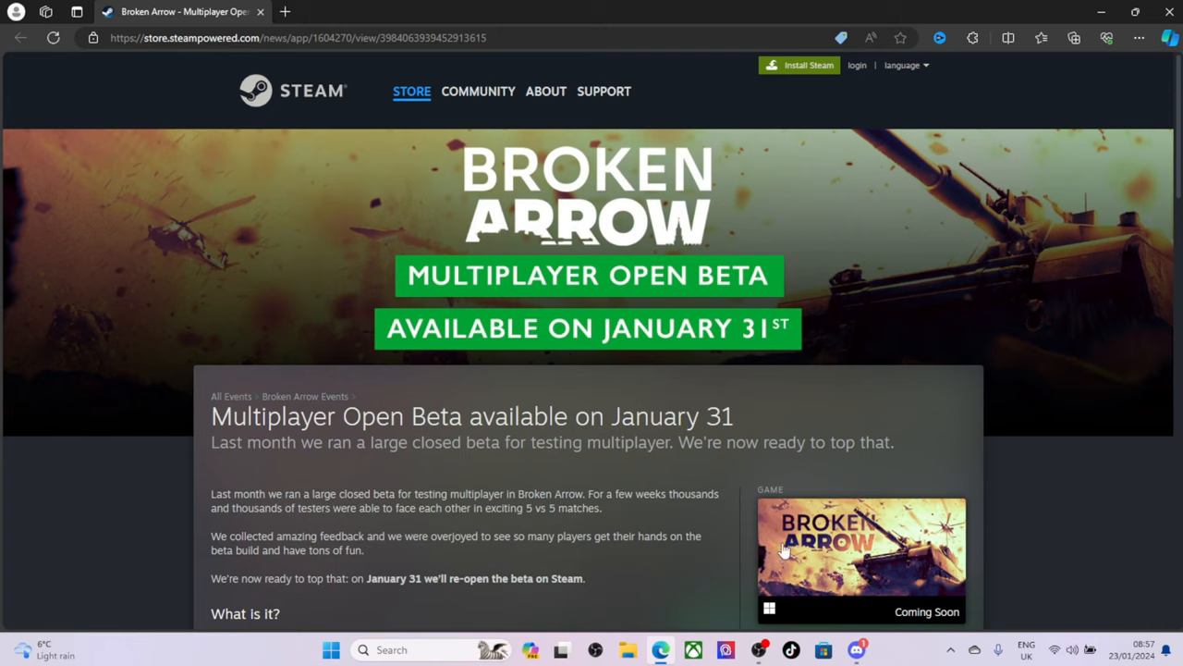
mouse_move(614, 329)
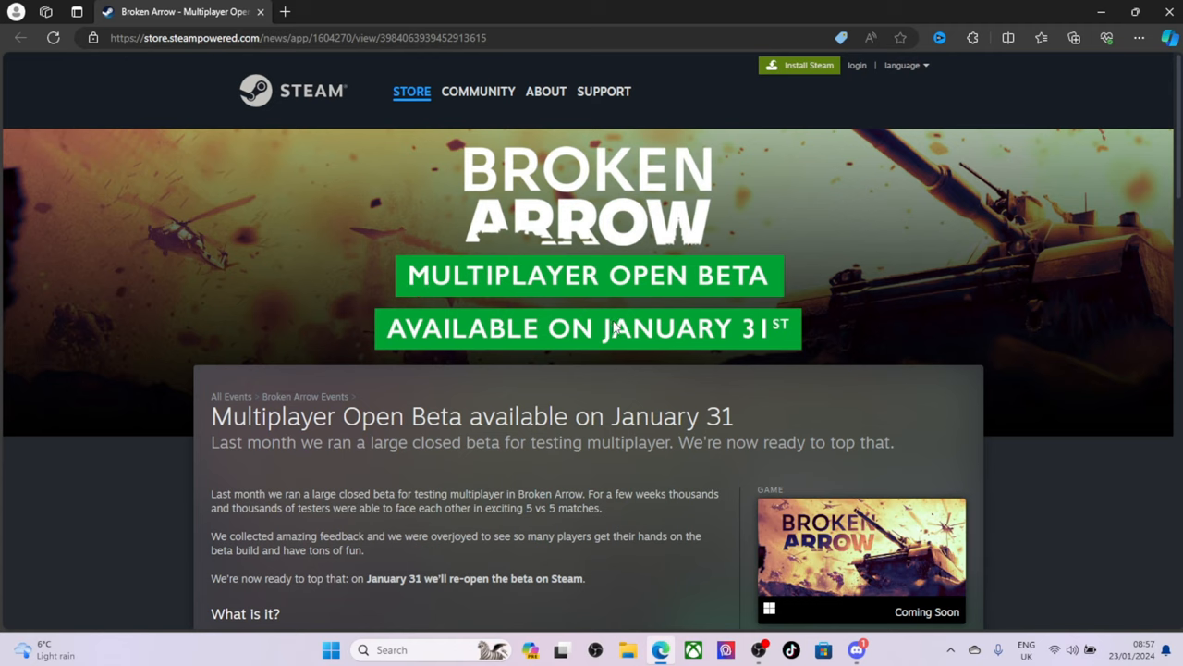
left_click(860, 545)
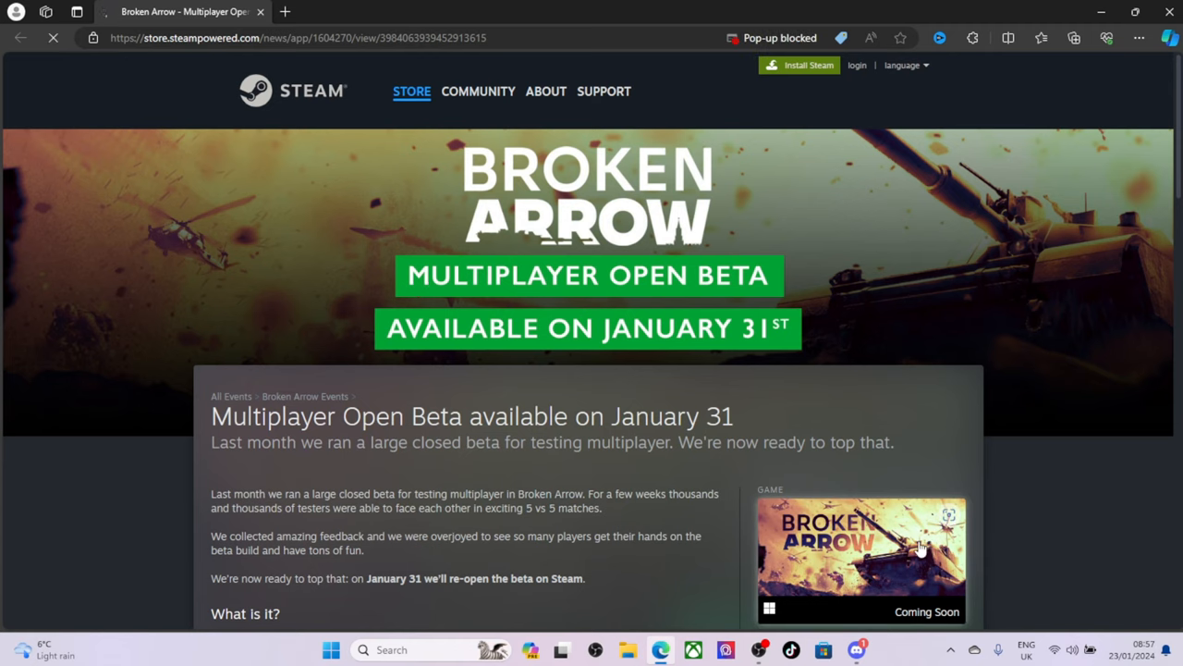
Scroll the store page past the live countdown broadcast, trailer, release date and About This Game to the system requirements.
scroll("down", 3)
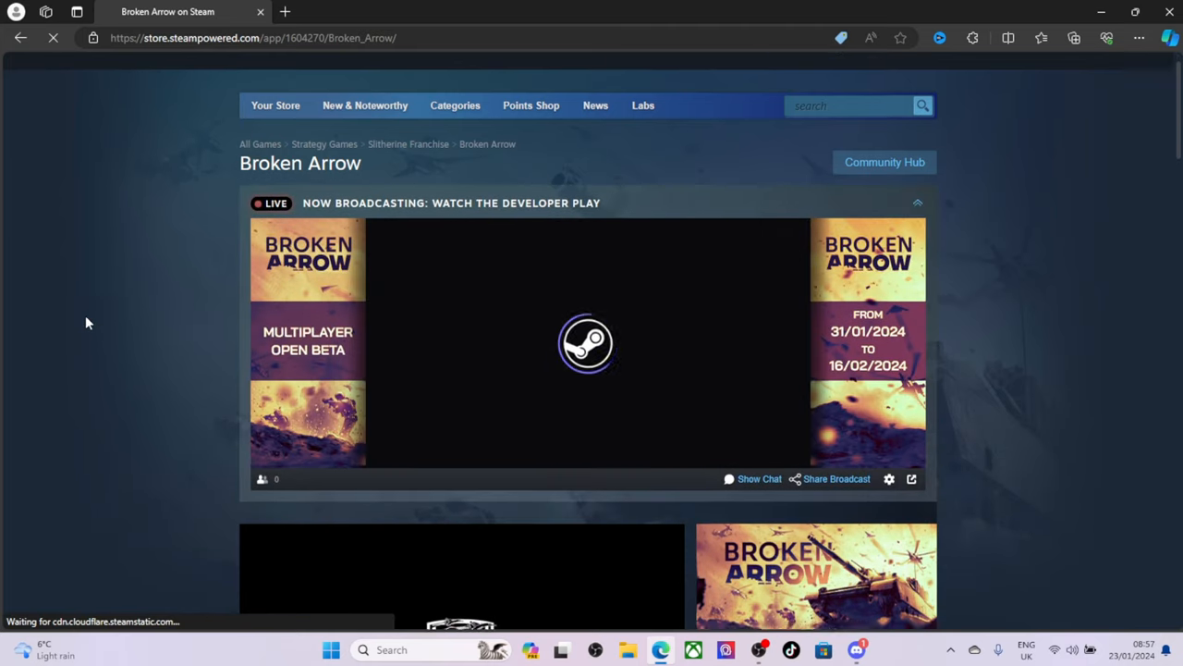
scroll("down", 3)
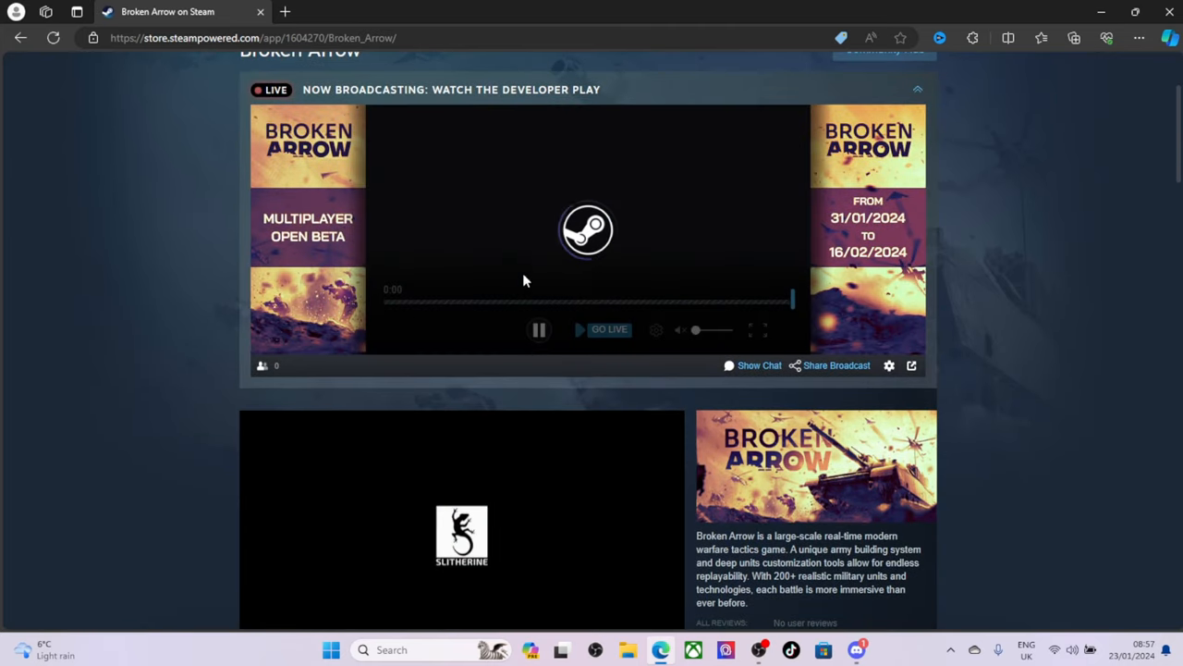
scroll("down", 3)
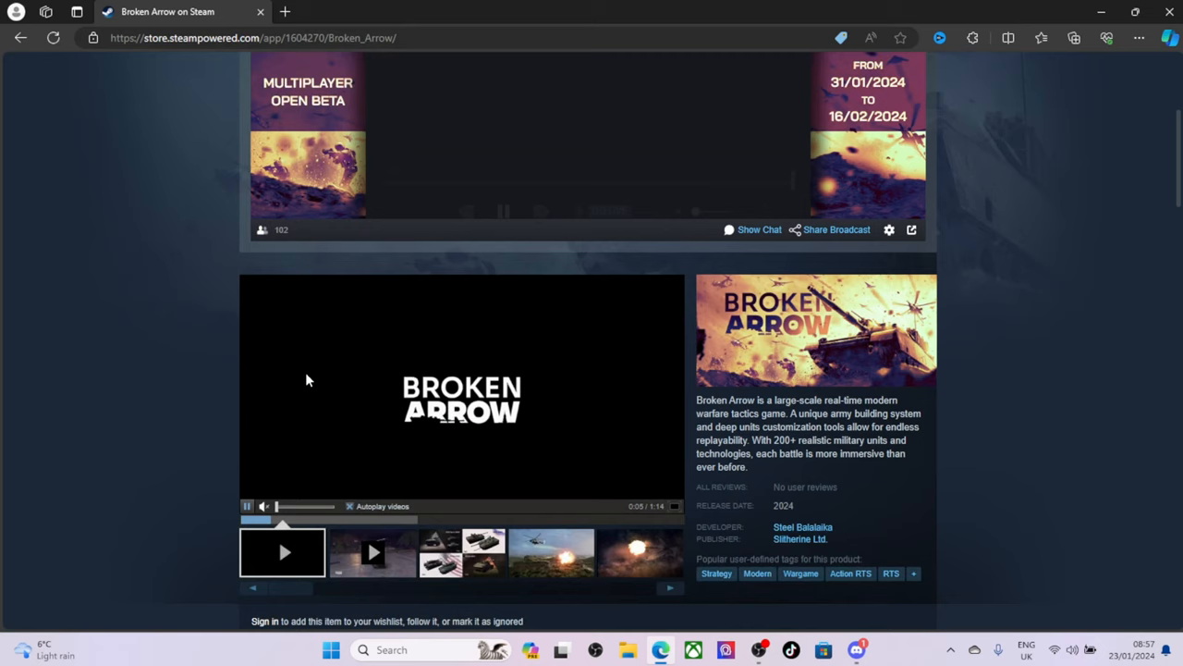
scroll("down", 3)
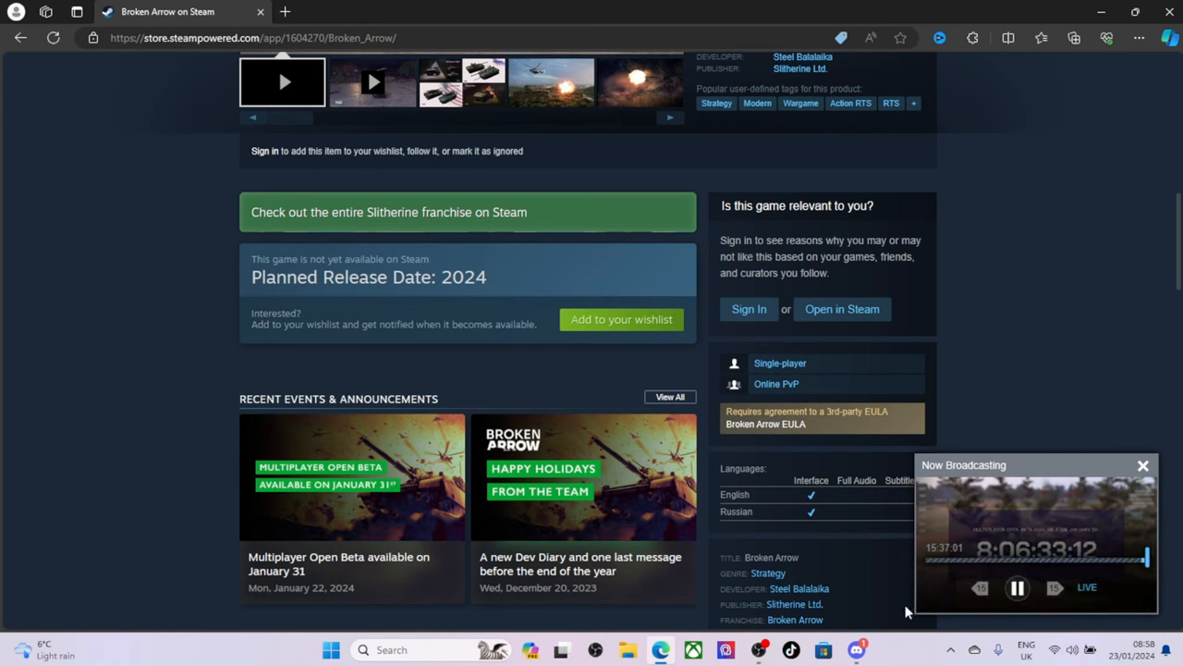
scroll("up", 3)
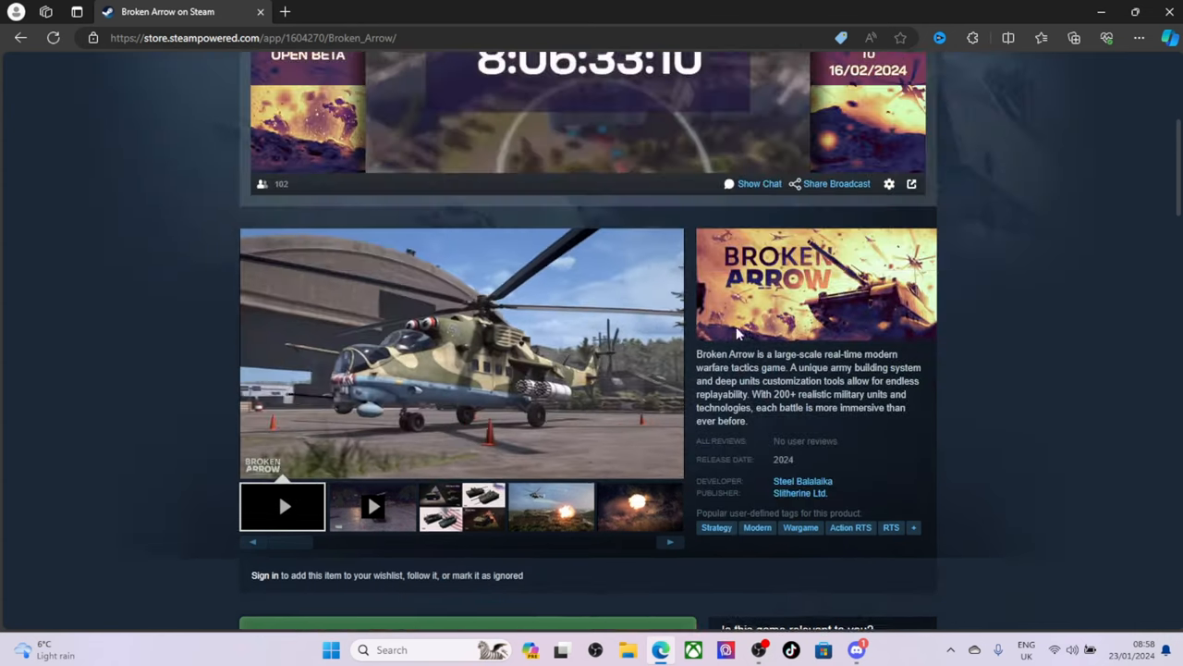
scroll("up", 3)
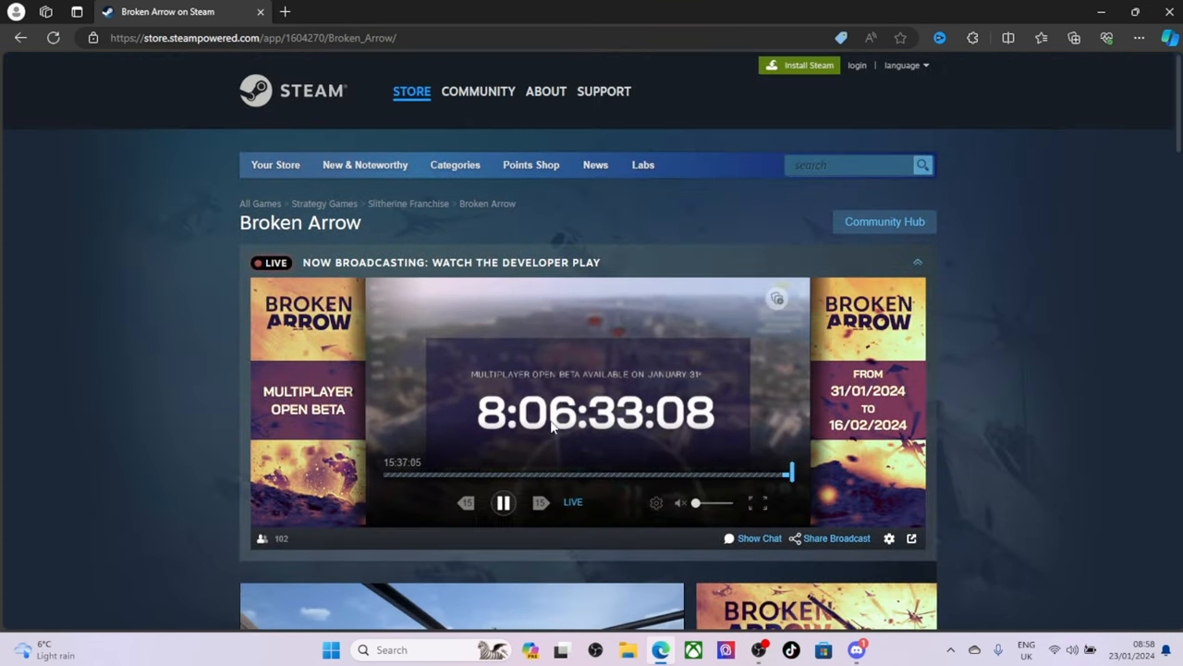
mouse_move(646, 451)
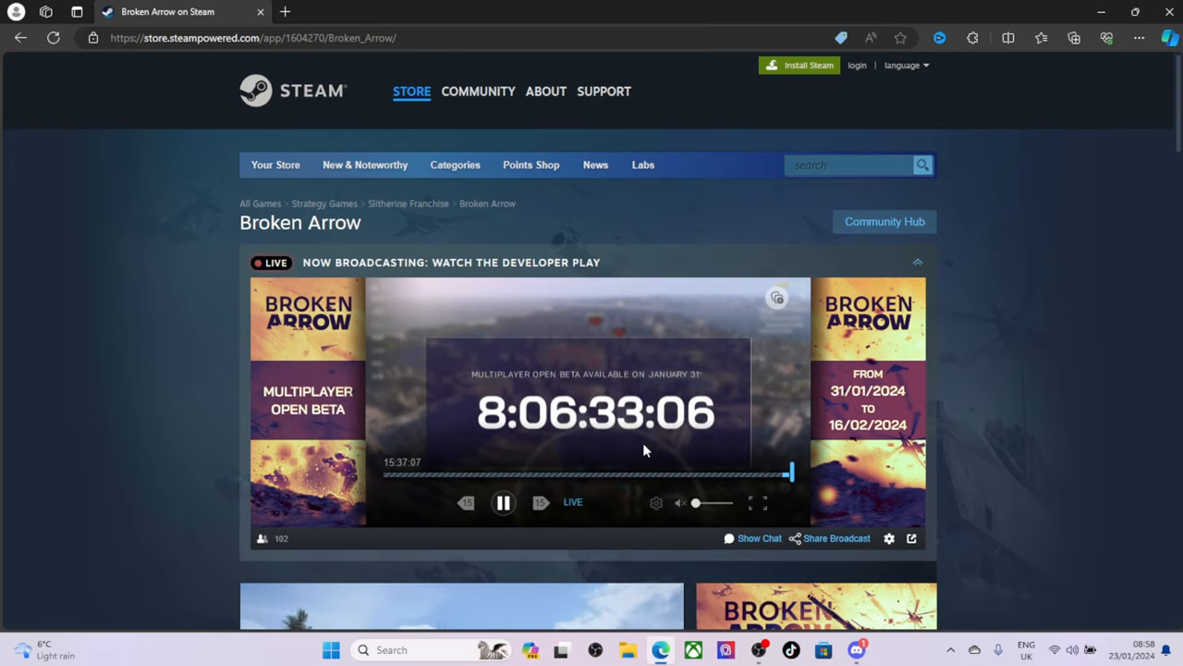
scroll("down", 3)
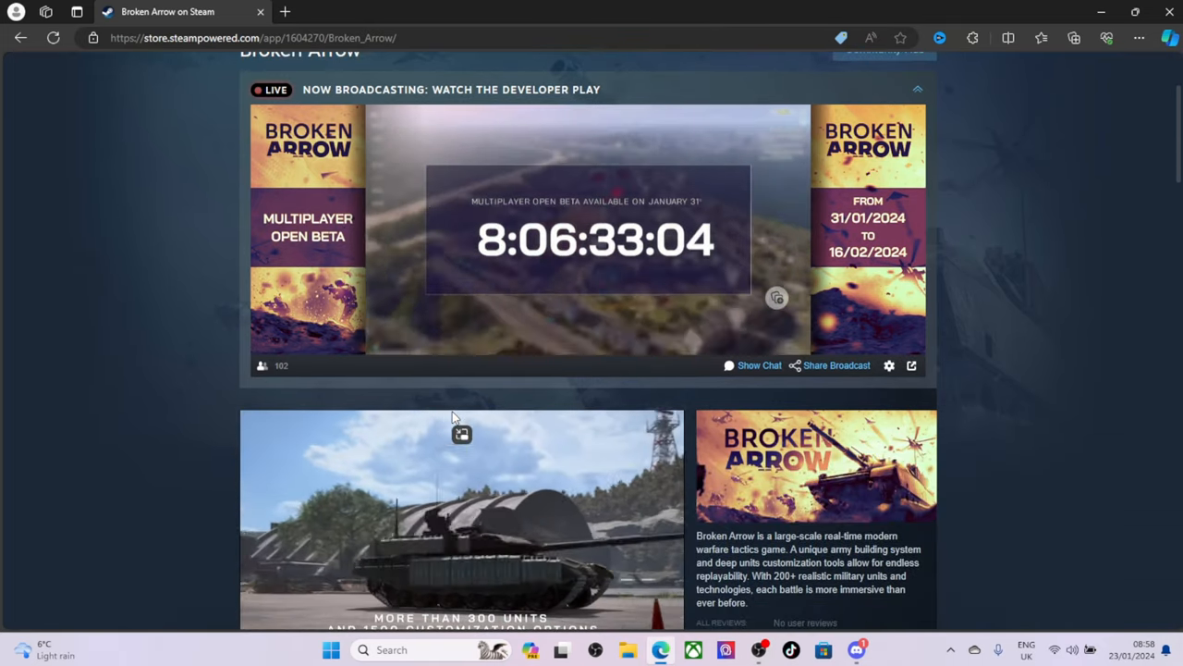
scroll("down", 3)
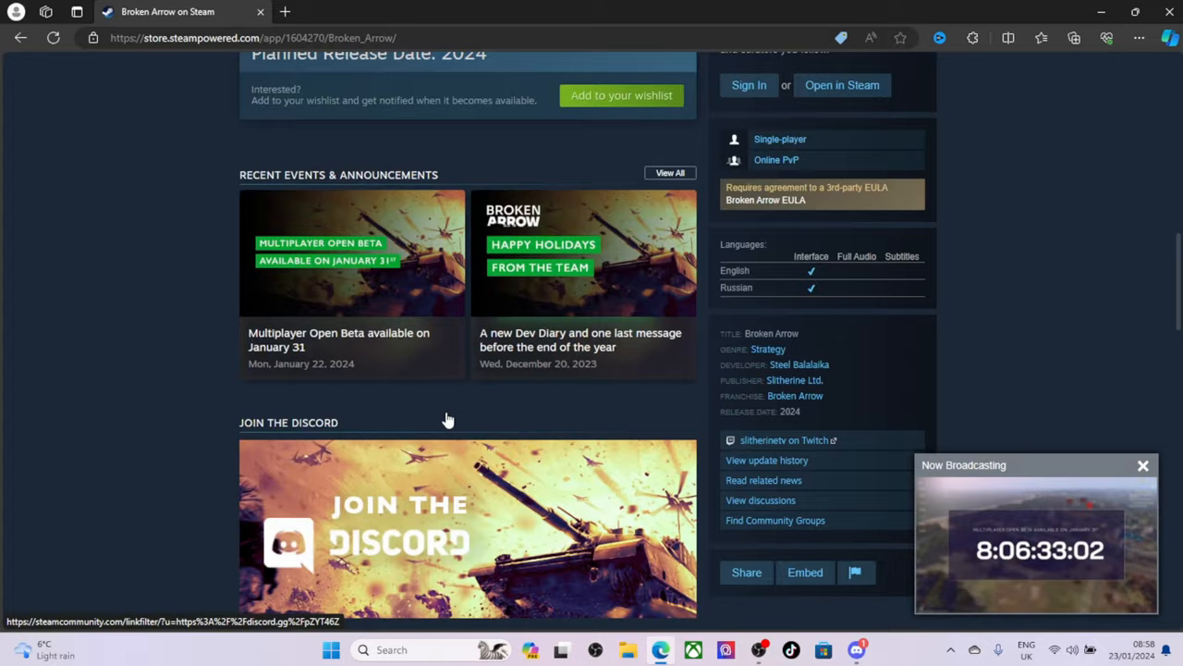
scroll("down", 3)
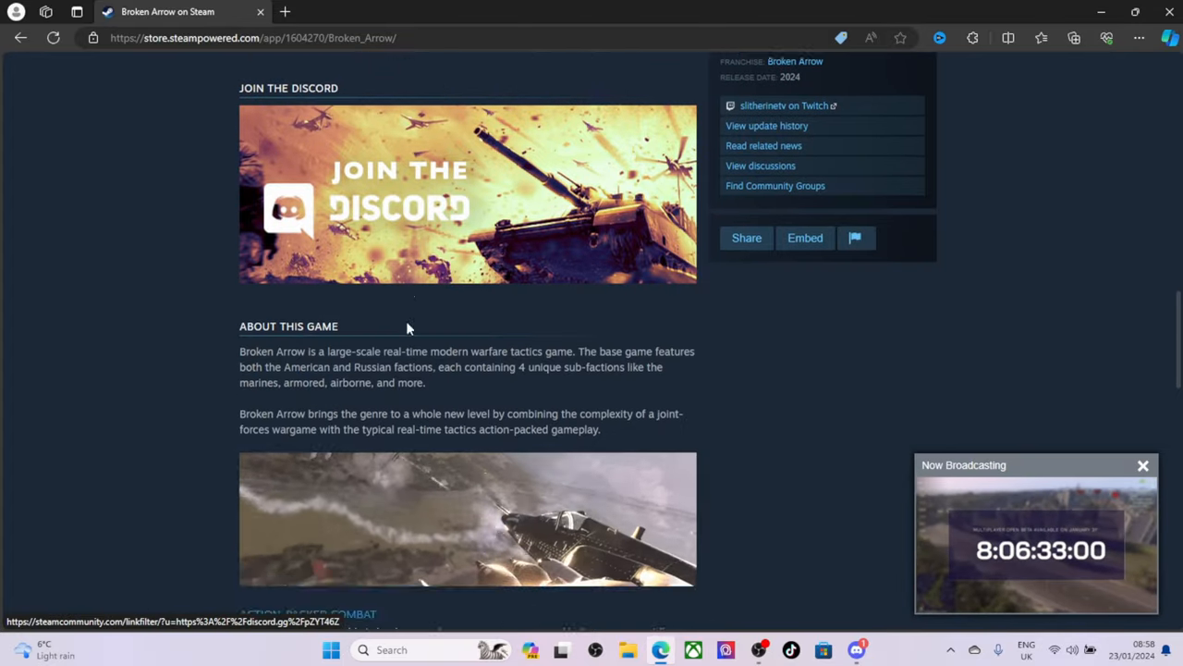
scroll("down", 3)
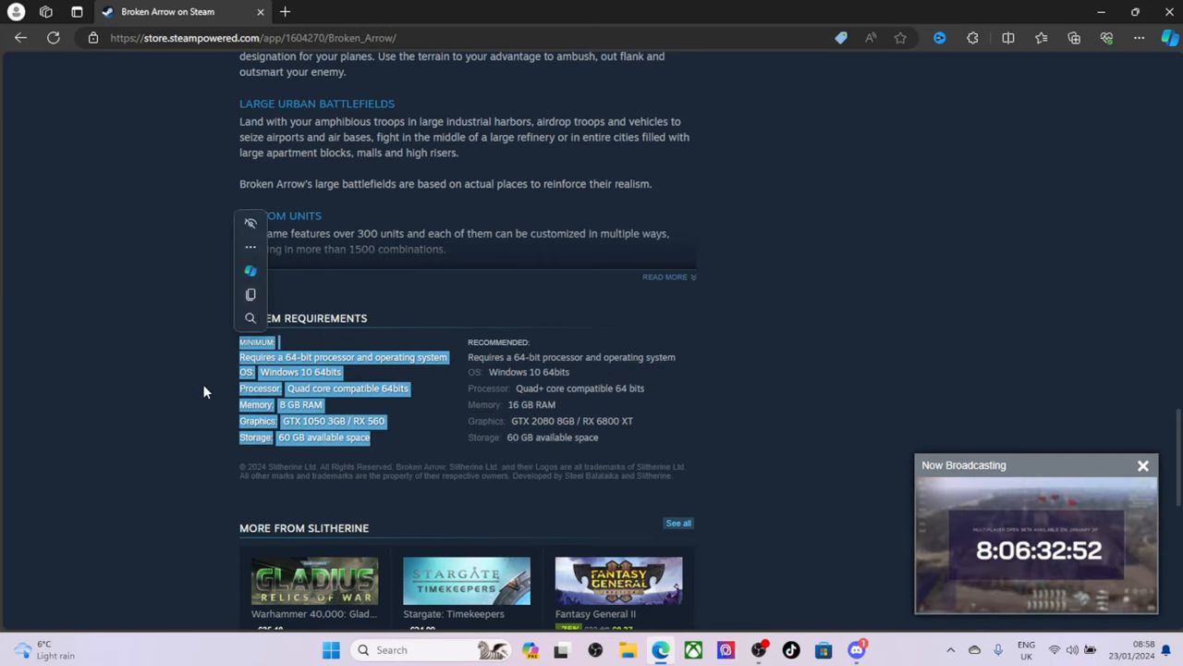
left_click(625, 389)
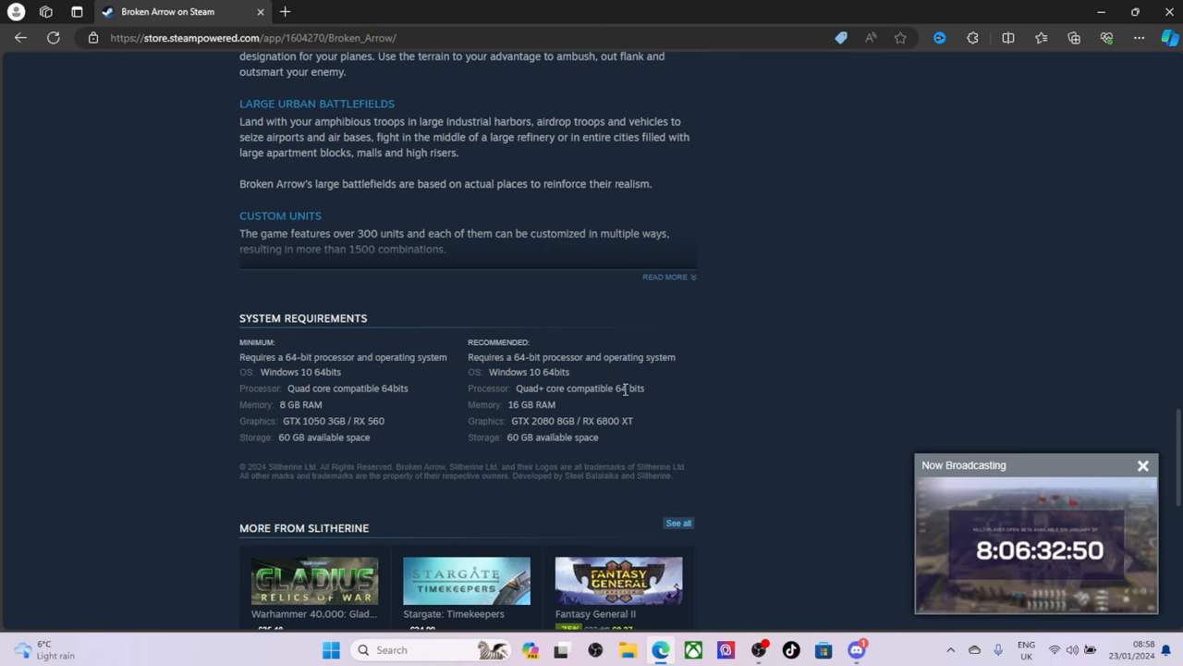
scroll("down", 3)
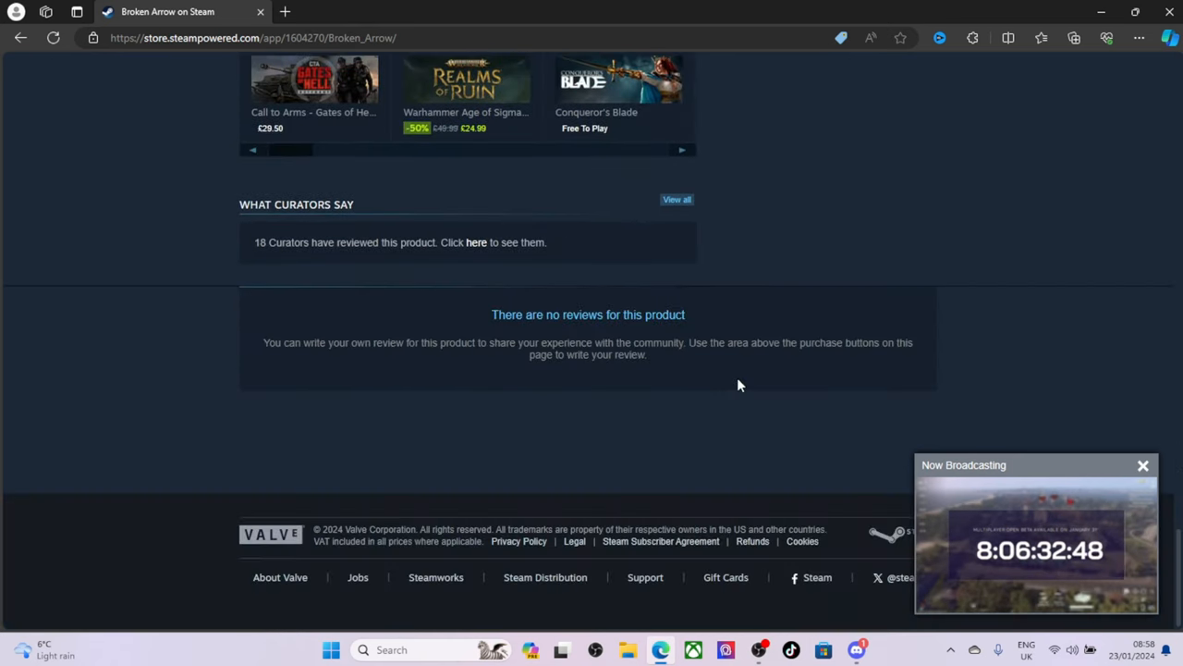
scroll("up", 3)
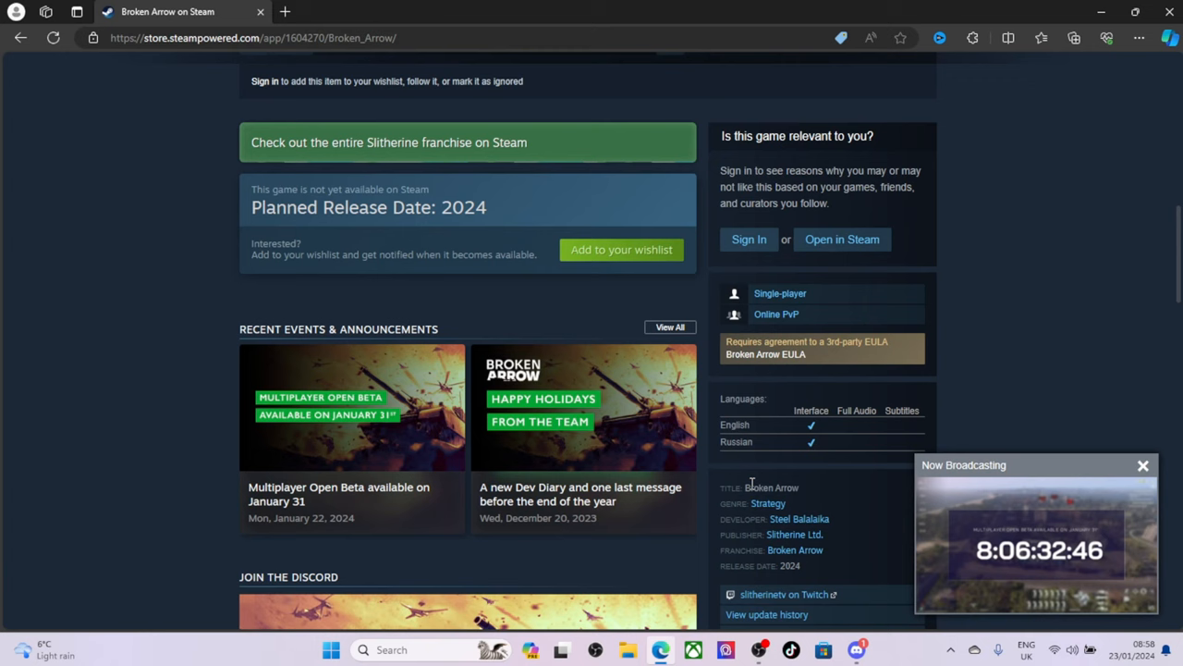
scroll("up", 3)
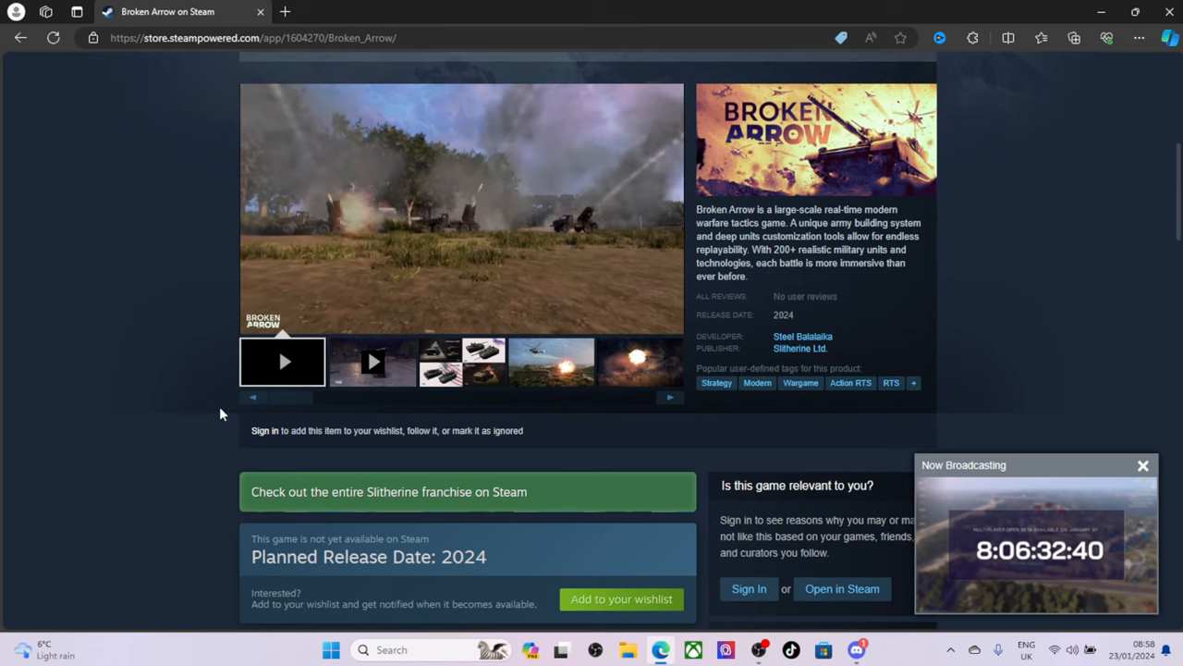
scroll("up", 3)
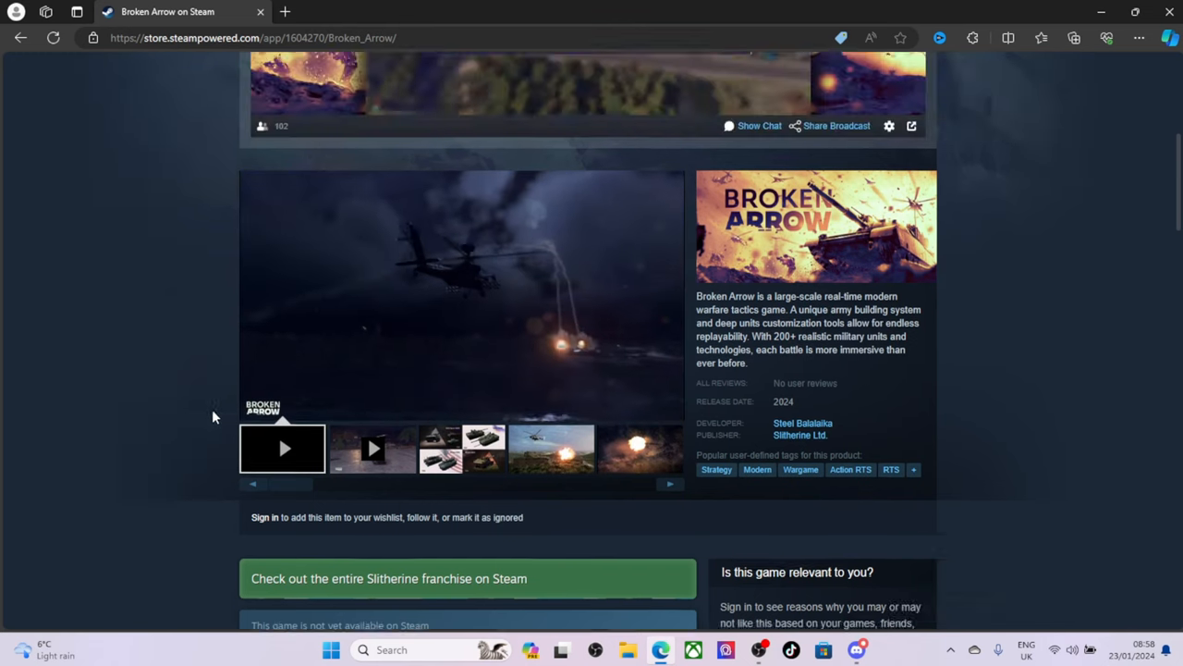
scroll("up", 3)
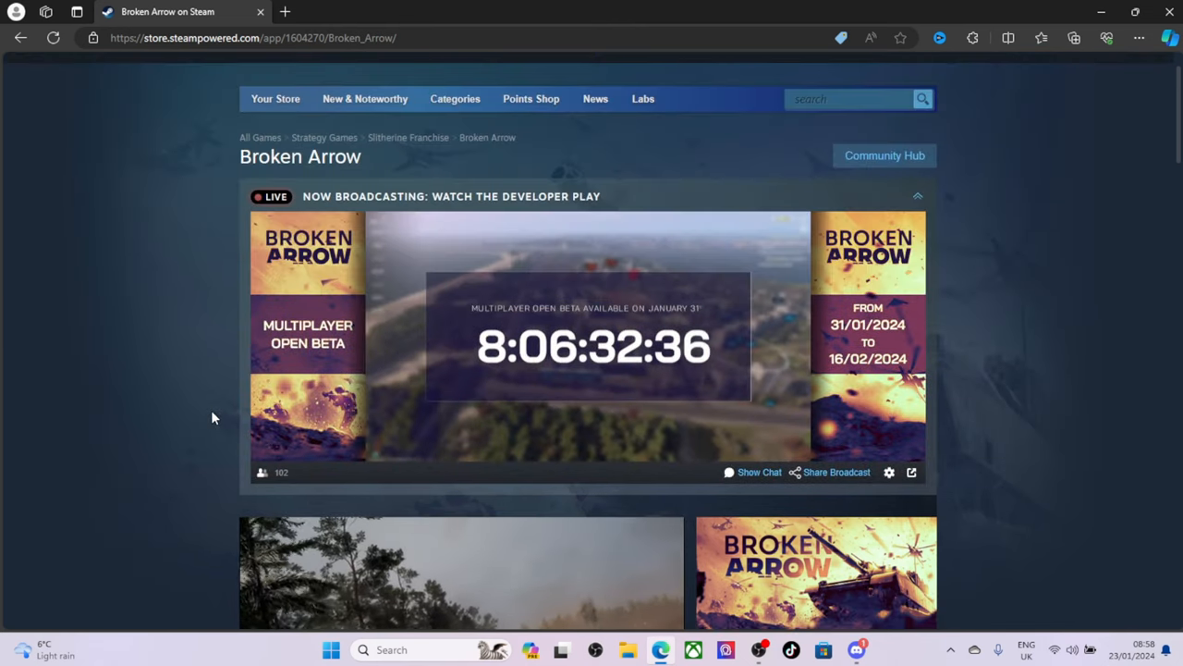